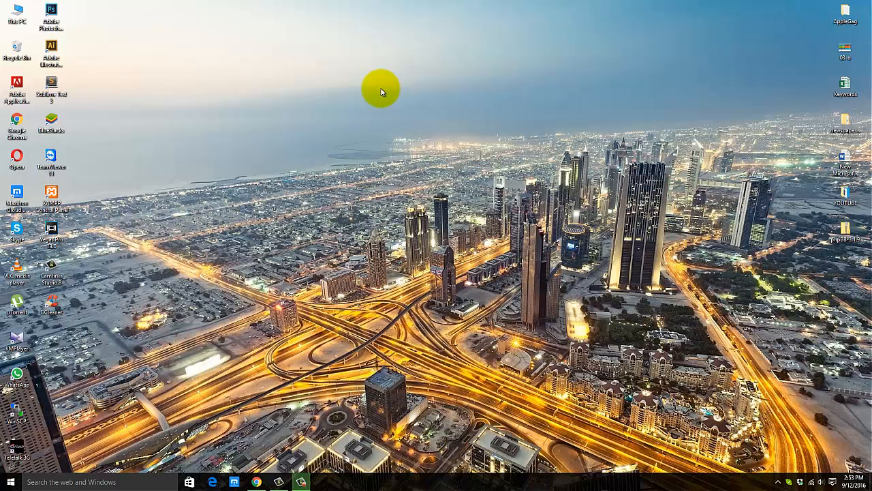
{"action": "mouse_move", "coordinate": [235, 469]}
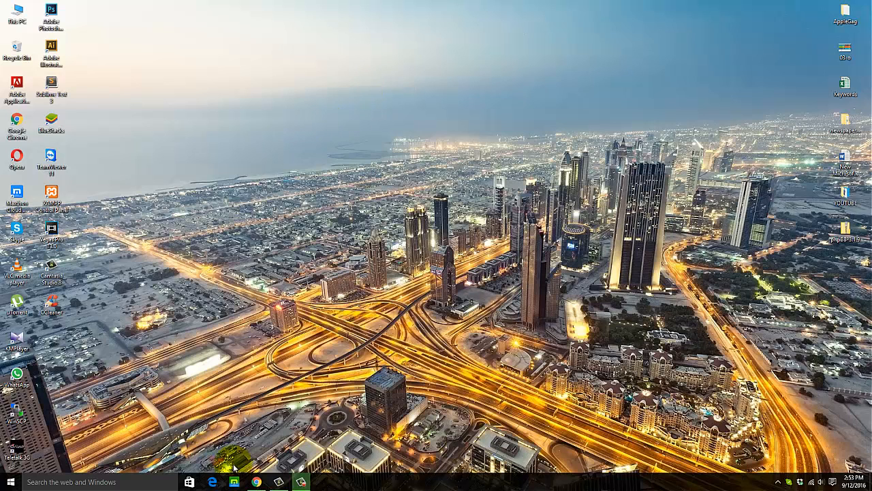
Step: Bring up the cPanel dashboard and launch the Subdomains tool from the Domains section
{"action": "left_click", "coordinate": [234, 482]}
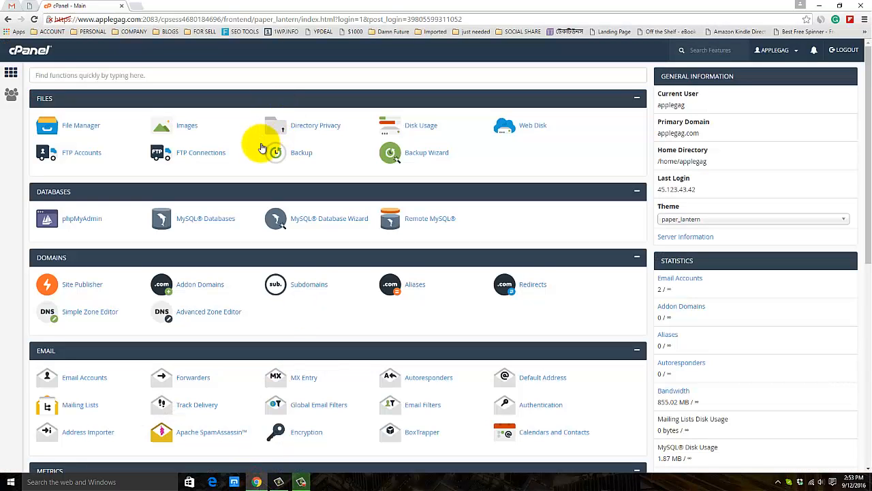
{"action": "mouse_move", "coordinate": [201, 148]}
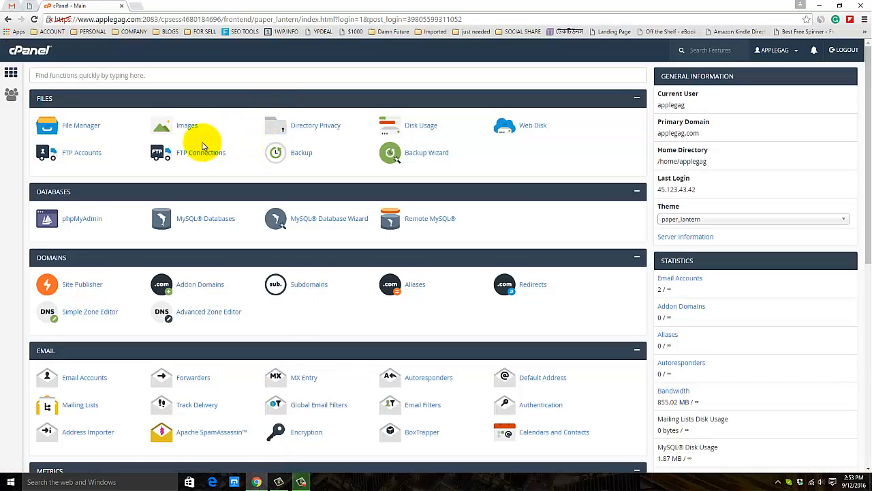
{"action": "mouse_move", "coordinate": [226, 175]}
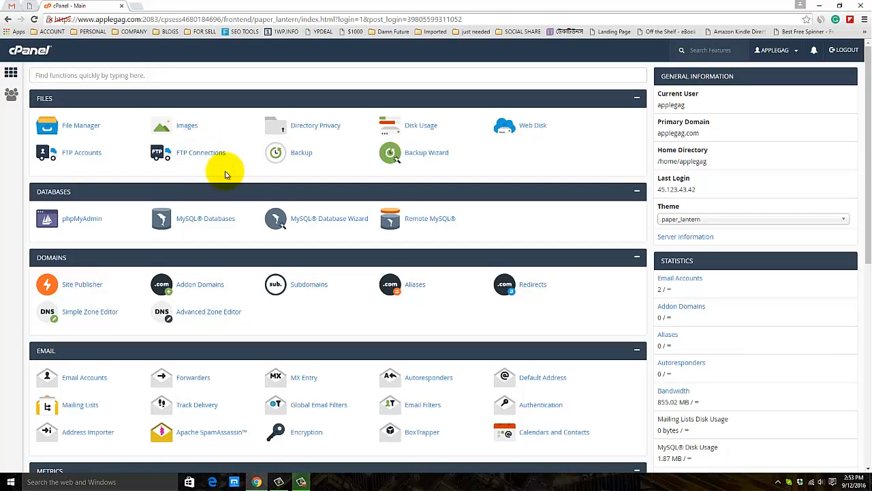
{"action": "scroll", "scroll_direction": "down", "scroll_amount": 3}
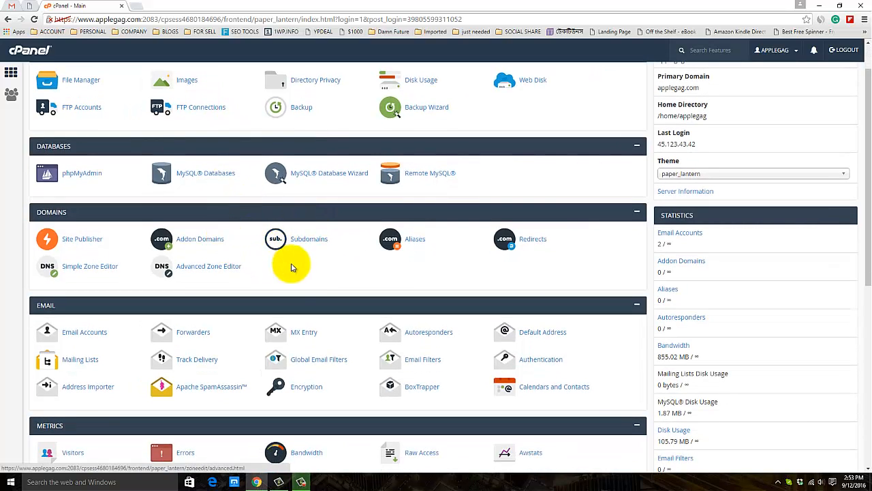
{"action": "mouse_move", "coordinate": [299, 281]}
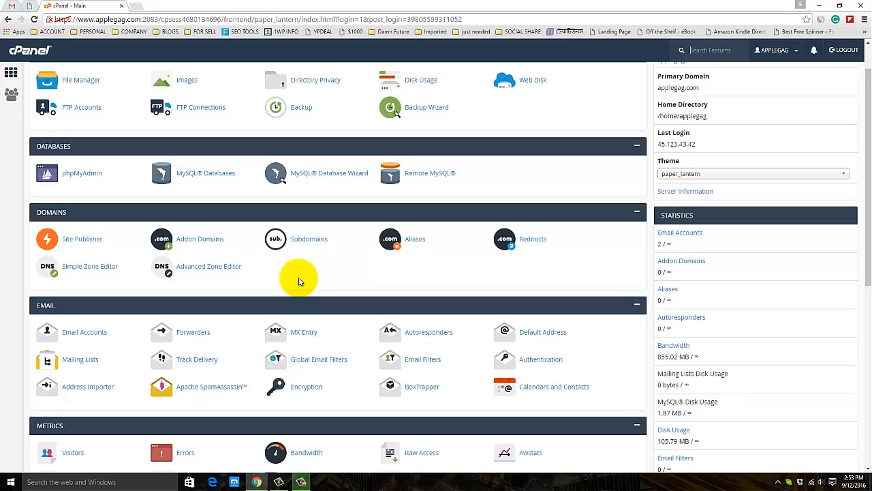
{"action": "left_click", "coordinate": [308, 239]}
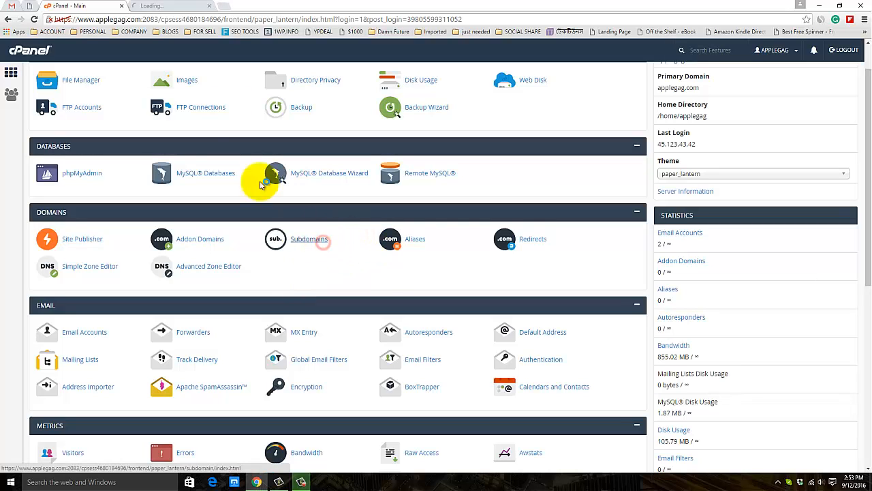
Step: Select forum.applegag.com in the subdomains list and visit it in a new browser tab
{"action": "left_click", "coordinate": [310, 239]}
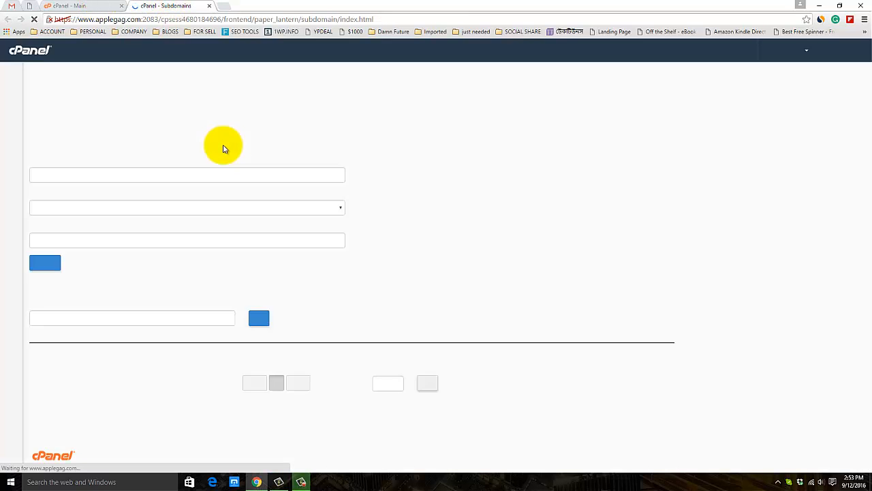
{"action": "left_click", "coordinate": [186, 174]}
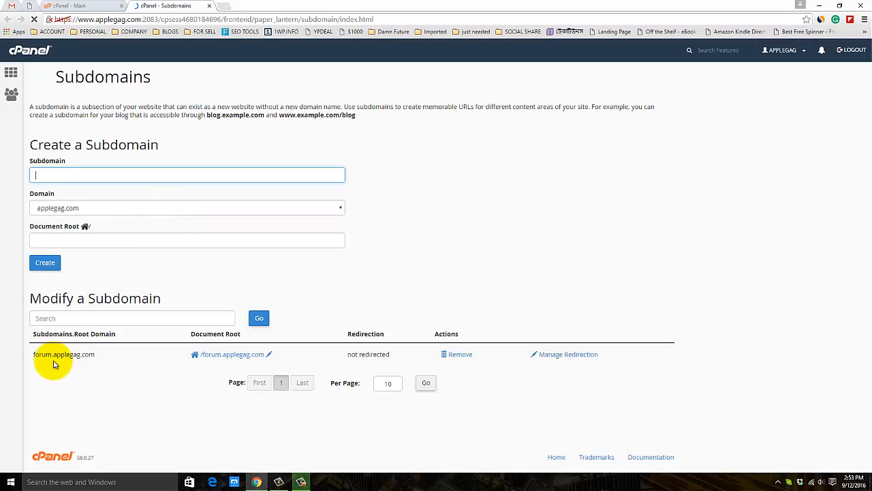
{"action": "double_click", "coordinate": [64, 354]}
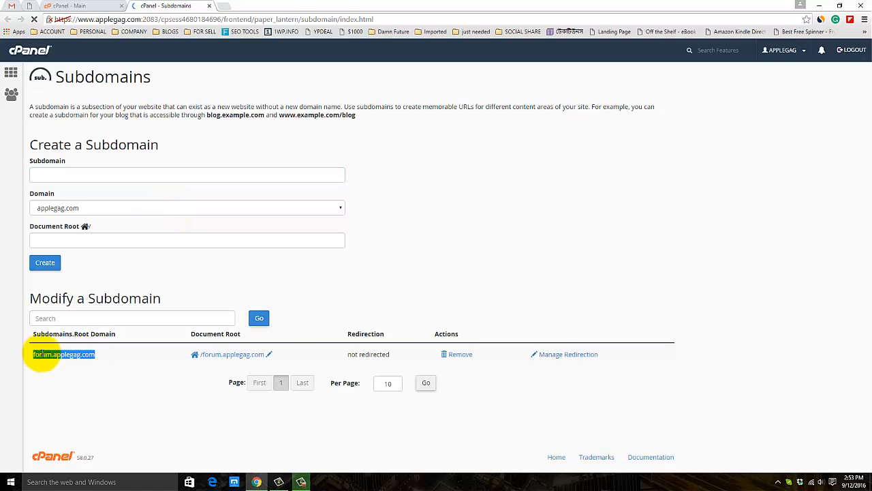
{"action": "left_click", "coordinate": [64, 355]}
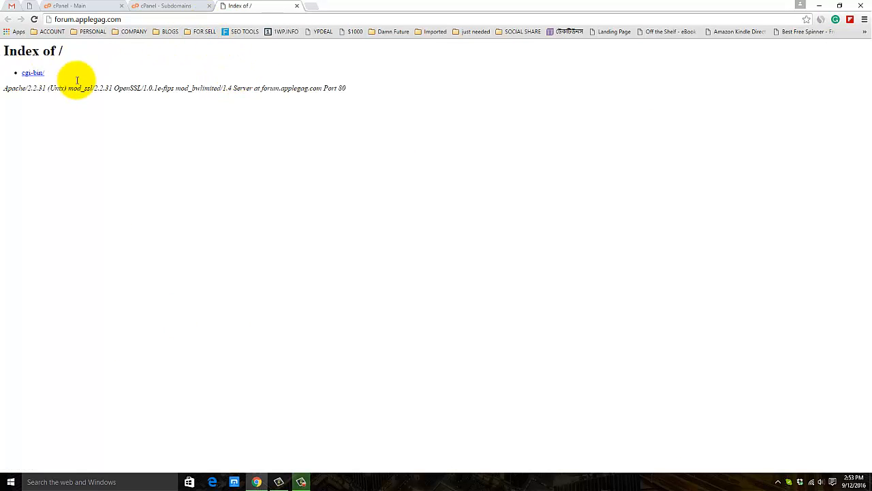
{"action": "mouse_move", "coordinate": [292, 19]}
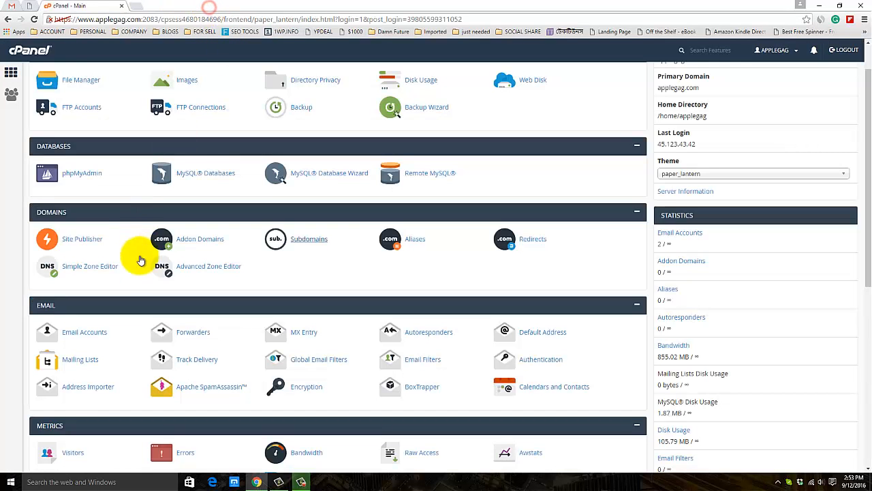
{"action": "mouse_move", "coordinate": [180, 202]}
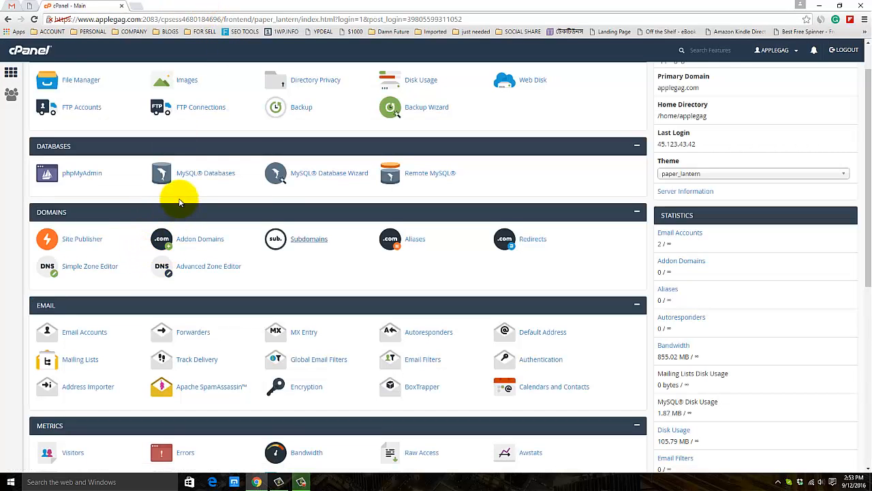
Step: Launch the MySQL Databases tool from the cPanel dashboard's Databases section
{"action": "scroll", "scroll_direction": "up", "scroll_amount": 3}
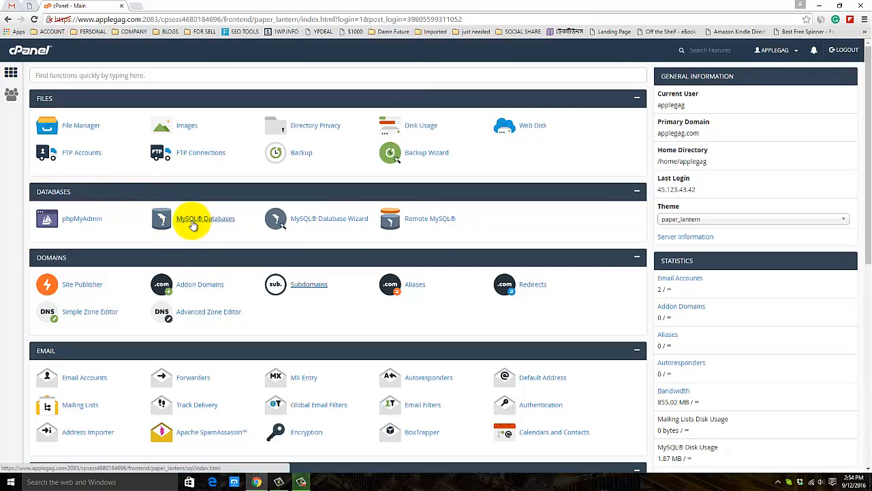
{"action": "left_click", "coordinate": [205, 218]}
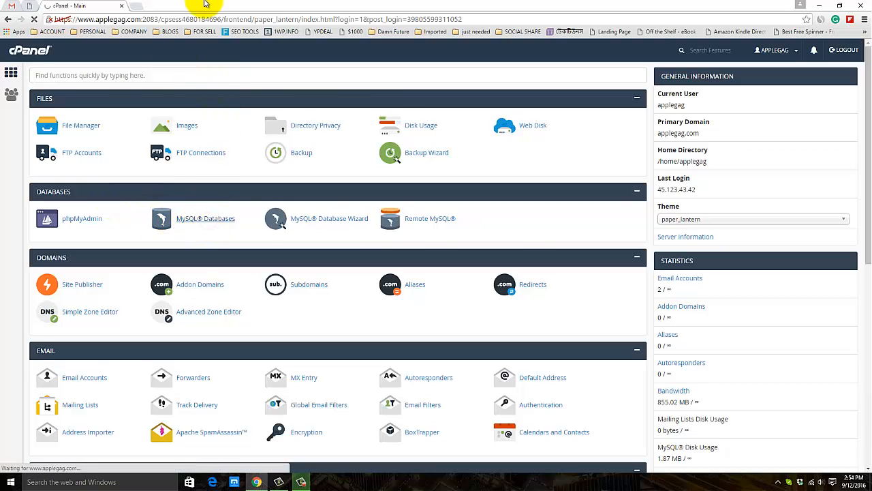
{"action": "left_click", "coordinate": [205, 218]}
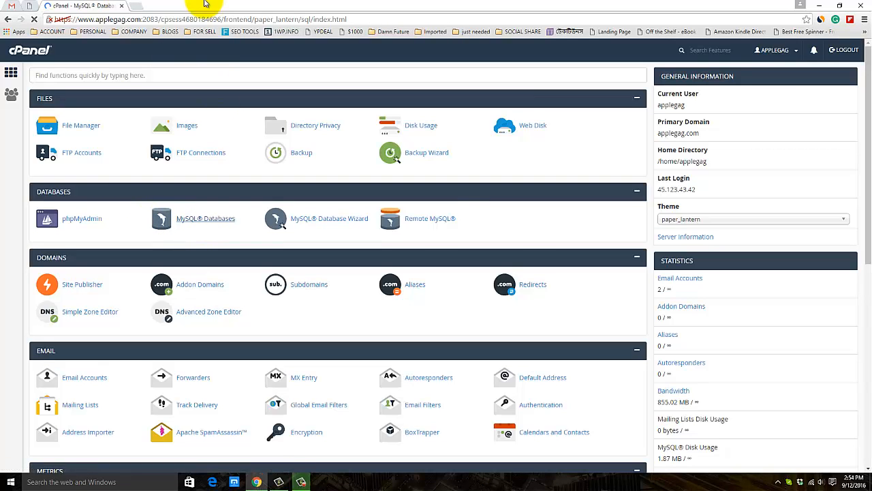
Step: Create a new MySQL database named Forum (applegag_Forum)
{"action": "left_click", "coordinate": [205, 218]}
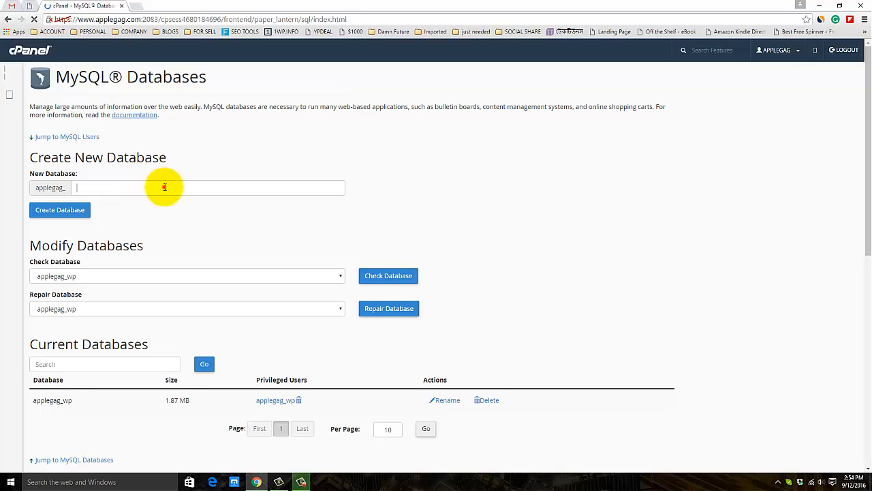
{"action": "mouse_move", "coordinate": [381, 178]}
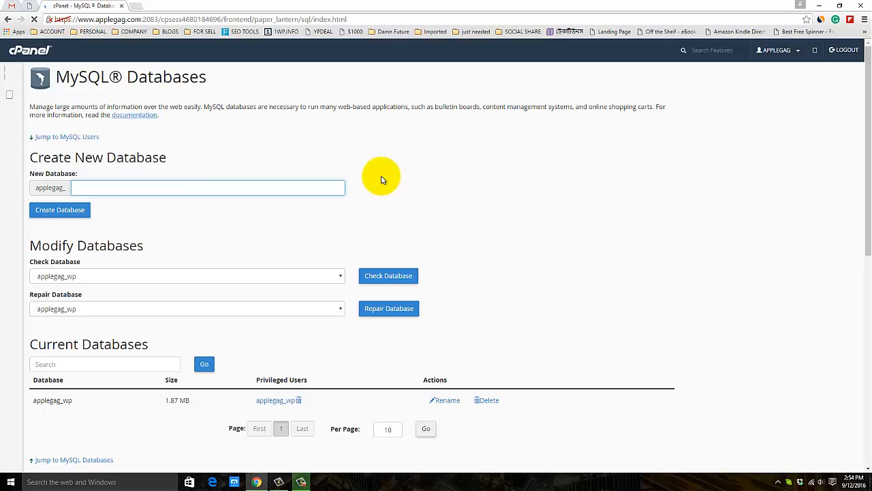
{"action": "type", "text": "App"}
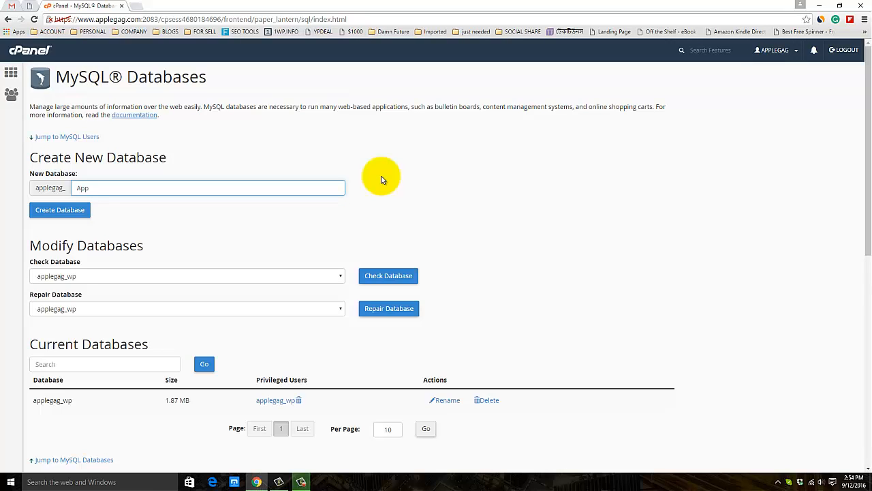
{"action": "type", "text": "Fo"}
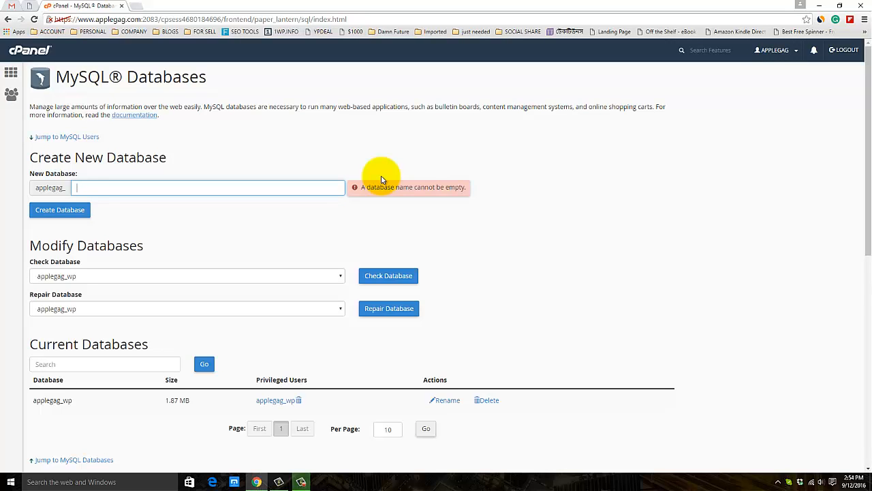
{"action": "type", "text": "Forum"}
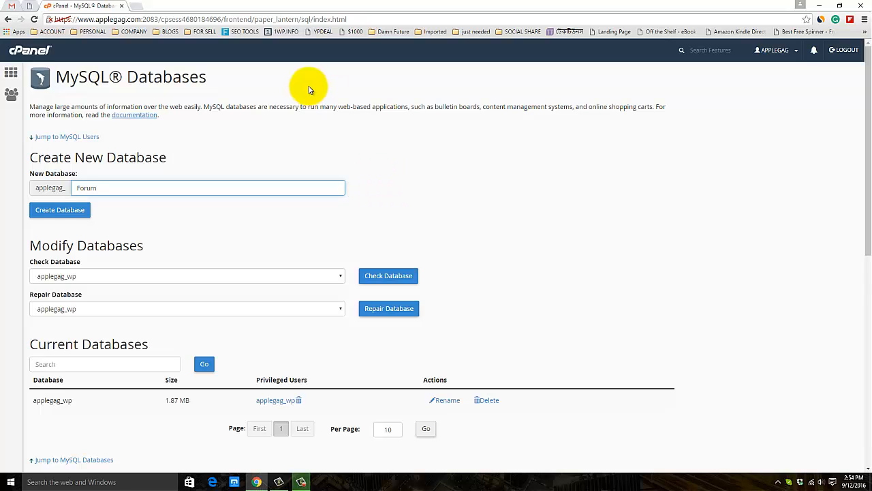
{"action": "mouse_move", "coordinate": [60, 210]}
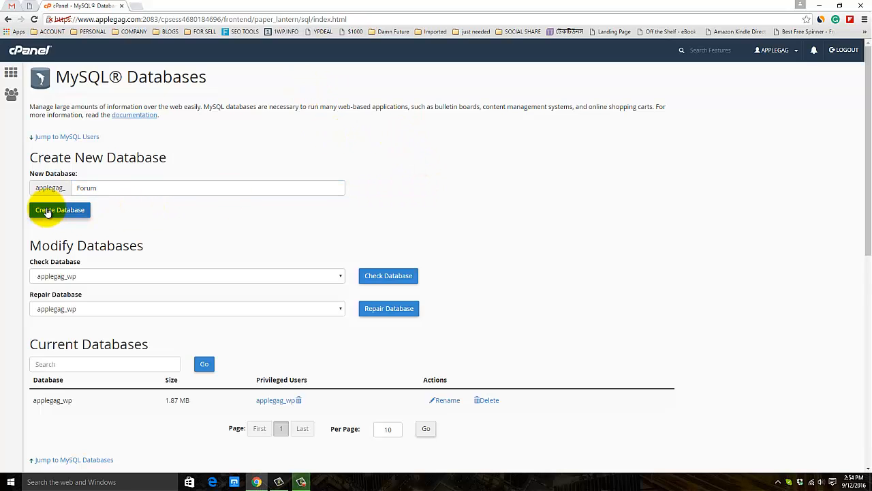
{"action": "left_click", "coordinate": [207, 189]}
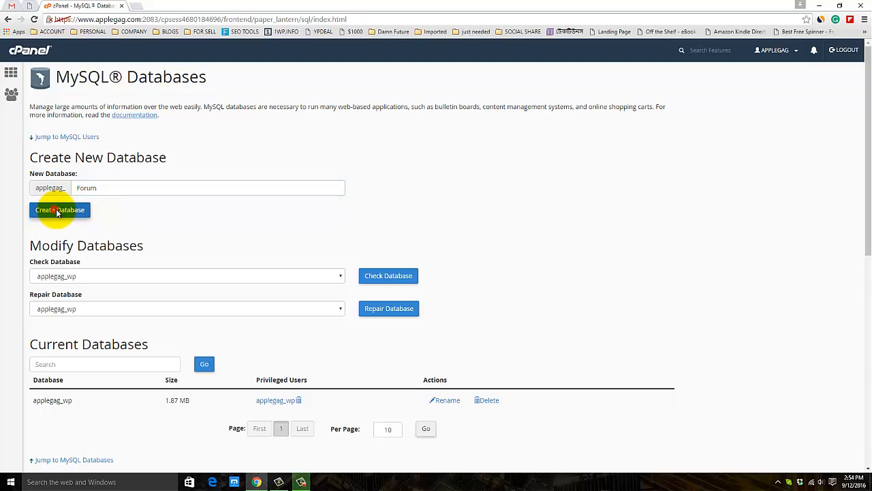
{"action": "left_click", "coordinate": [60, 209]}
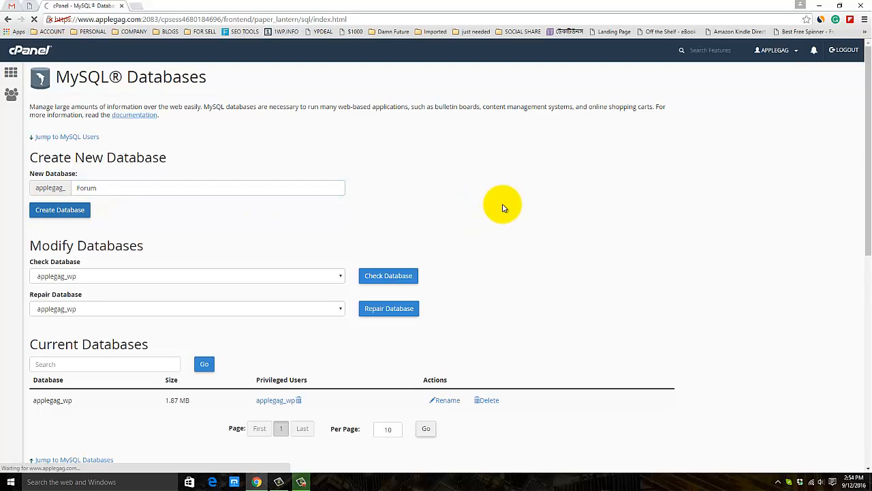
{"action": "mouse_move", "coordinate": [499, 223]}
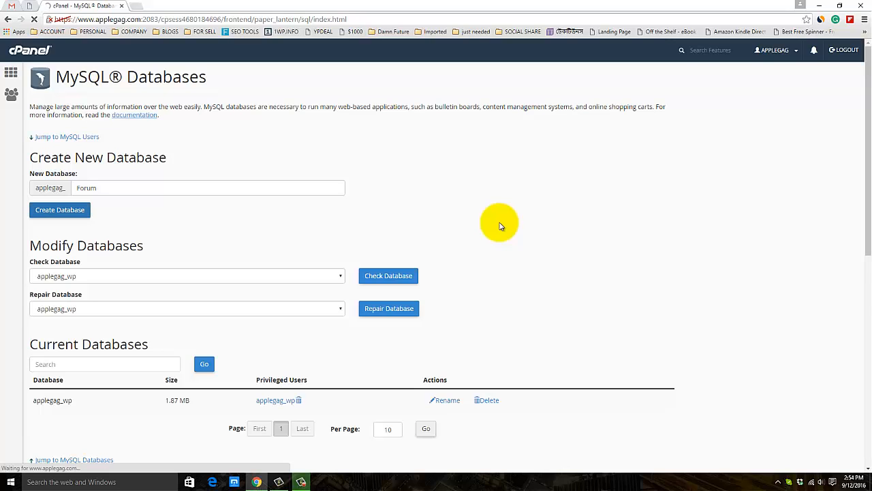
{"action": "mouse_move", "coordinate": [438, 207]}
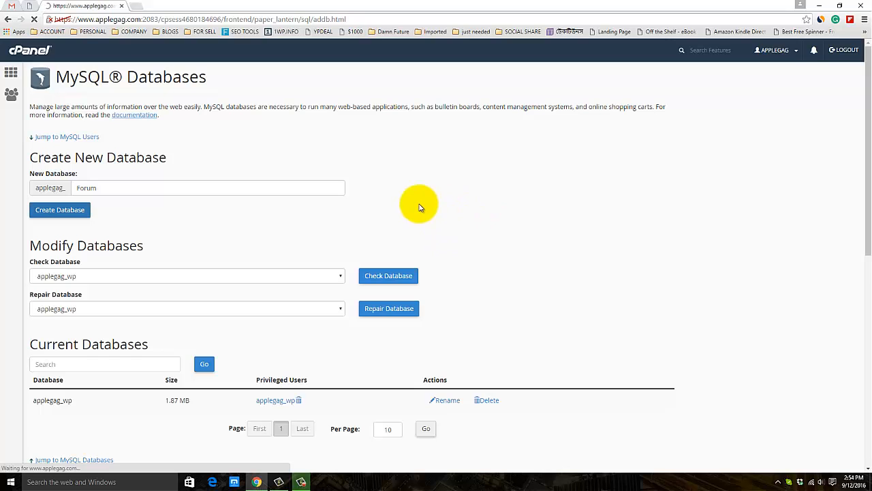
{"action": "left_click", "coordinate": [60, 210]}
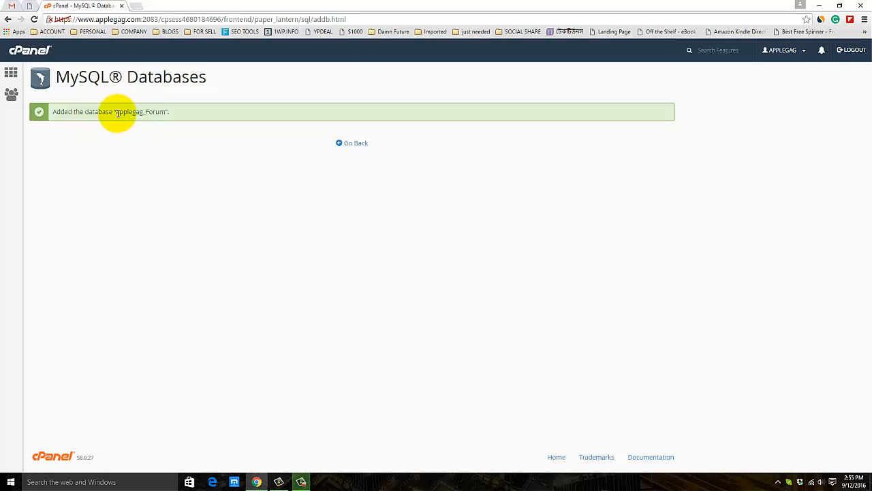
{"action": "mouse_move", "coordinate": [180, 128]}
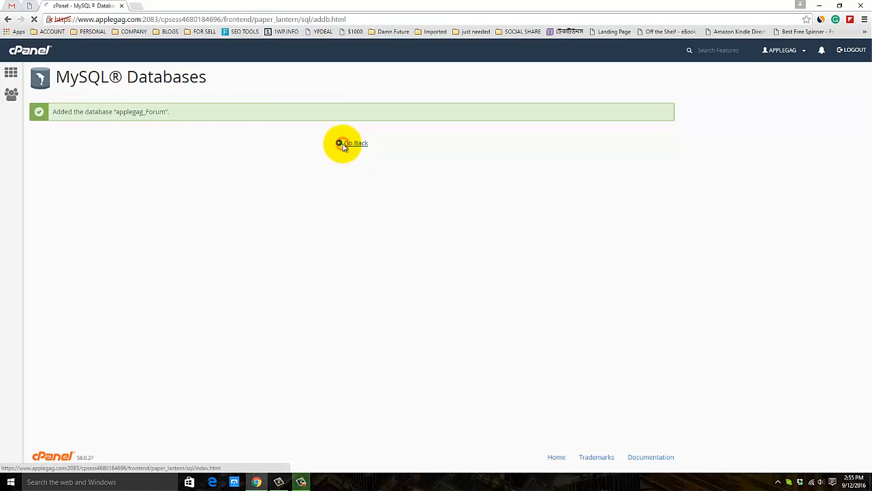
Step: Return to the MySQL Databases overview after the 'Added the database' confirmation
{"action": "left_click", "coordinate": [354, 143]}
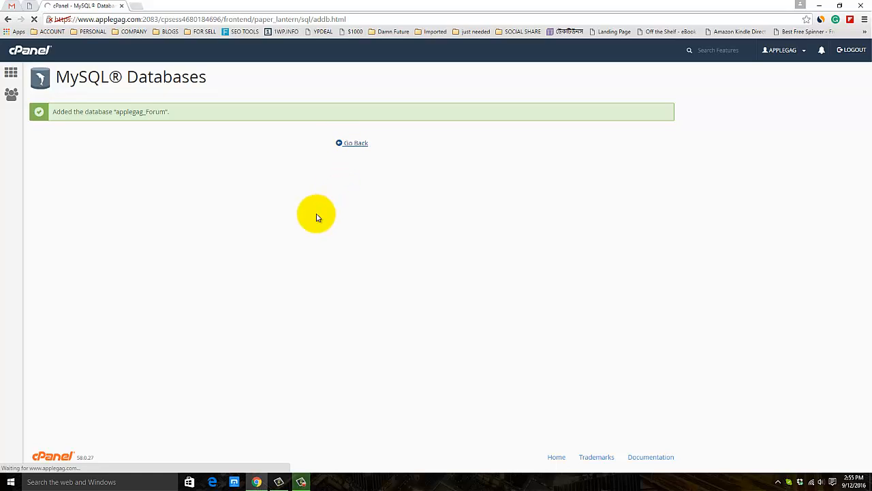
{"action": "mouse_move", "coordinate": [317, 205]}
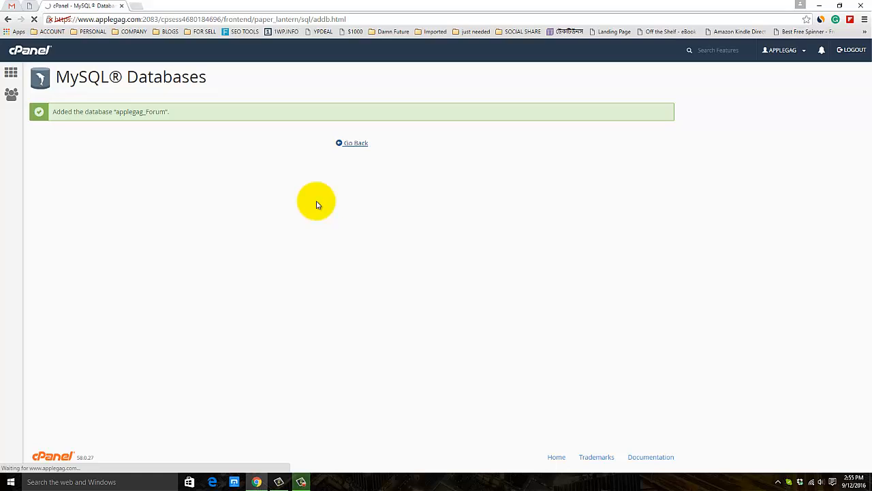
{"action": "left_click", "coordinate": [351, 143]}
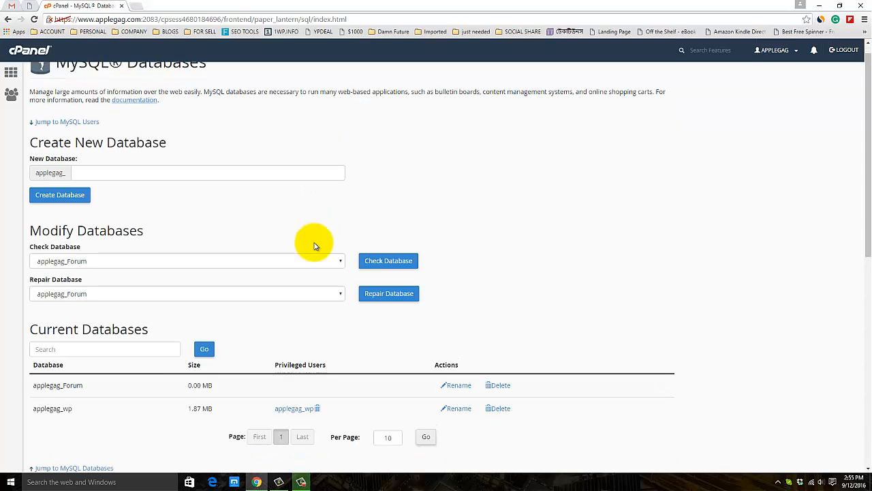
Step: Create MySQL user apgag (applegag_apgag) with a strong matching password
{"action": "scroll", "scroll_direction": "down", "scroll_amount": 3}
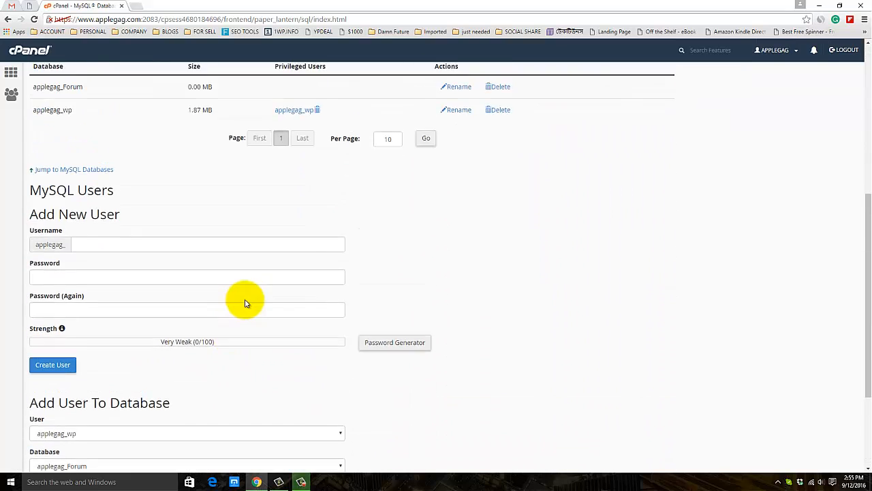
{"action": "scroll", "scroll_direction": "up", "scroll_amount": 3}
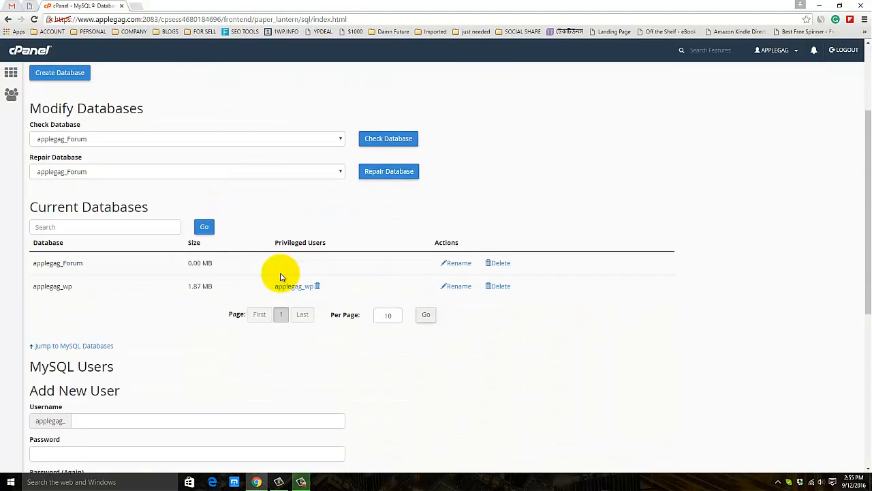
{"action": "scroll", "scroll_direction": "down", "scroll_amount": 3}
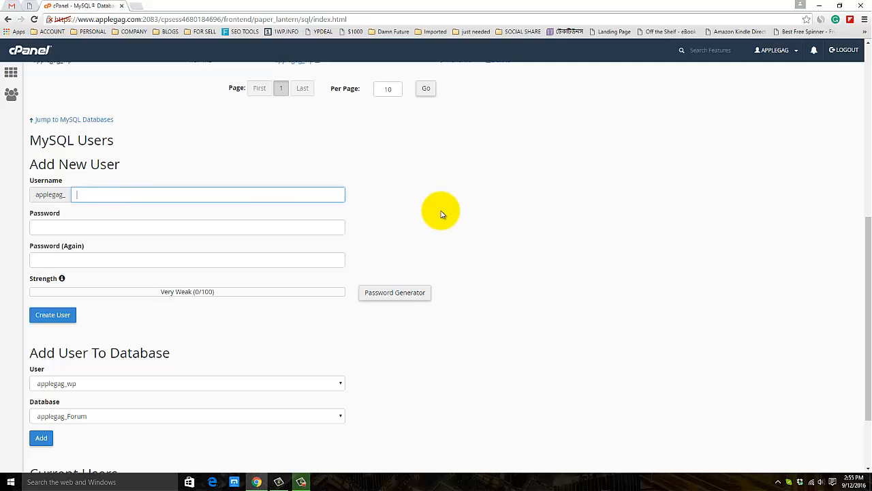
{"action": "type", "text": "apgag"}
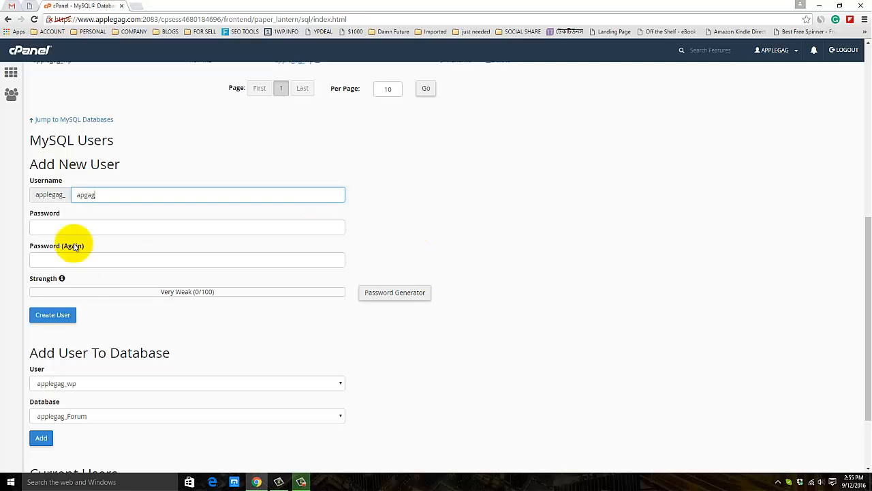
{"action": "left_click", "coordinate": [187, 226]}
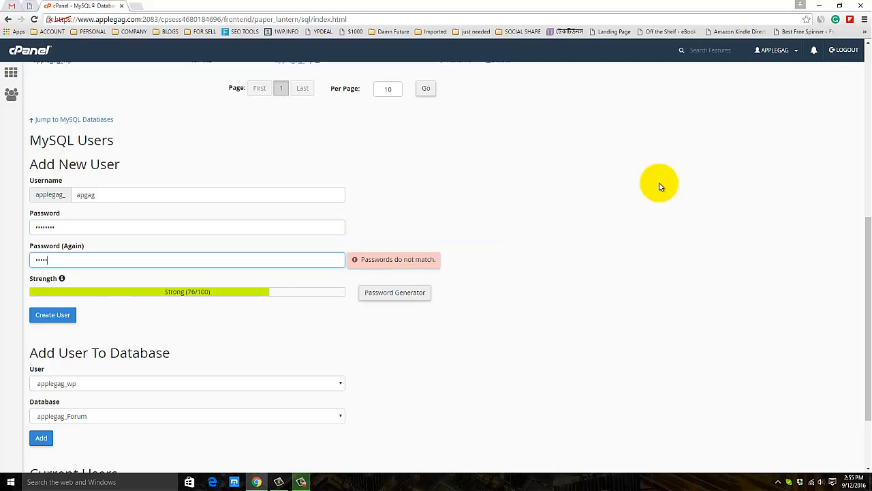
{"action": "type", "text": "••••"}
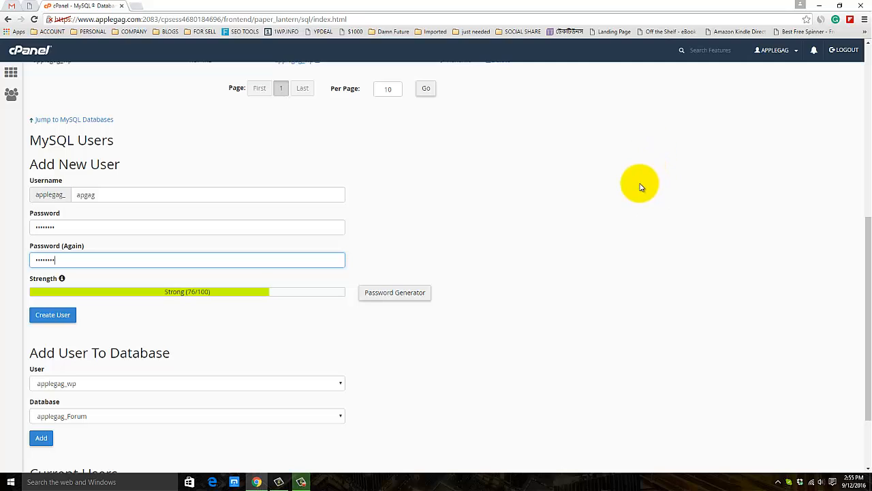
{"action": "left_click", "coordinate": [52, 315]}
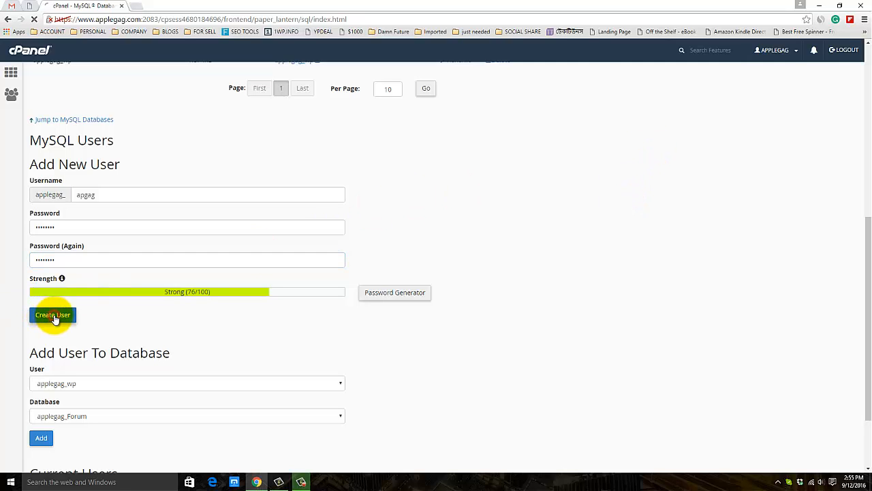
Step: Acknowledge the user-created message and go back to the MySQL Databases page
{"action": "left_click", "coordinate": [52, 314]}
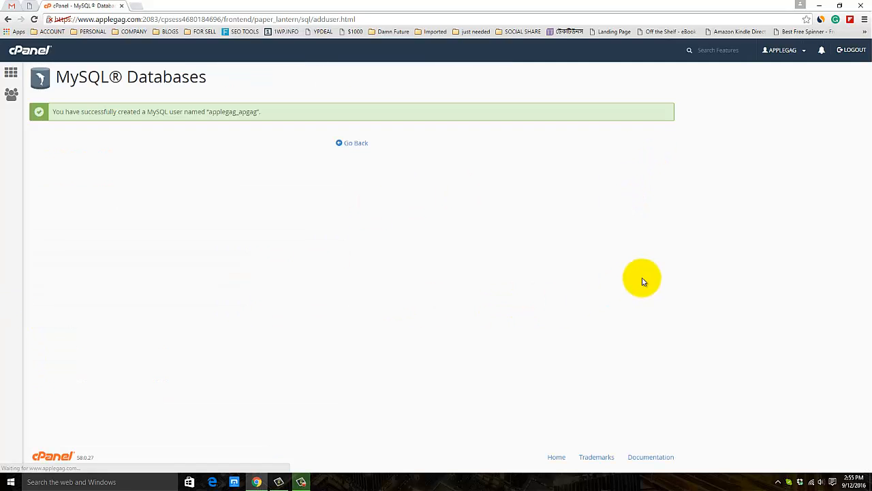
{"action": "mouse_move", "coordinate": [264, 147]}
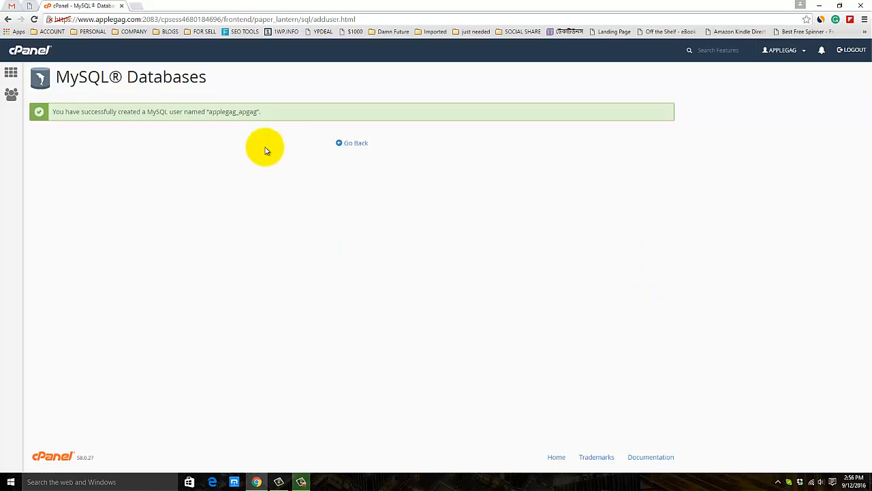
{"action": "mouse_move", "coordinate": [216, 116]}
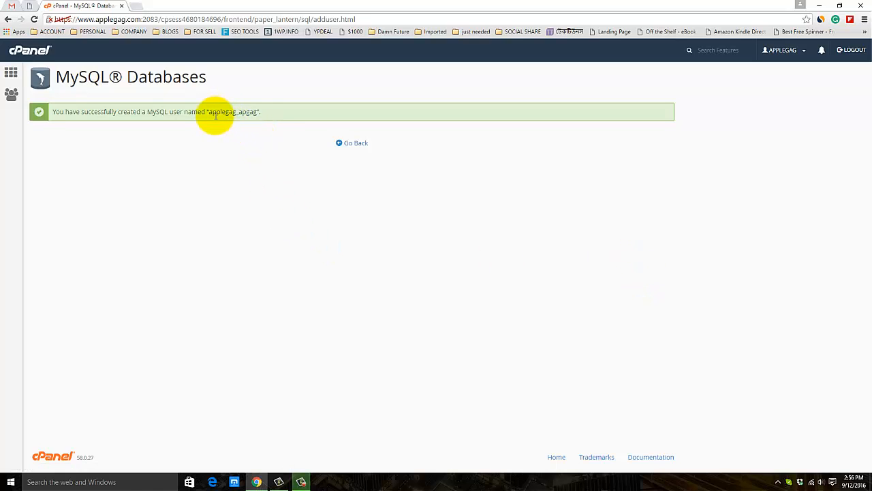
{"action": "mouse_move", "coordinate": [269, 139]}
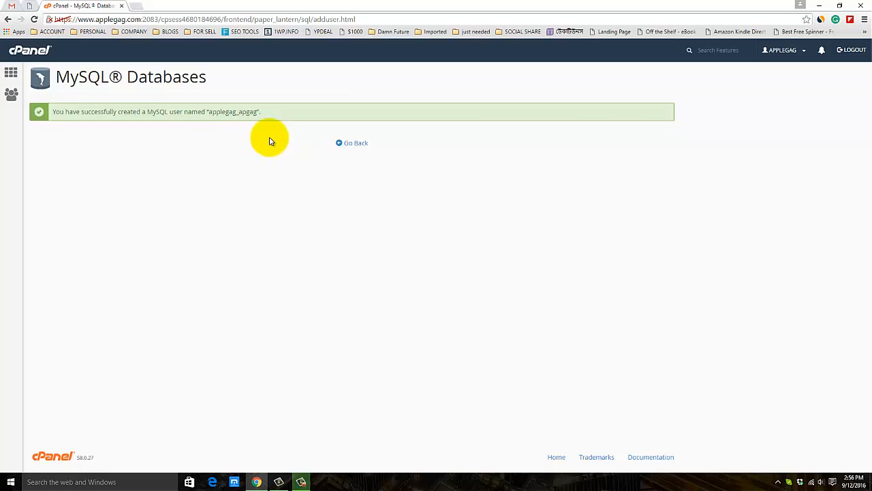
{"action": "left_click", "coordinate": [351, 143]}
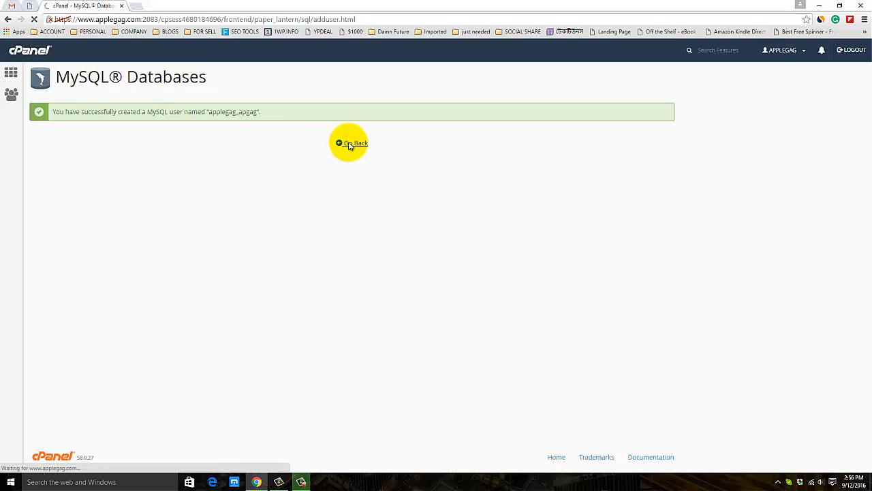
Step: Add user applegag_apgag to database applegag_Forum
{"action": "left_click", "coordinate": [357, 143]}
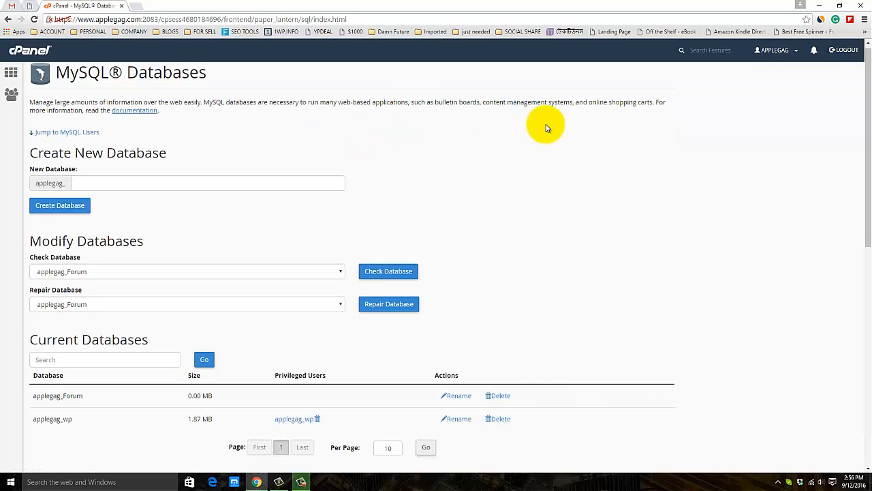
{"action": "scroll", "scroll_direction": "down", "scroll_amount": 3}
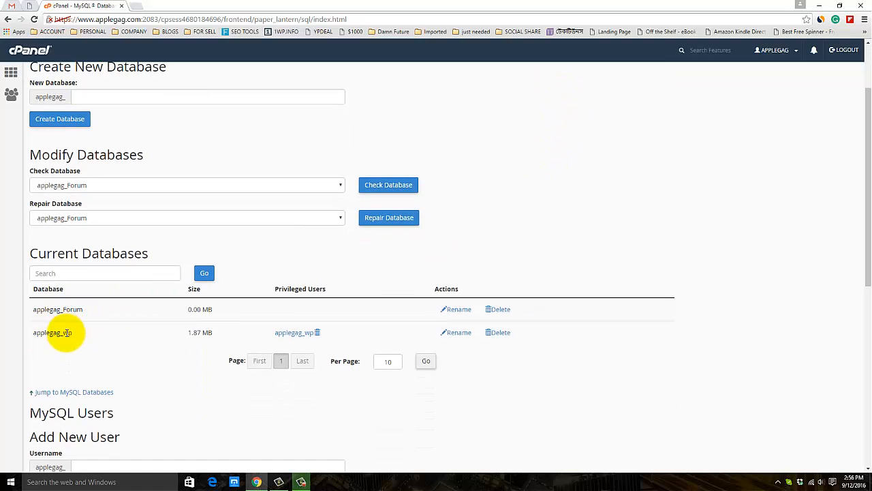
{"action": "double_click", "coordinate": [57, 308]}
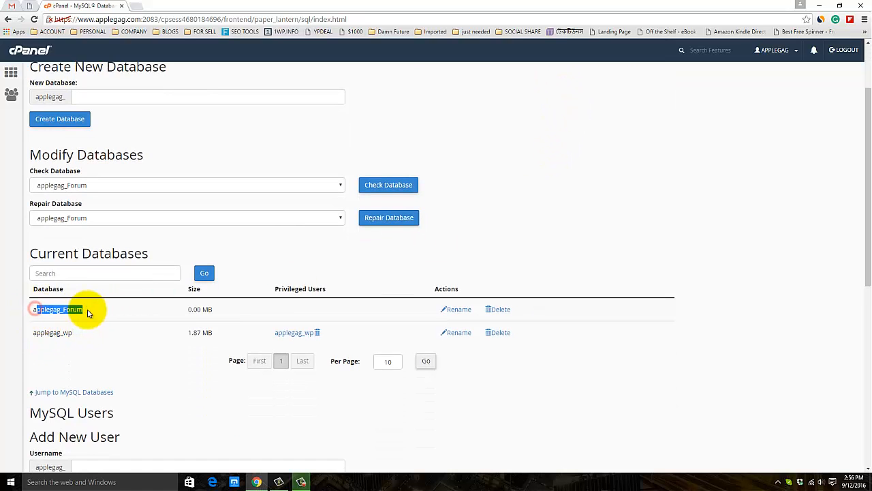
{"action": "scroll", "scroll_direction": "down", "scroll_amount": 3}
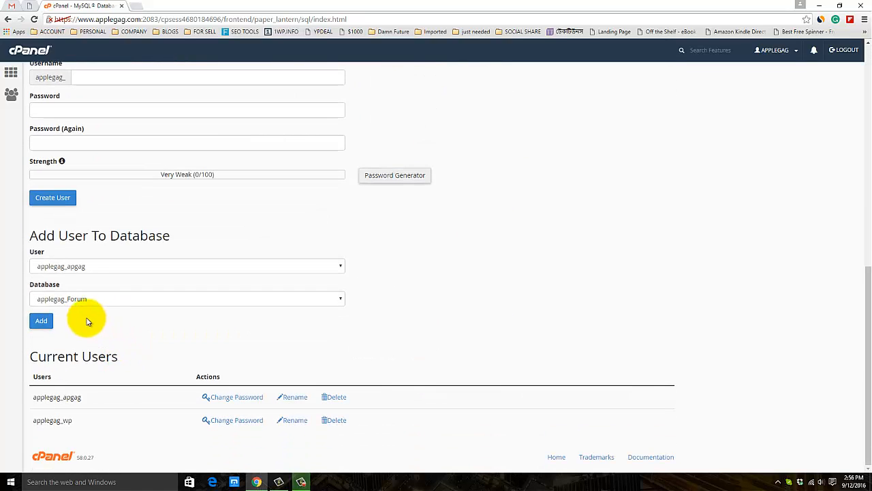
{"action": "mouse_move", "coordinate": [97, 328]}
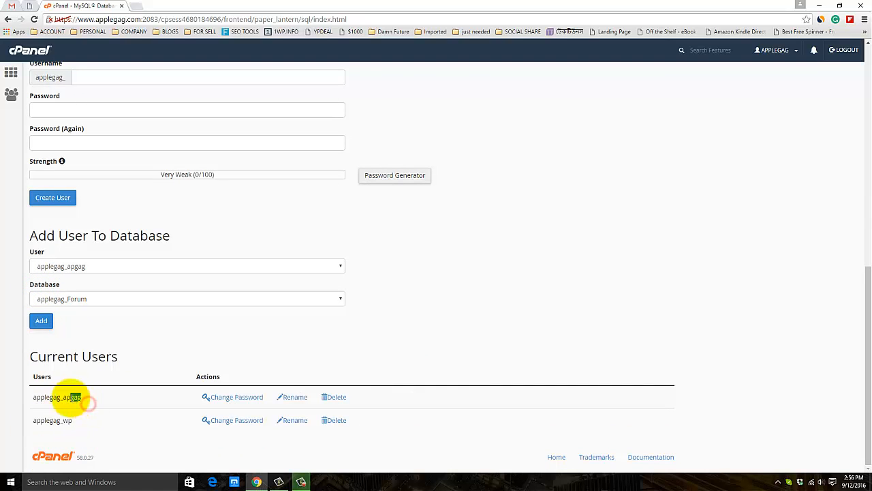
{"action": "mouse_move", "coordinate": [133, 341]}
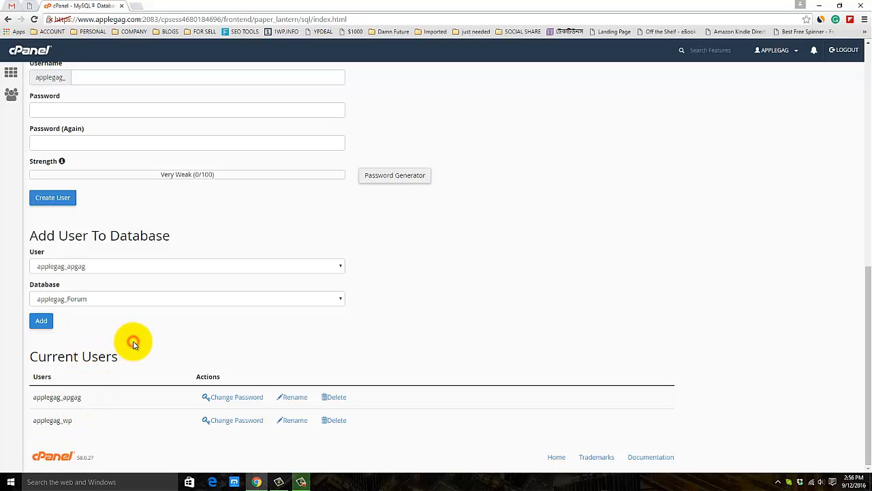
{"action": "mouse_move", "coordinate": [132, 341]}
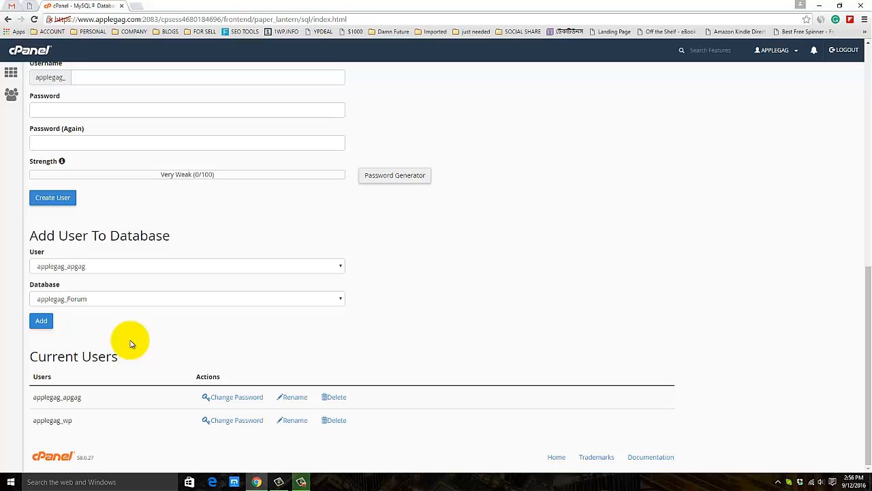
{"action": "mouse_move", "coordinate": [85, 278]}
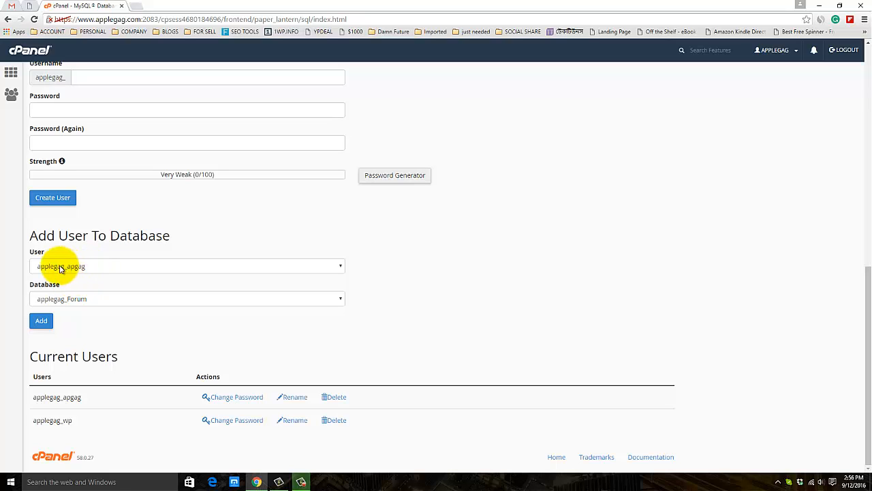
{"action": "mouse_move", "coordinate": [87, 305]}
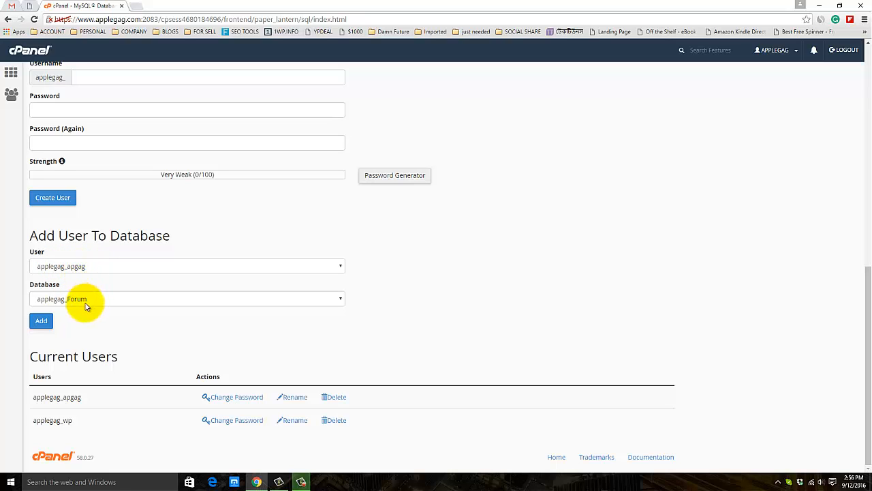
{"action": "left_click", "coordinate": [41, 320]}
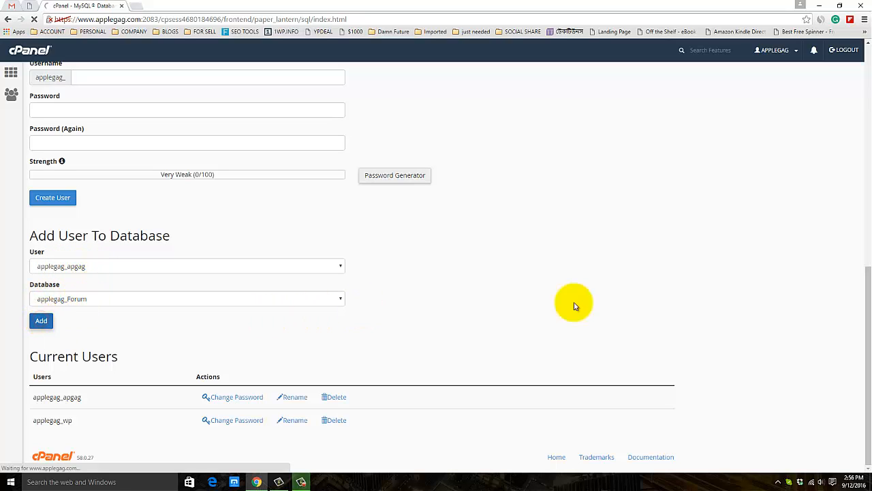
Step: Grant applegag_apgag ALL PRIVILEGES on applegag_Forum and save the changes
{"action": "left_click", "coordinate": [41, 320]}
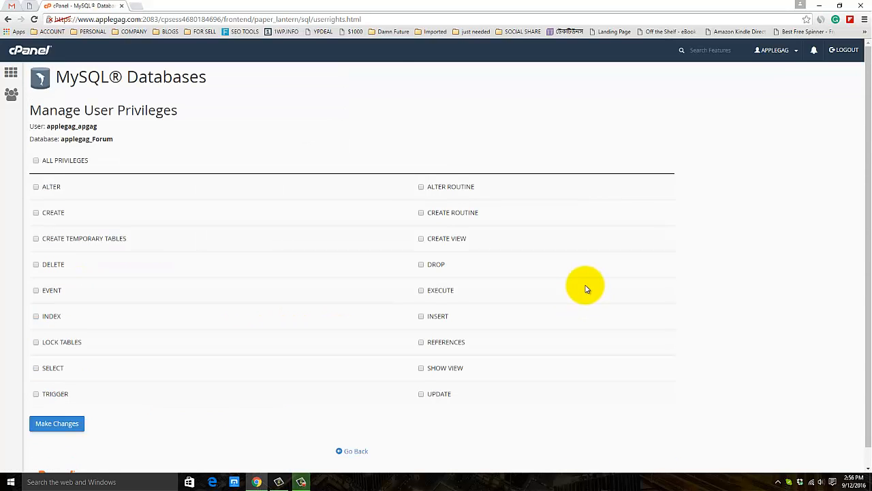
{"action": "left_click", "coordinate": [36, 161]}
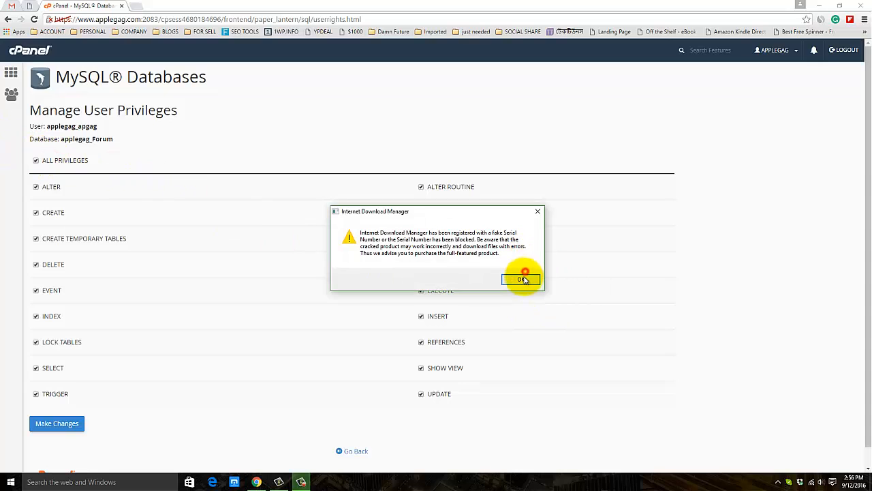
{"action": "left_click", "coordinate": [520, 279]}
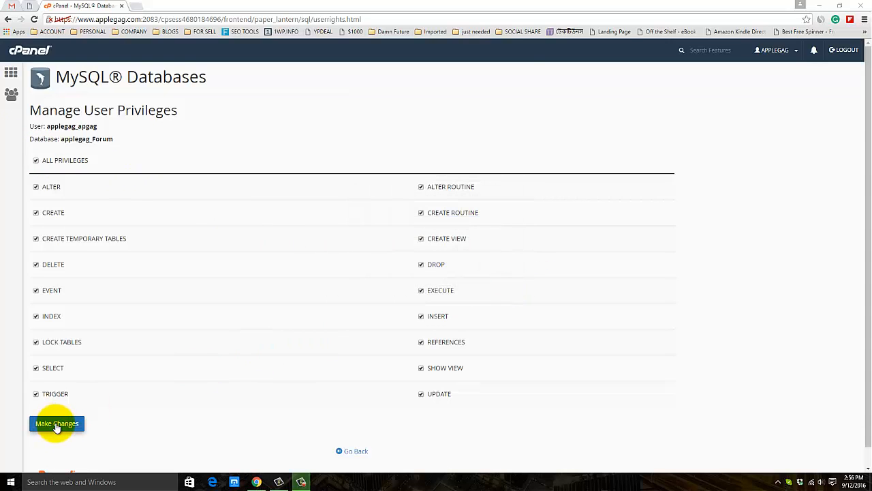
{"action": "left_click", "coordinate": [57, 422]}
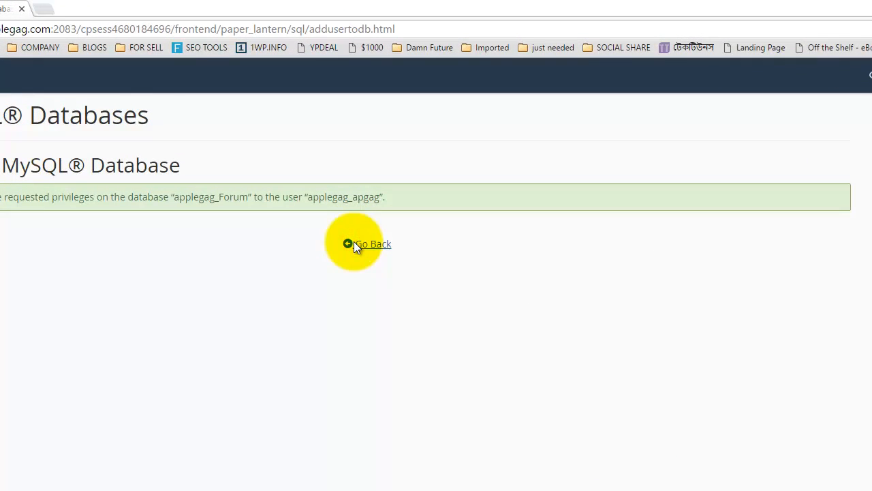
{"action": "left_click", "coordinate": [374, 243]}
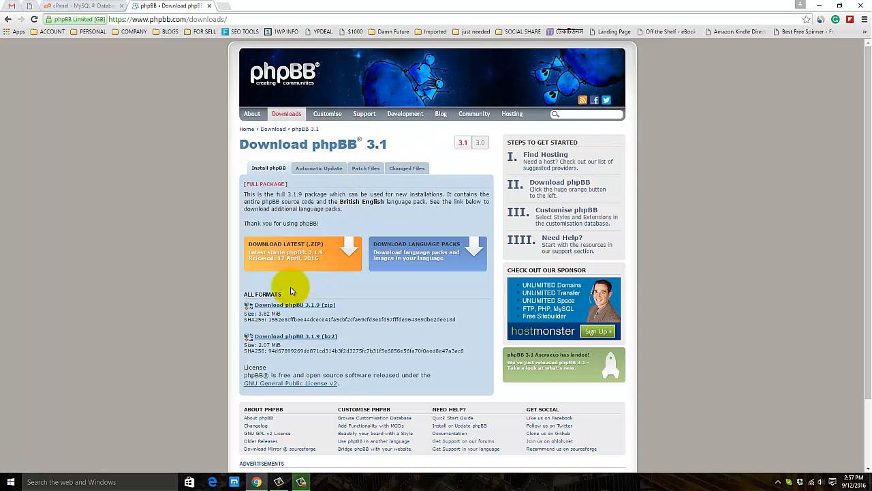
{"action": "mouse_move", "coordinate": [296, 257]}
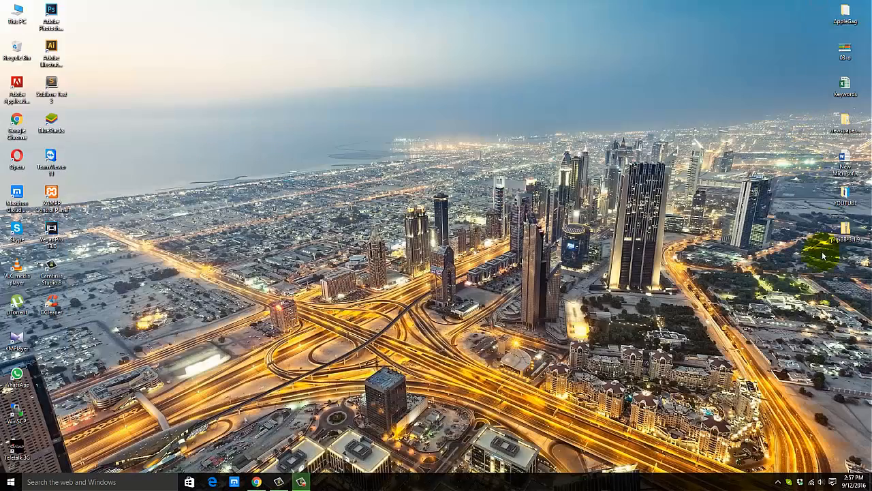
{"action": "left_click", "coordinate": [844, 232]}
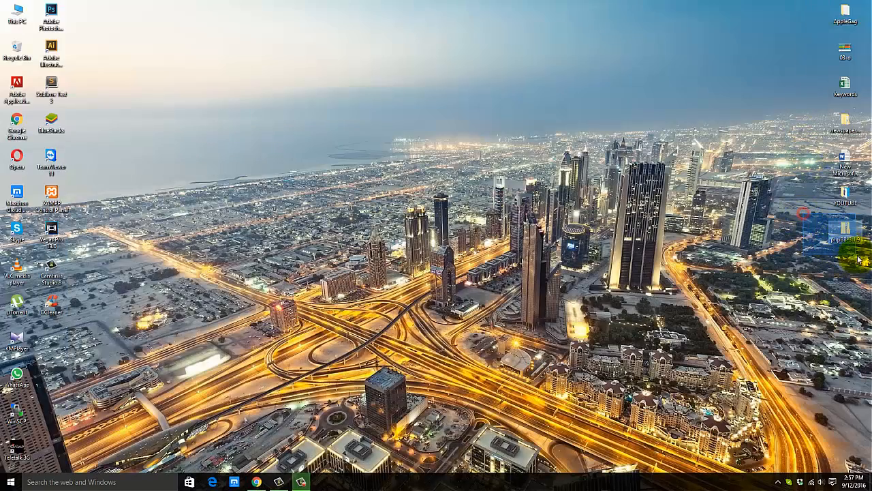
{"action": "left_click", "coordinate": [257, 482]}
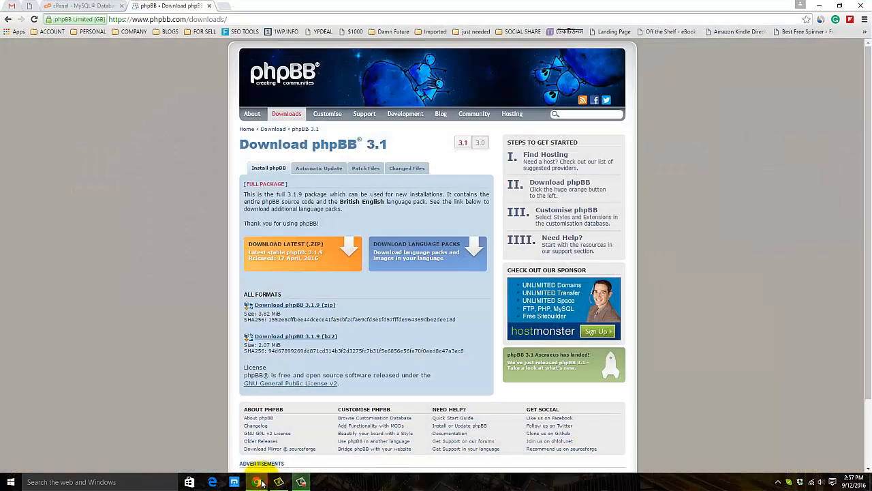
{"action": "mouse_move", "coordinate": [158, 275]}
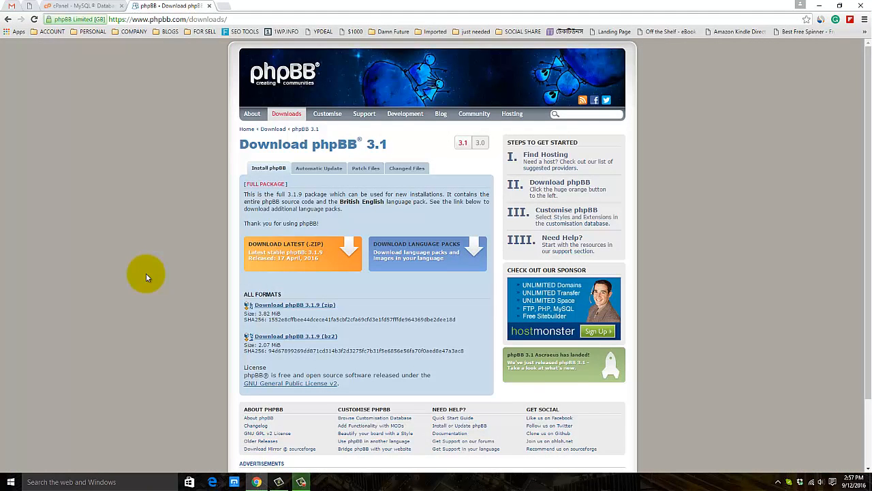
{"action": "left_click", "coordinate": [76, 6]}
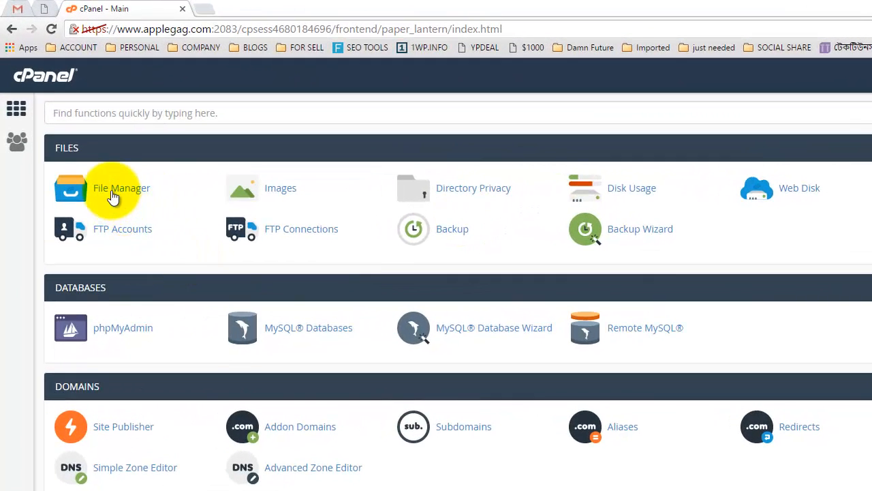
Step: In File Manager, enter the forum.applegag.com folder and start its file upload page
{"action": "left_click", "coordinate": [122, 188]}
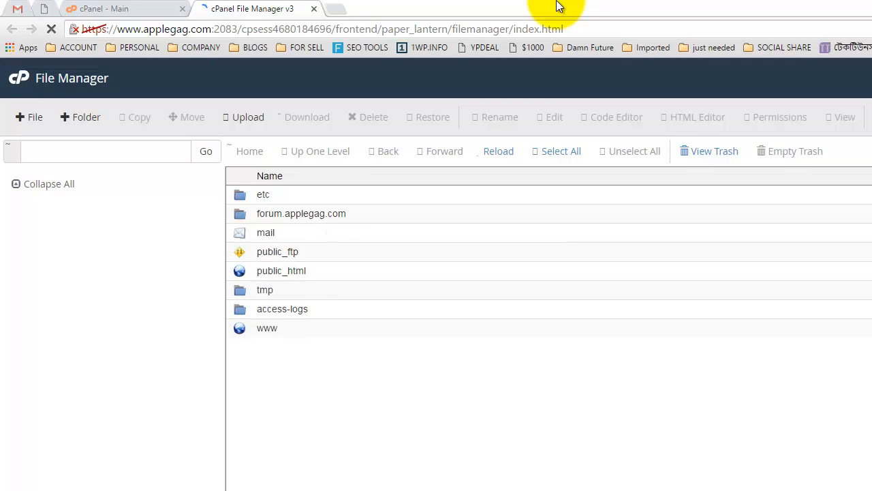
{"action": "mouse_move", "coordinate": [245, 225]}
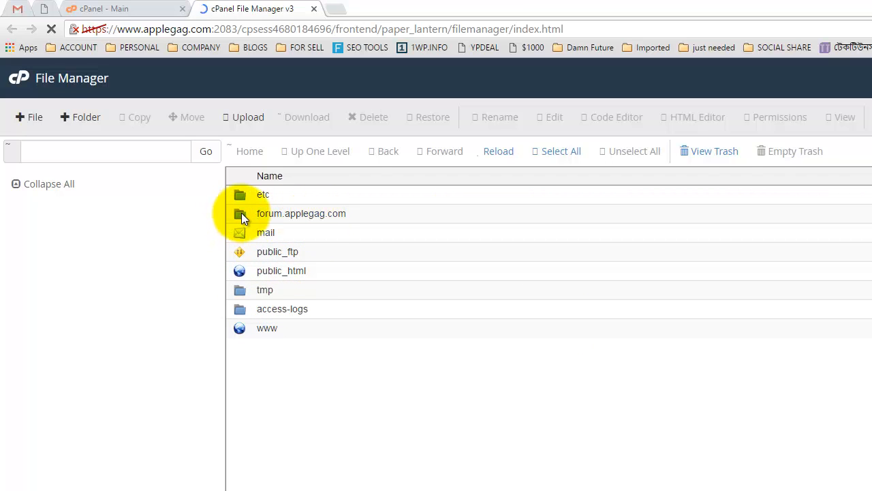
{"action": "double_click", "coordinate": [301, 212]}
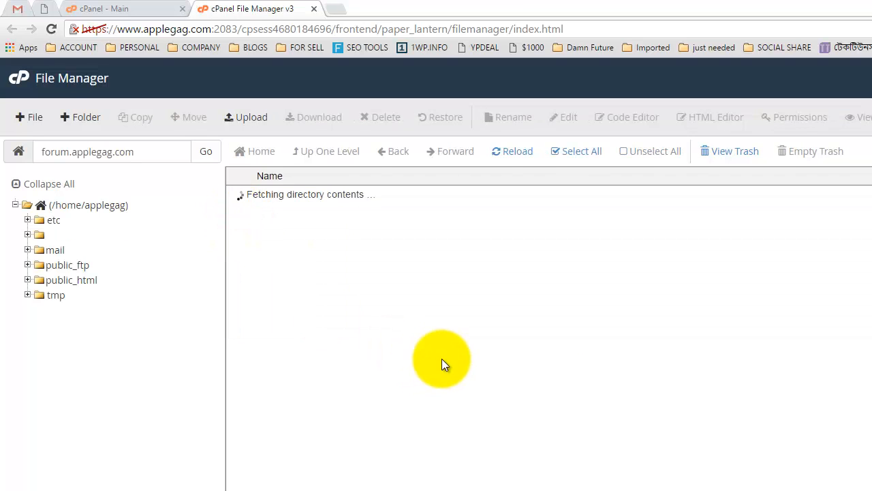
{"action": "left_click", "coordinate": [246, 117]}
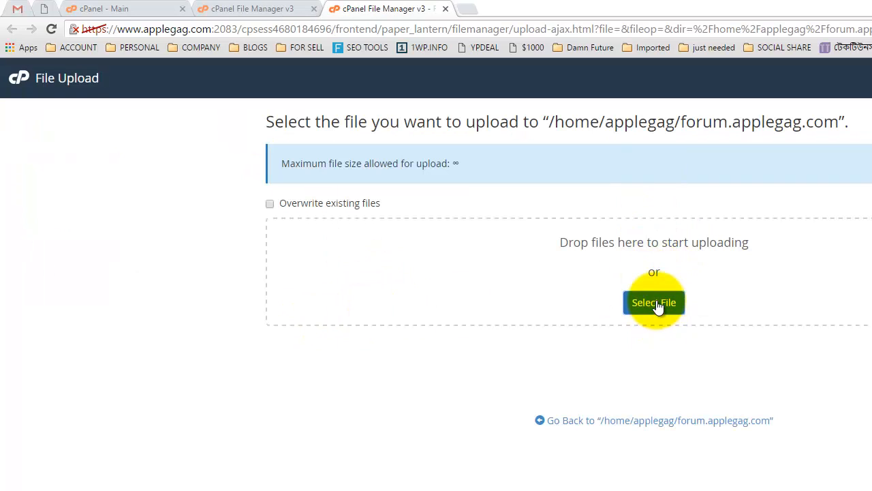
Step: Choose phpBB-3.1.9.zip from the Desktop and upload it into the forum.applegag.com folder
{"action": "left_click", "coordinate": [655, 303]}
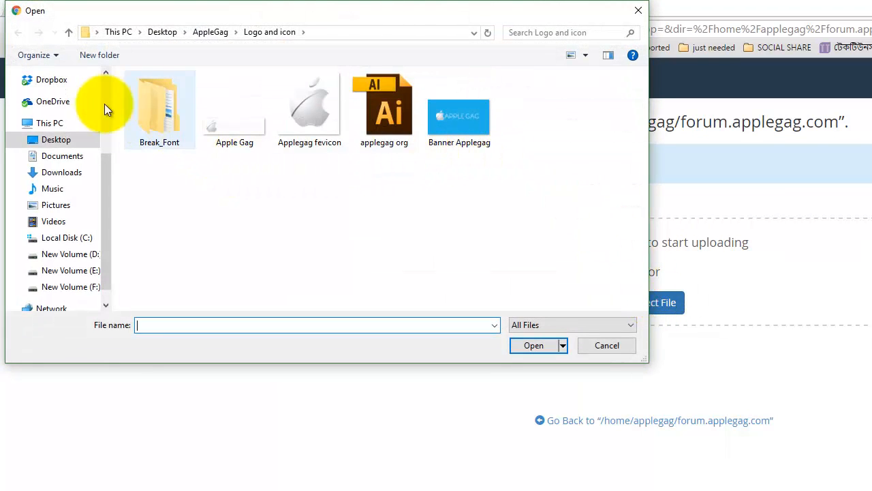
{"action": "scroll", "scroll_direction": "up", "scroll_amount": 3}
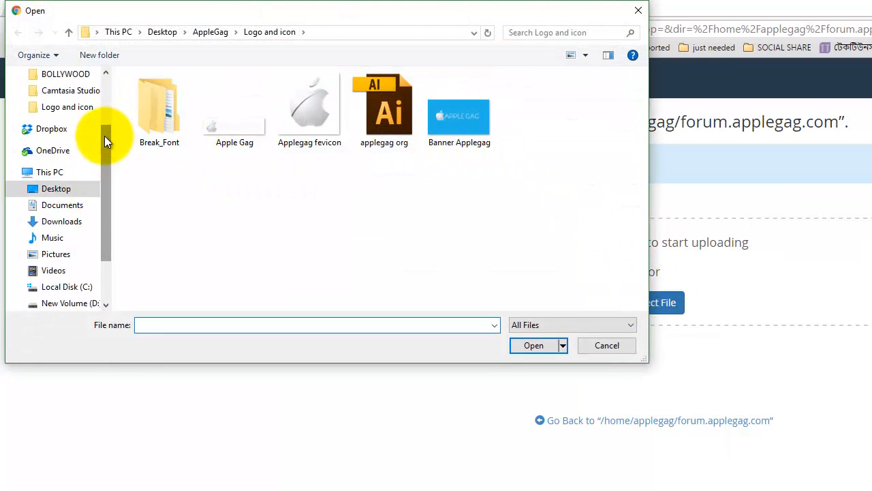
{"action": "left_click", "coordinate": [56, 189]}
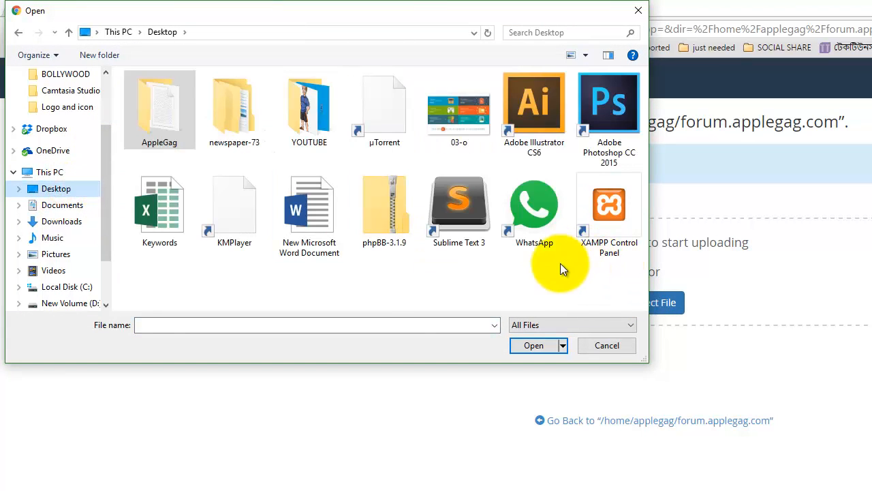
{"action": "left_click", "coordinate": [385, 205]}
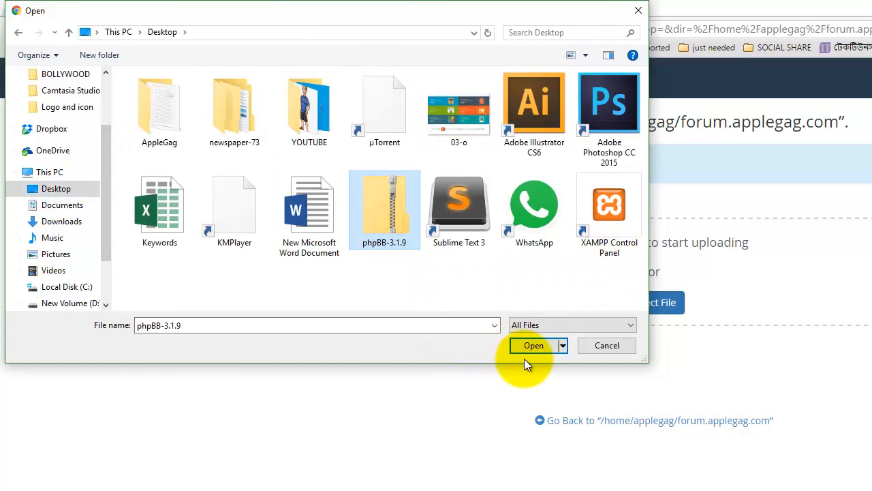
{"action": "left_click", "coordinate": [534, 346]}
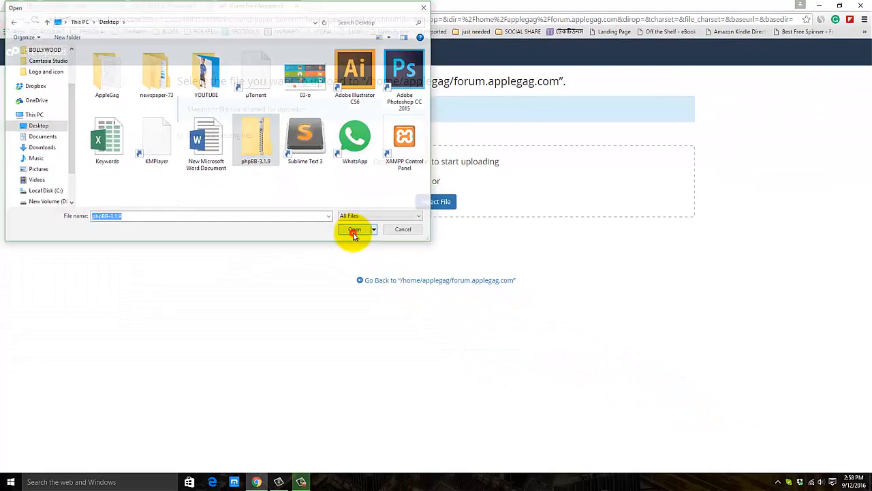
{"action": "left_click", "coordinate": [355, 229]}
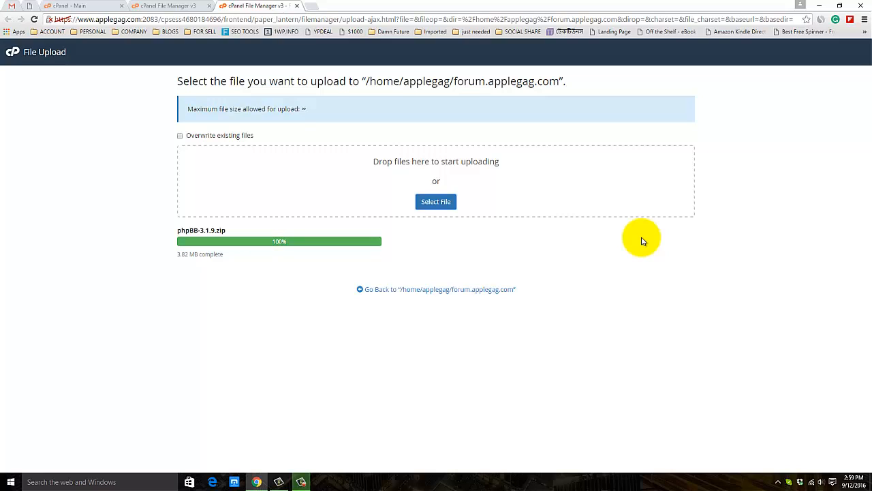
{"action": "mouse_move", "coordinate": [634, 238]}
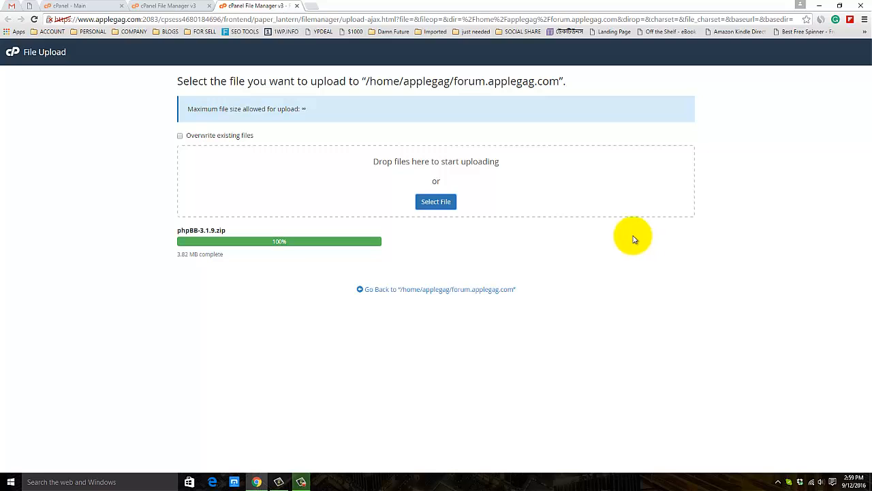
{"action": "mouse_move", "coordinate": [433, 281]}
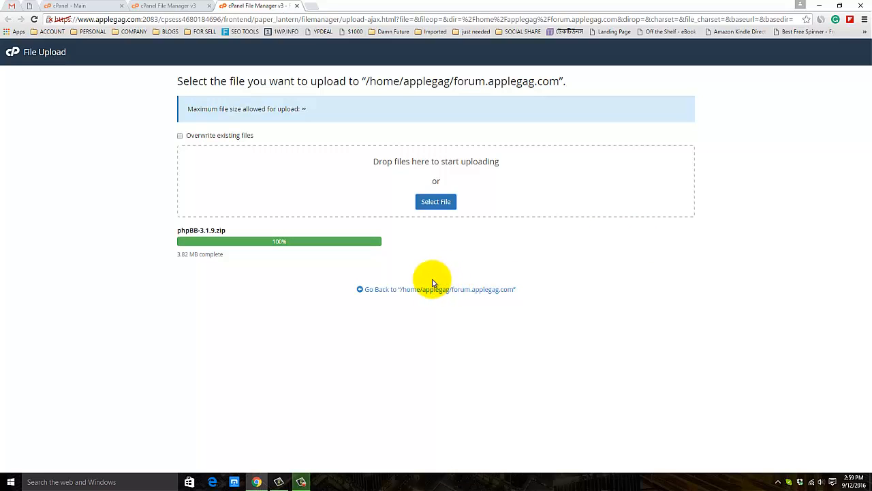
{"action": "mouse_move", "coordinate": [267, 247]}
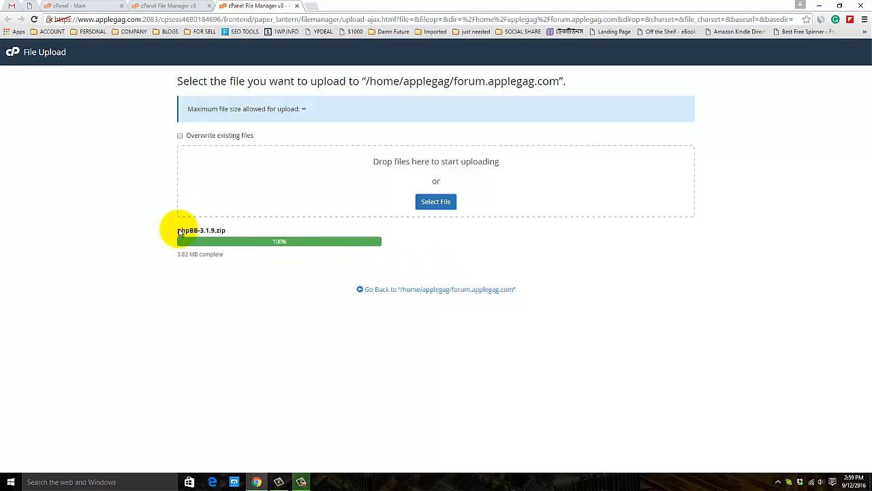
{"action": "mouse_move", "coordinate": [422, 289]}
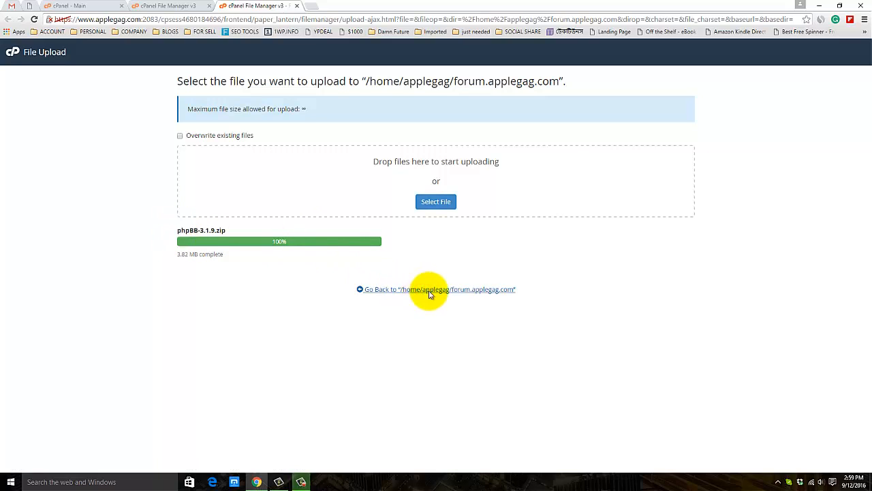
Step: Extract phpBB-3.1.9.zip in place, creating a phpBB3 folder in forum.applegag.com
{"action": "left_click", "coordinate": [436, 288]}
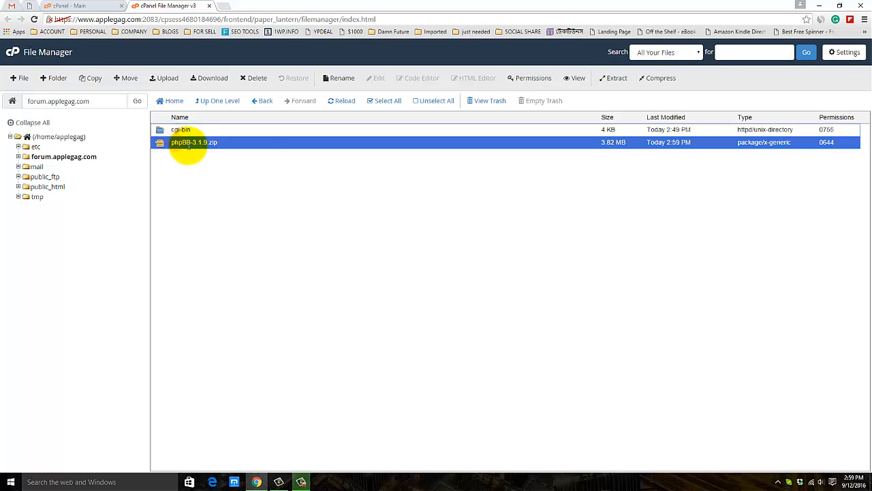
{"action": "right_click", "coordinate": [194, 142]}
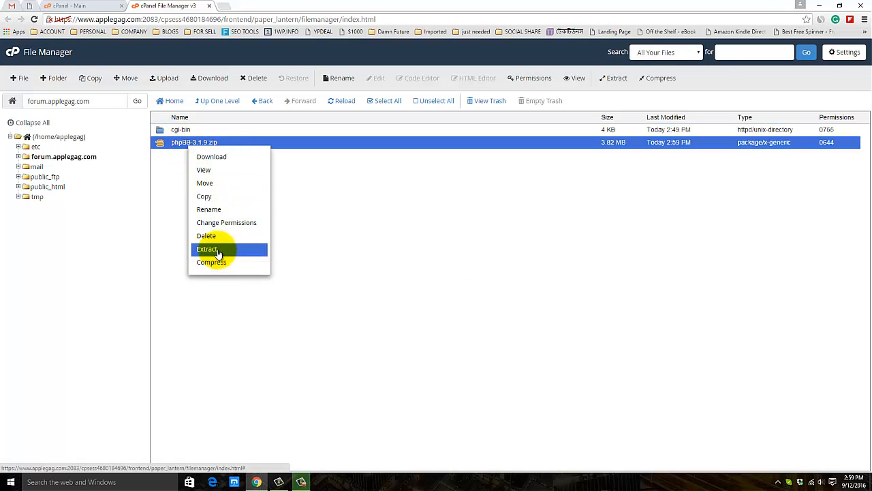
{"action": "left_click", "coordinate": [207, 248]}
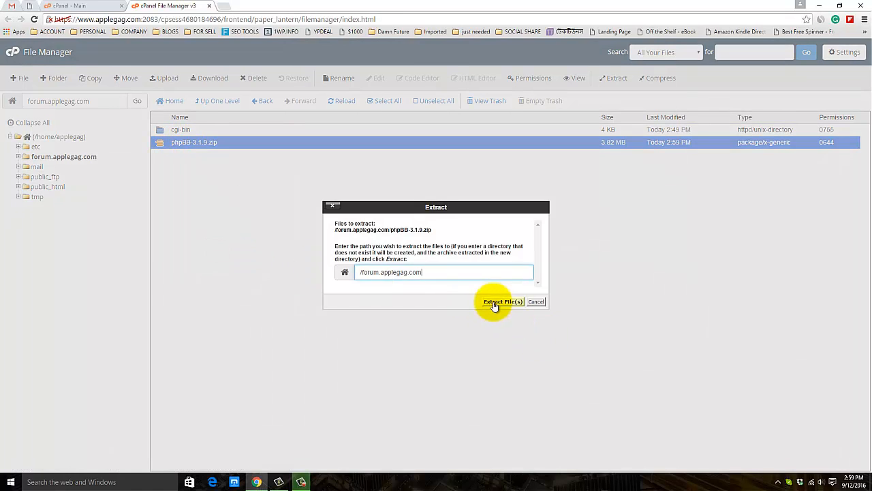
{"action": "left_click", "coordinate": [503, 301]}
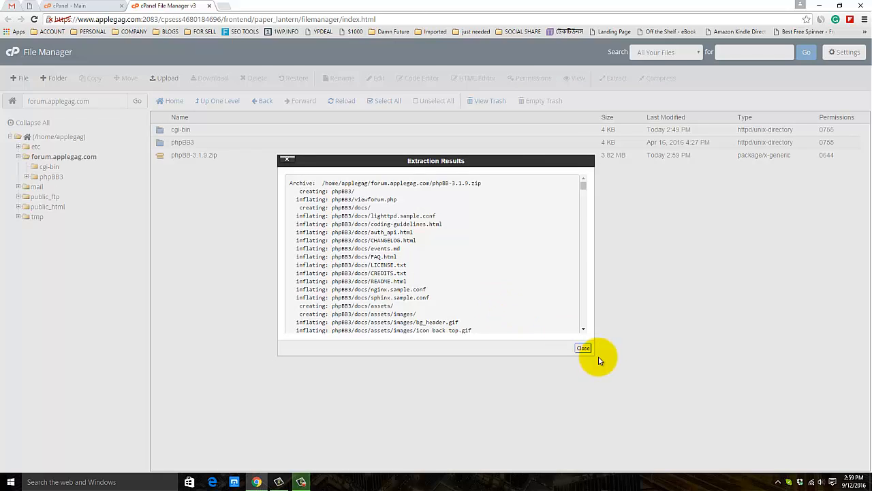
{"action": "left_click", "coordinate": [584, 347]}
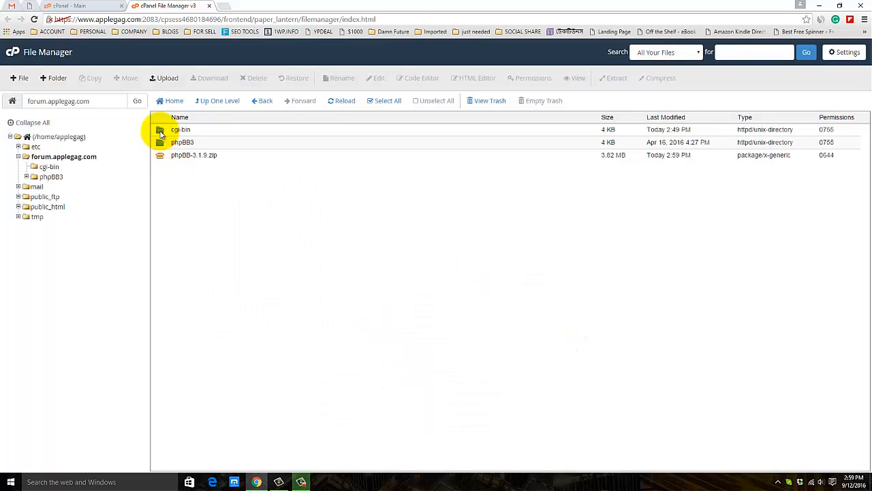
Step: Delete the no-longer-needed phpBB-3.1.9.zip archive to the trash
{"action": "left_click", "coordinate": [194, 155]}
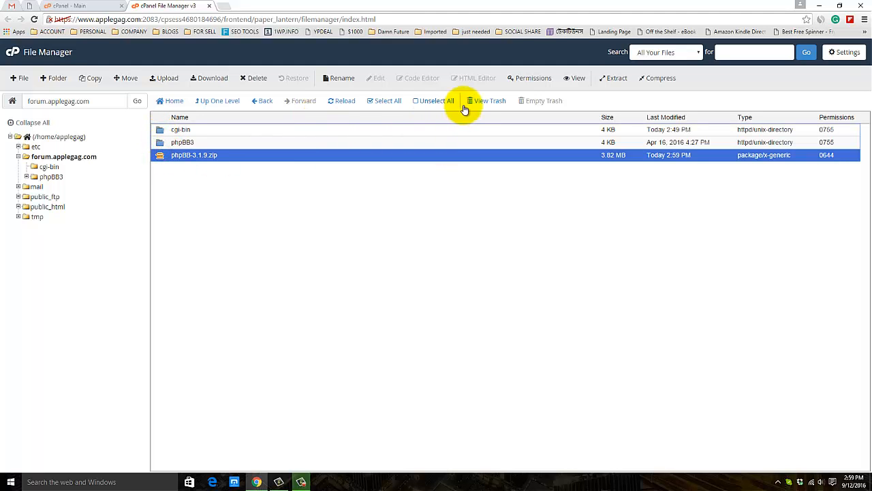
{"action": "left_click", "coordinate": [256, 78]}
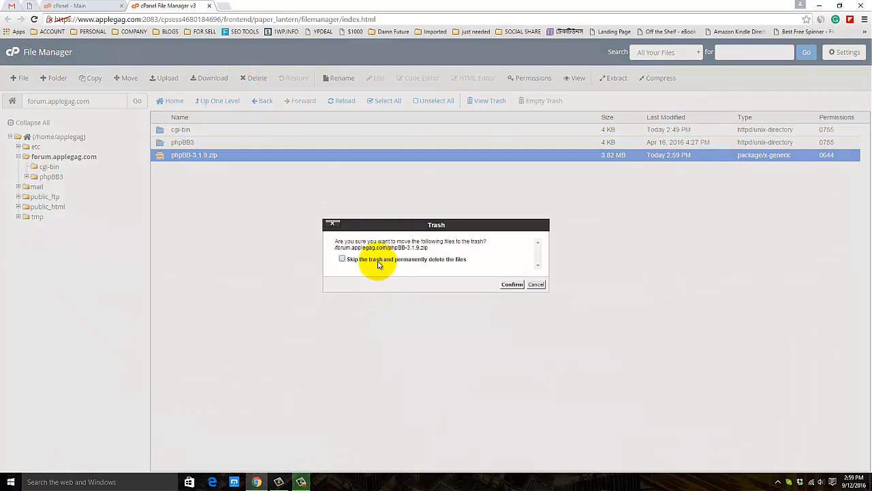
{"action": "left_click", "coordinate": [512, 285]}
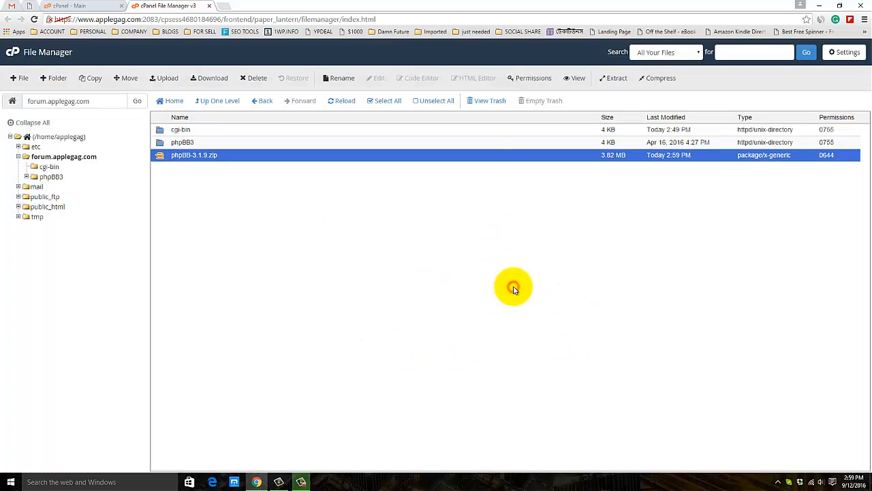
Step: Move all contents of phpBB3 up into /forum.applegag.com/ and select the emptied phpBB3 folder
{"action": "double_click", "coordinate": [183, 142]}
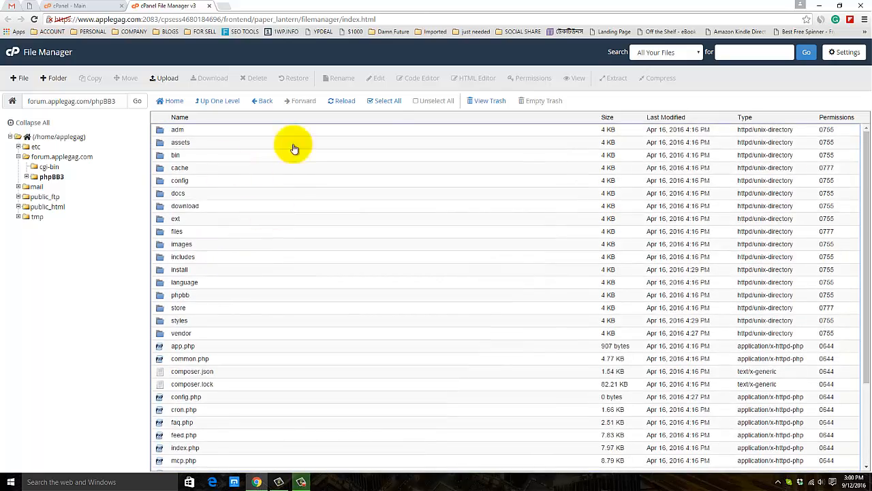
{"action": "left_click", "coordinate": [387, 100]}
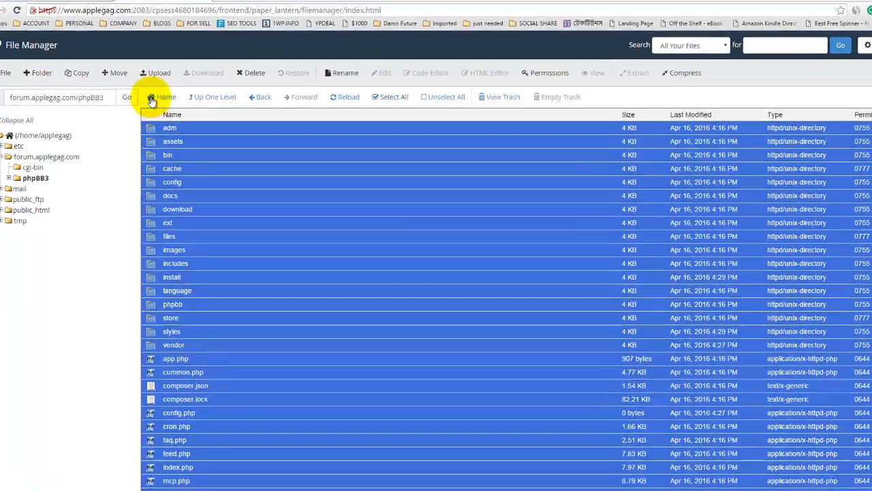
{"action": "left_click", "coordinate": [115, 74]}
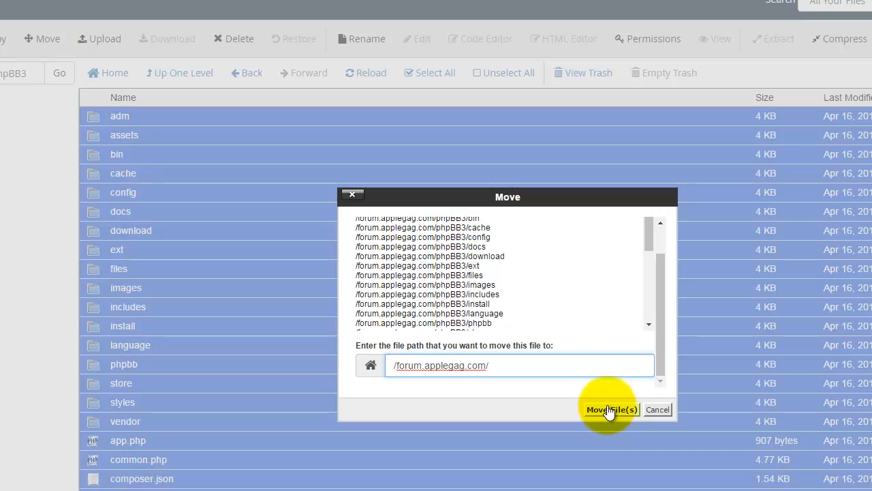
{"action": "left_click", "coordinate": [607, 409]}
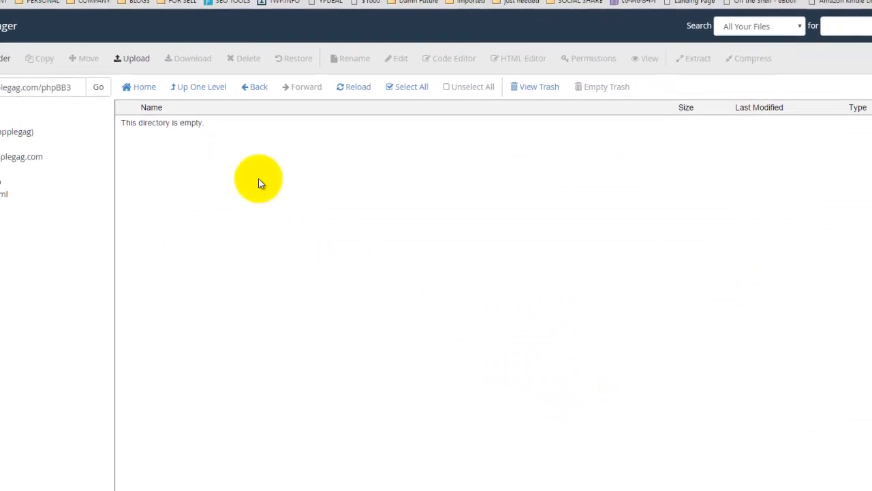
{"action": "left_click", "coordinate": [262, 101]}
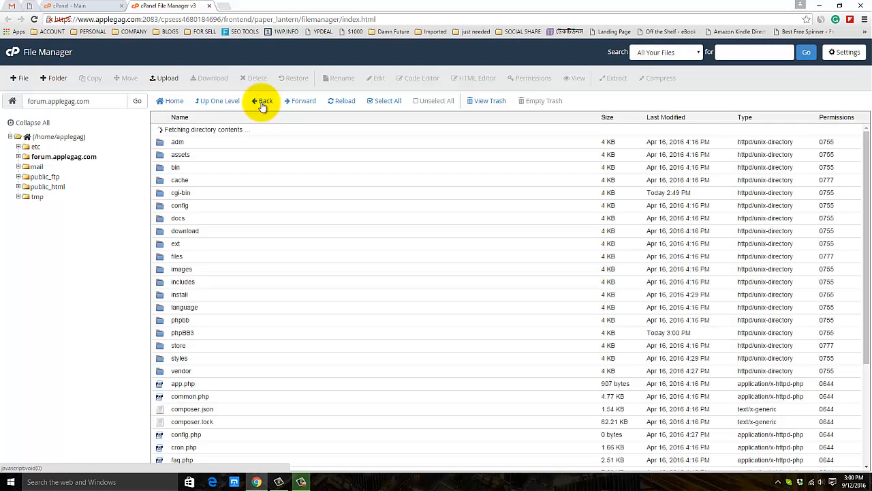
{"action": "left_click", "coordinate": [262, 101]}
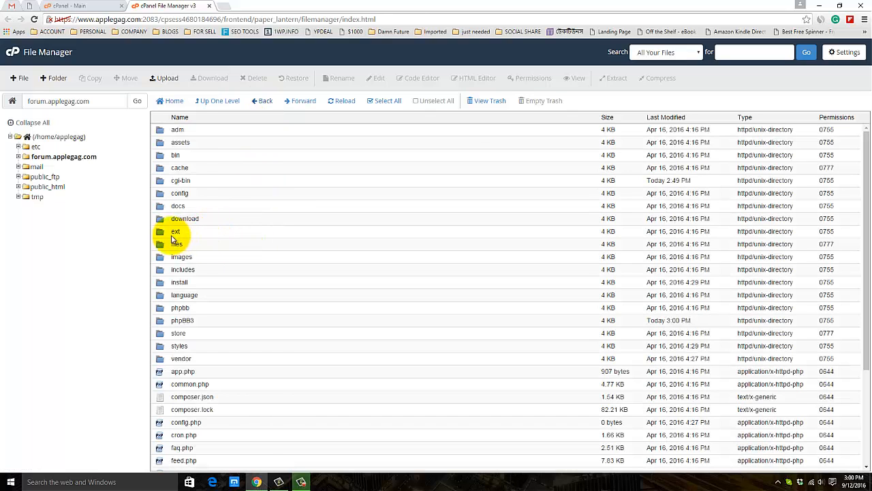
{"action": "left_click", "coordinate": [183, 320]}
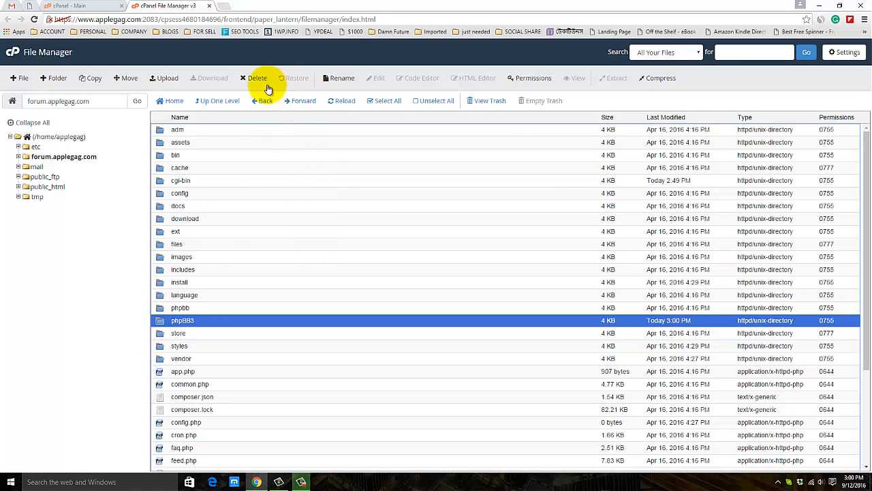
Step: Permanently delete the empty phpBB3 folder, skipping the trash
{"action": "left_click", "coordinate": [256, 78]}
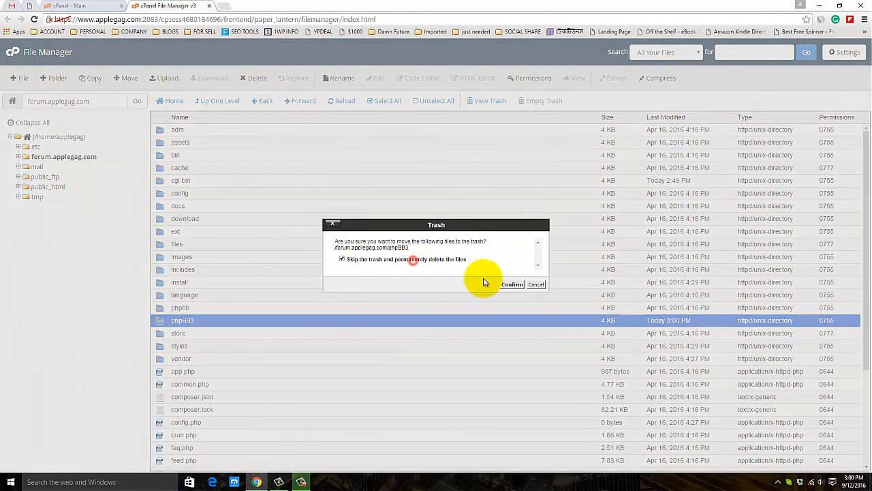
{"action": "left_click", "coordinate": [512, 284]}
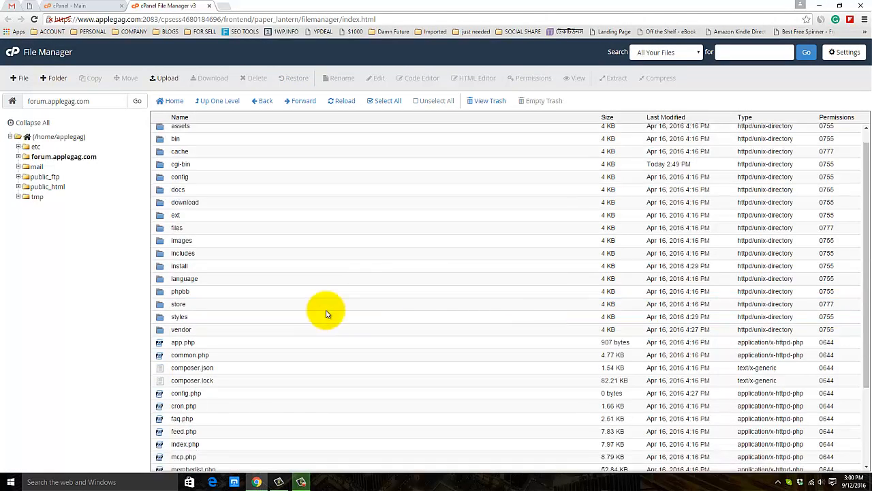
{"action": "scroll", "scroll_direction": "up", "scroll_amount": 3}
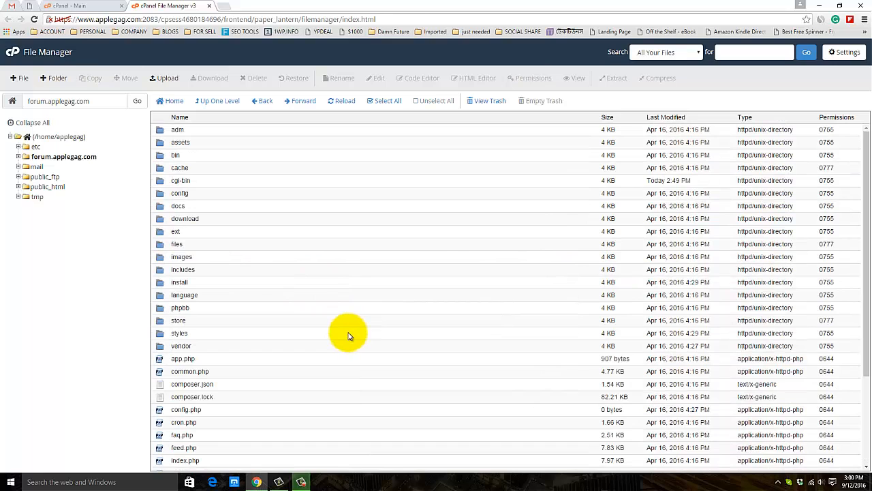
{"action": "mouse_move", "coordinate": [343, 335]}
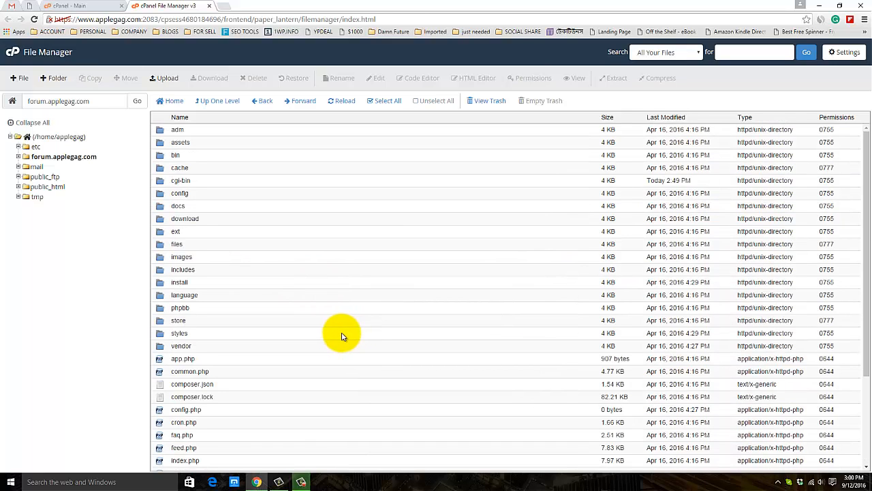
{"action": "mouse_move", "coordinate": [290, 308]}
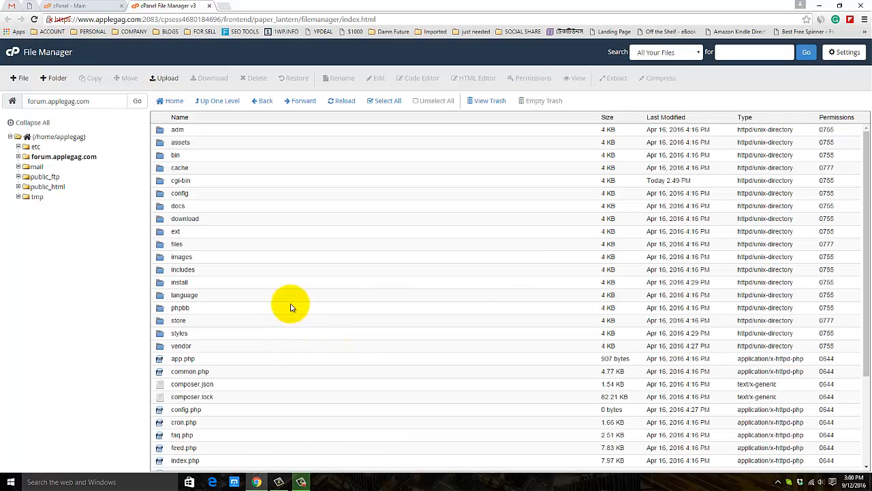
{"action": "scroll", "scroll_direction": "down", "scroll_amount": 3}
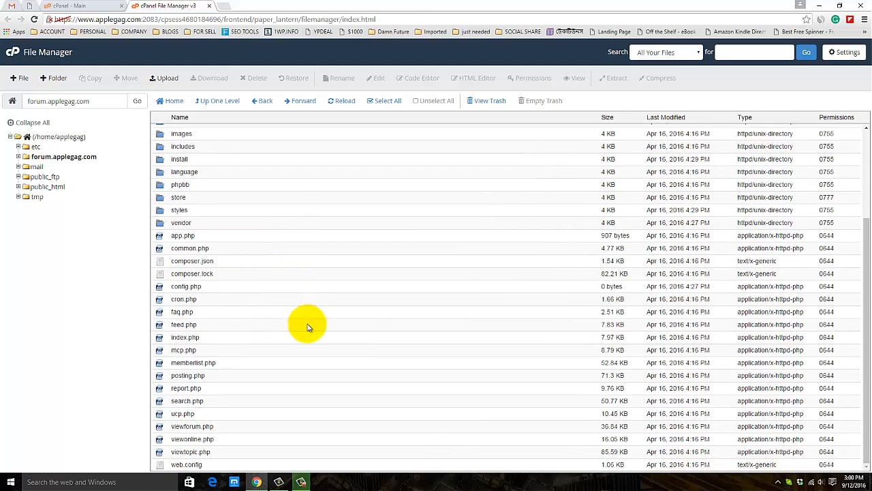
{"action": "scroll", "scroll_direction": "up", "scroll_amount": 3}
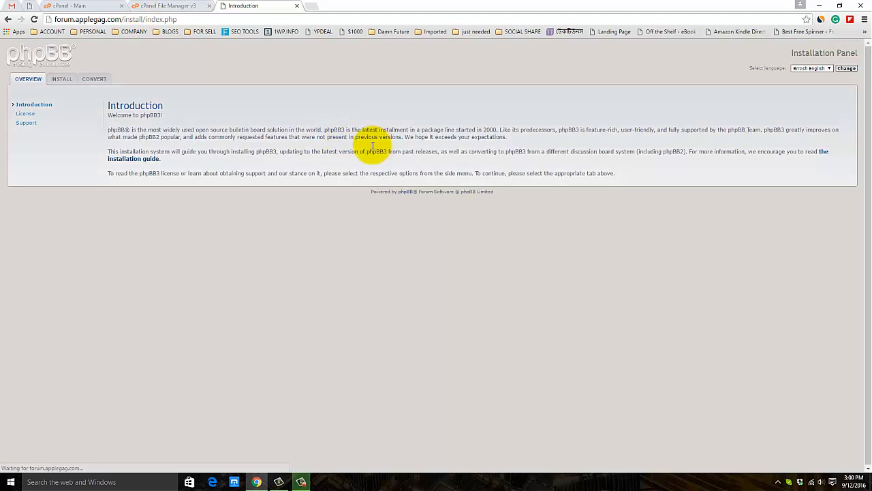
{"action": "mouse_move", "coordinate": [48, 93]}
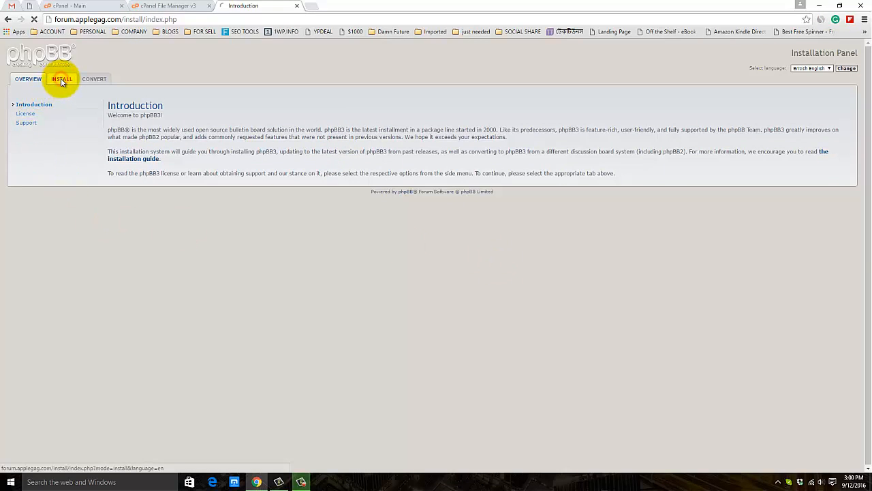
Step: Accept the installer's Welcome to Installation step and proceed to the compatibility check
{"action": "left_click", "coordinate": [62, 78]}
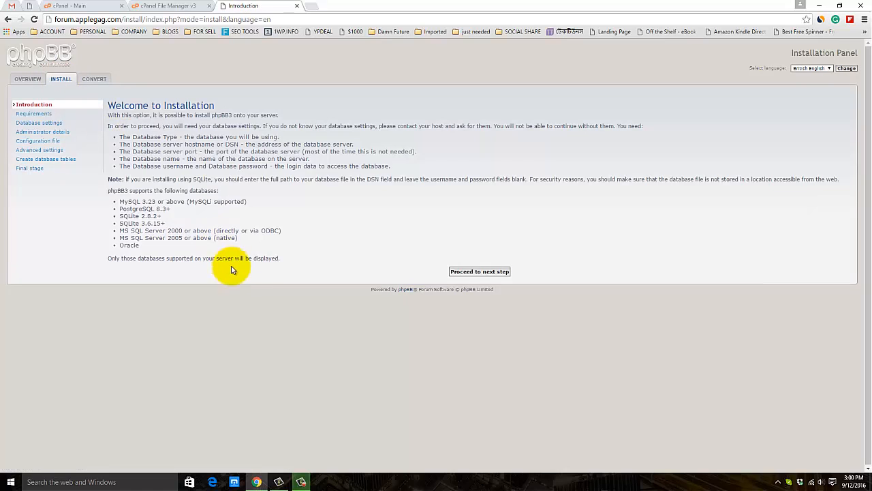
{"action": "mouse_move", "coordinate": [229, 289]}
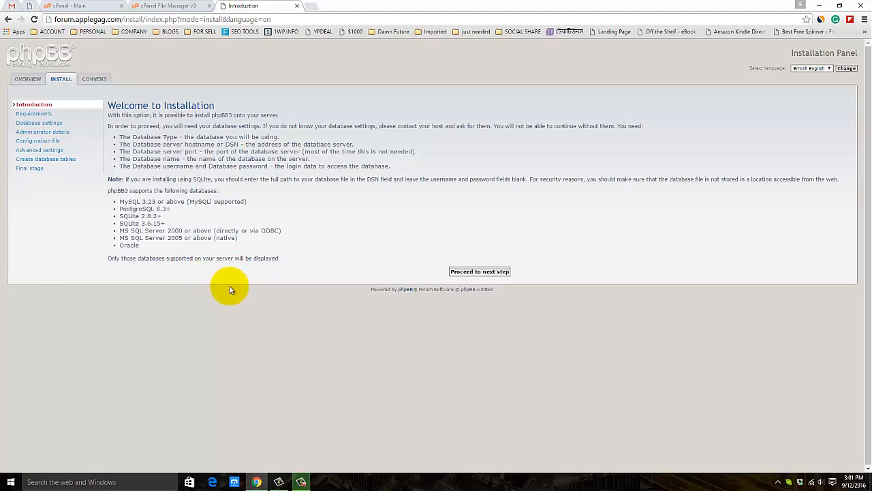
{"action": "mouse_move", "coordinate": [480, 271]}
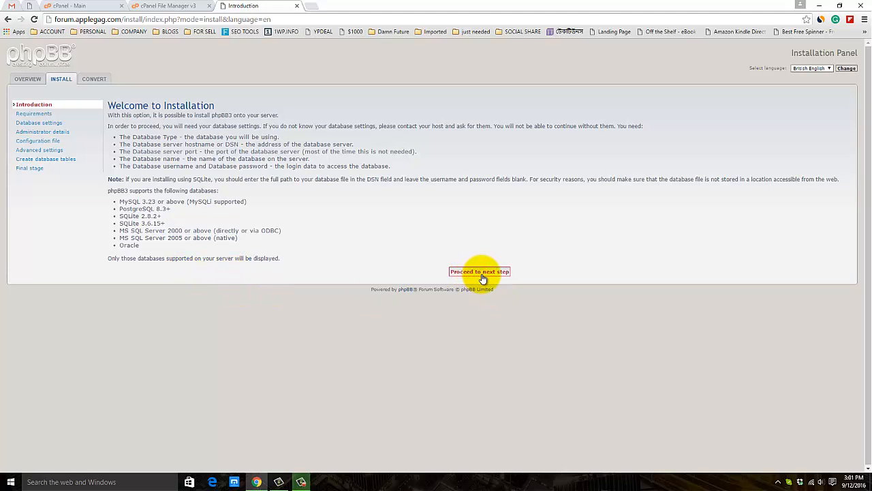
{"action": "left_click", "coordinate": [480, 271]}
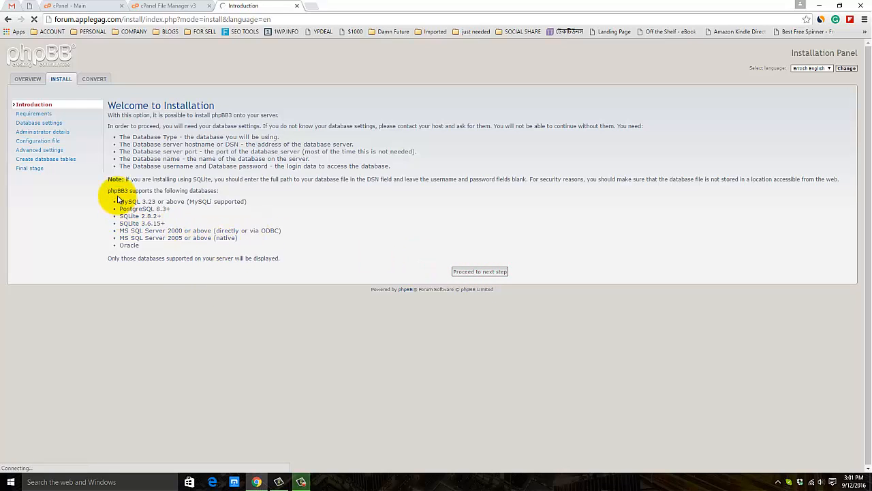
{"action": "left_click", "coordinate": [479, 271]}
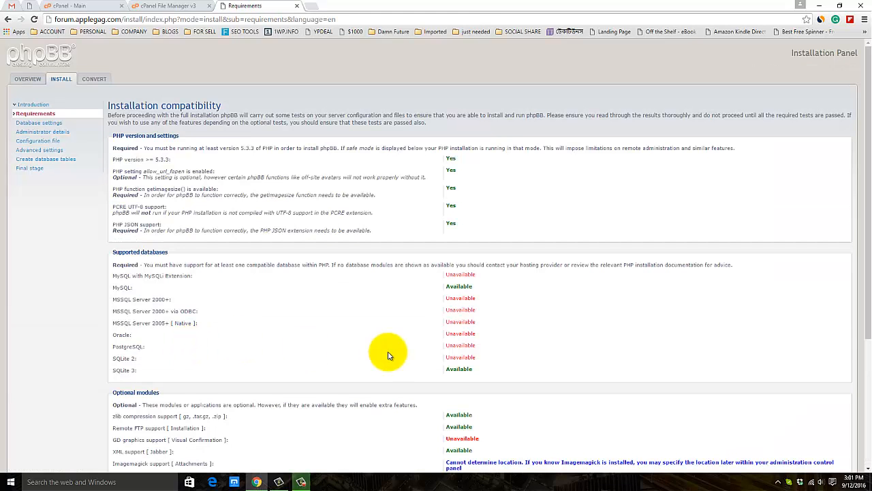
{"action": "mouse_move", "coordinate": [384, 338]}
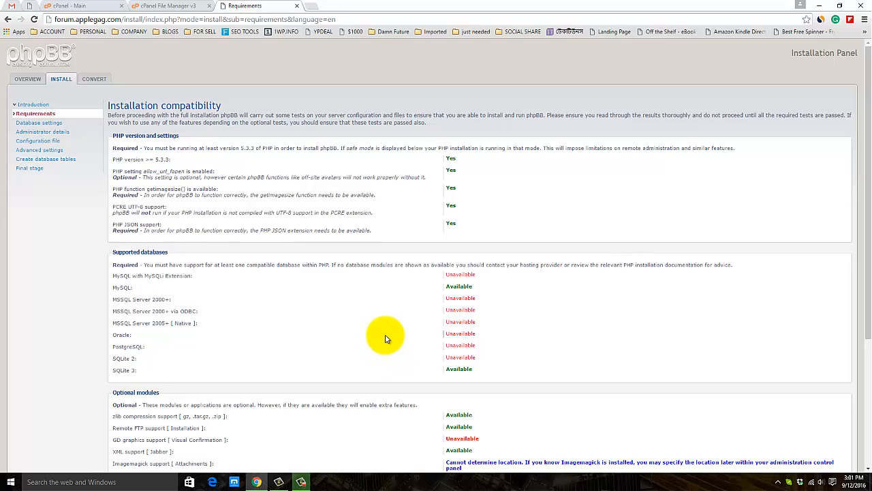
Step: Review the passing requirement checks and start the install
{"action": "scroll", "scroll_direction": "down", "scroll_amount": 3}
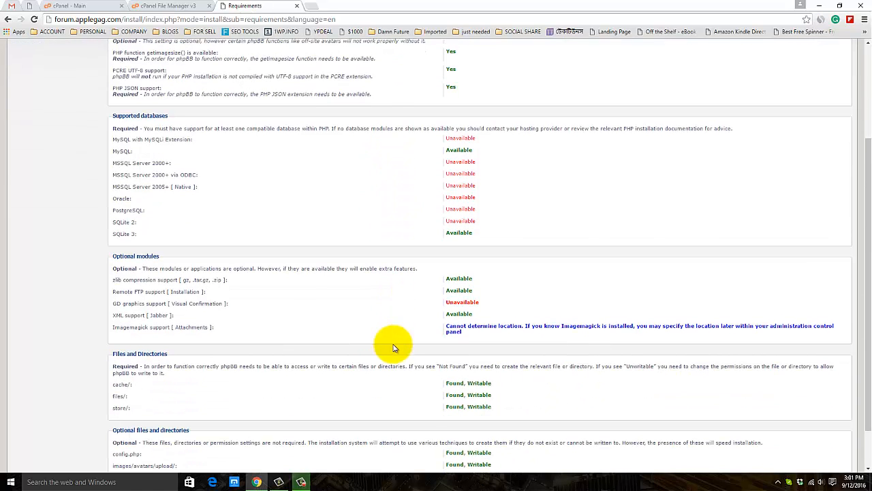
{"action": "scroll", "scroll_direction": "down", "scroll_amount": 3}
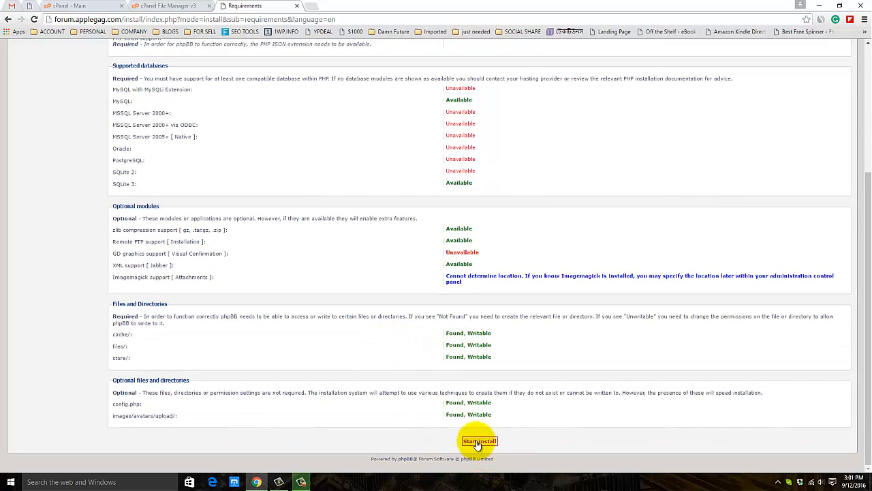
{"action": "left_click", "coordinate": [479, 440]}
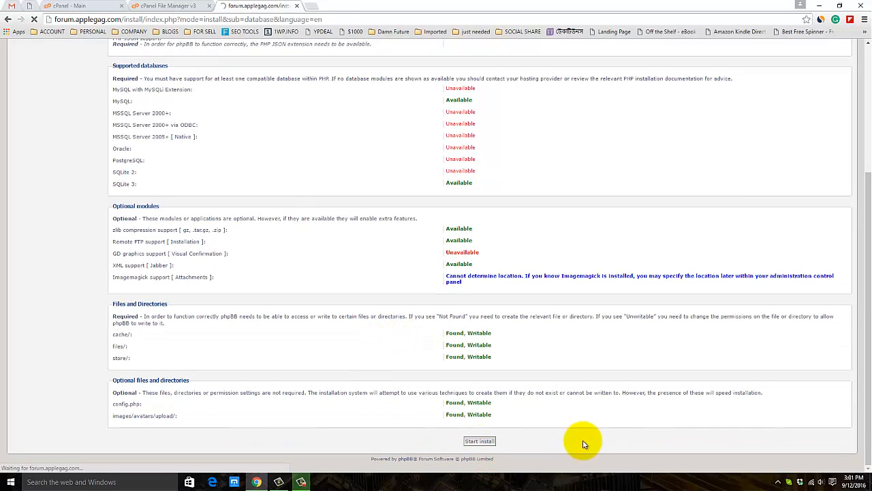
Step: Enter localhost as the database server hostname on the Database settings step
{"action": "left_click", "coordinate": [480, 441]}
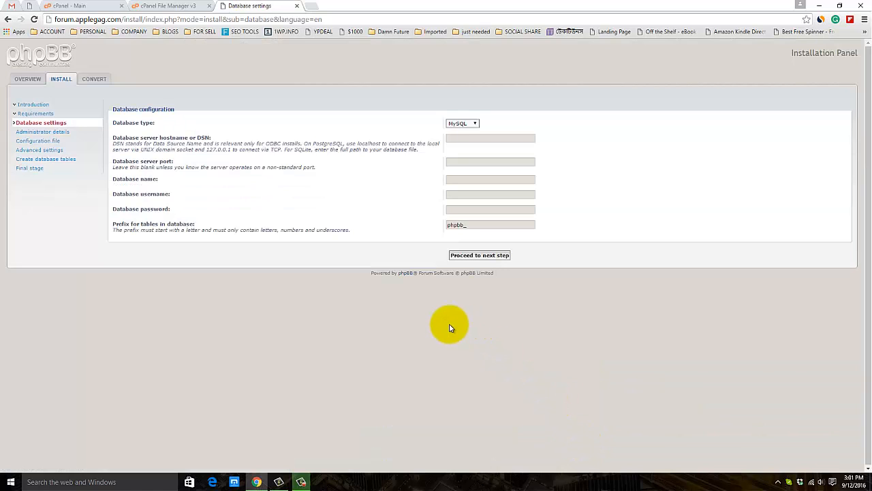
{"action": "mouse_move", "coordinate": [291, 189]}
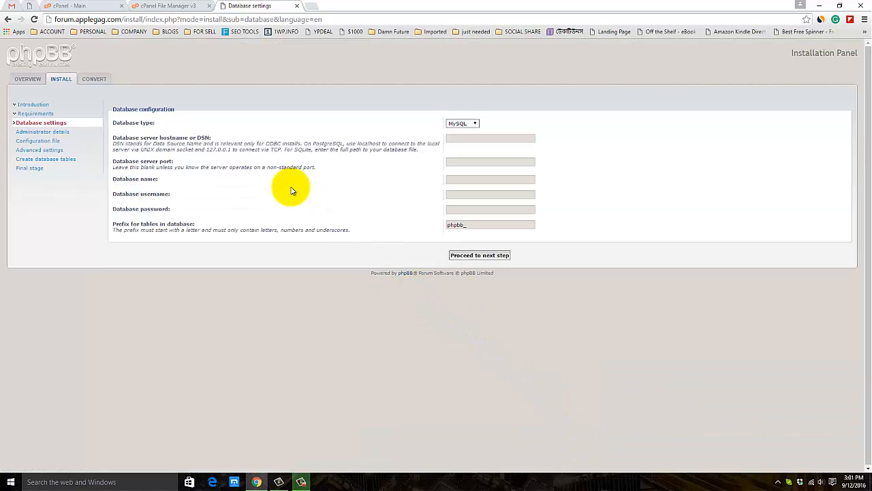
{"action": "left_click", "coordinate": [490, 137]}
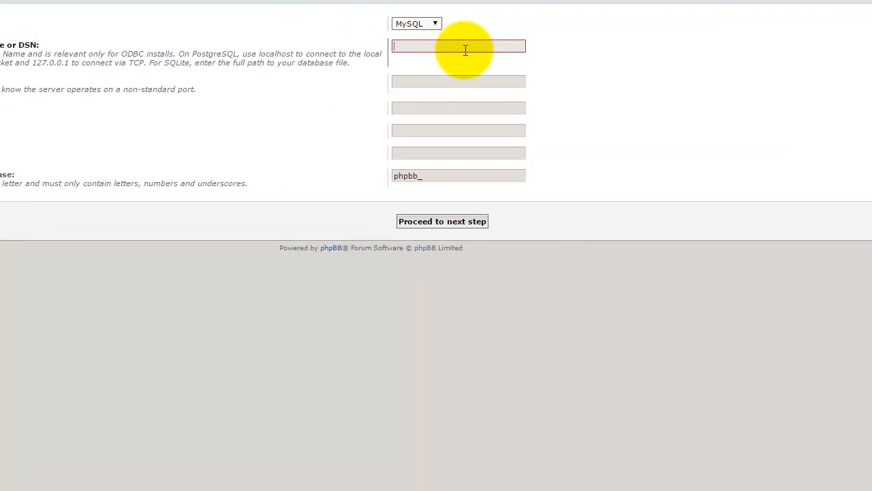
{"action": "type", "text": "loc"}
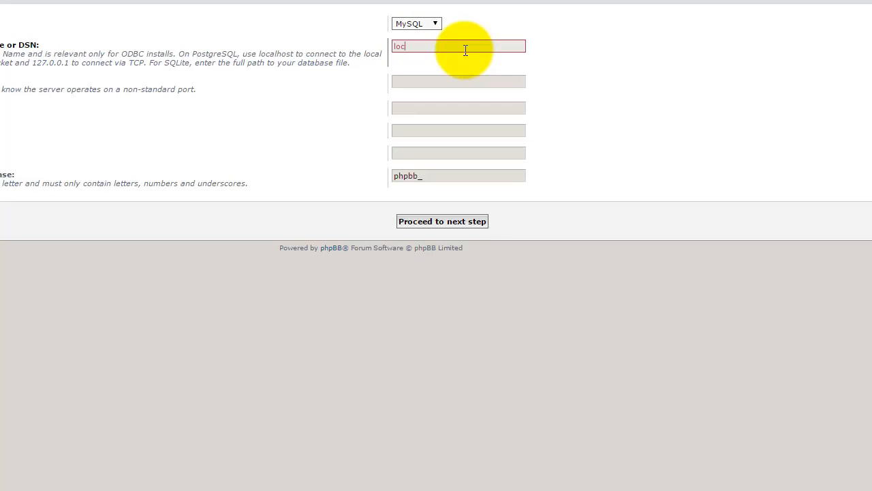
{"action": "type", "text": "alhost"}
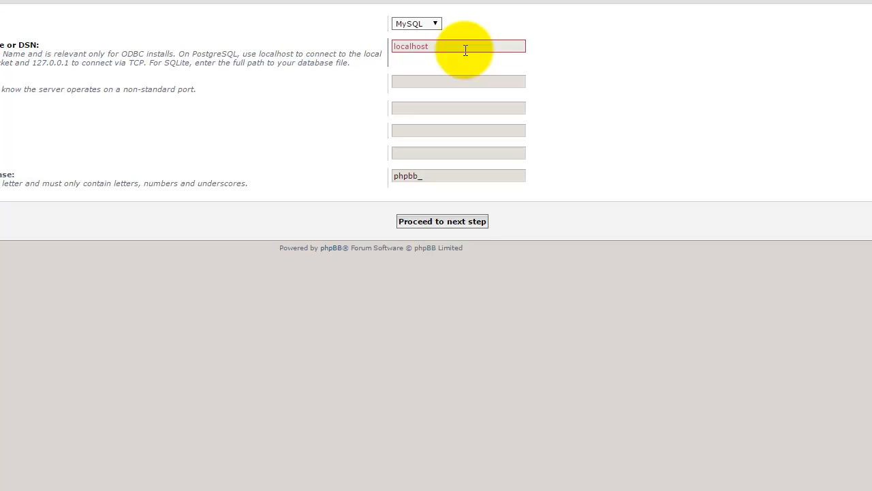
{"action": "left_click", "coordinate": [458, 82]}
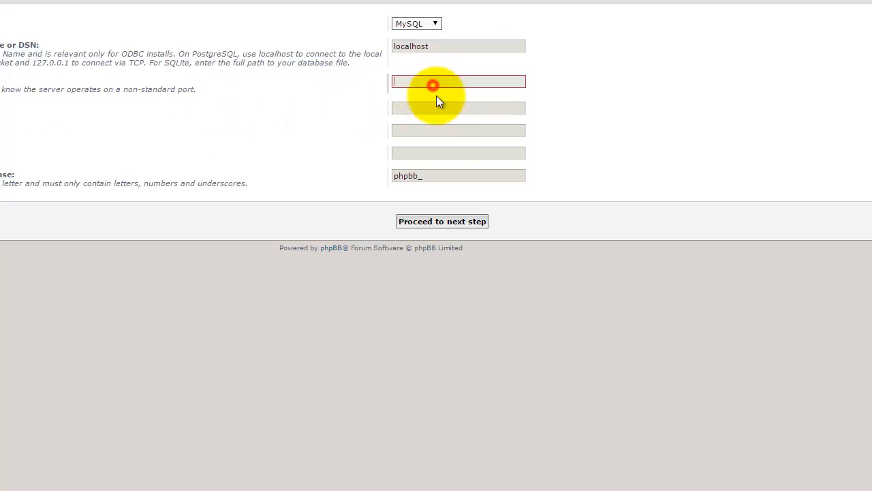
{"action": "left_click", "coordinate": [458, 107]}
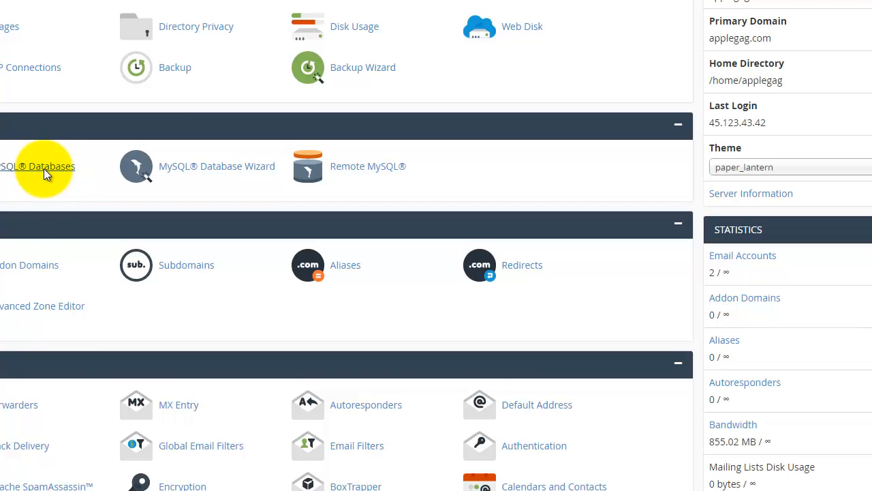
Step: Copy the database name applegag_forum from cPanel's MySQL Databases into the installer
{"action": "left_click", "coordinate": [38, 166]}
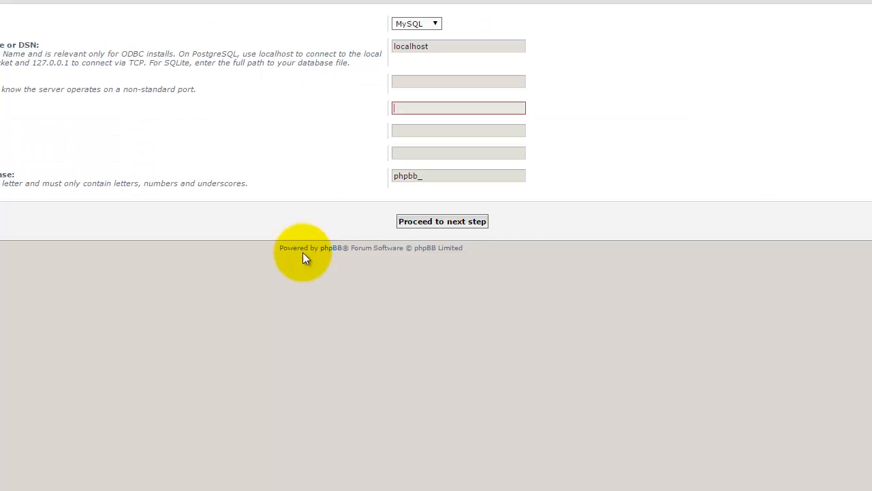
{"action": "mouse_move", "coordinate": [183, 220]}
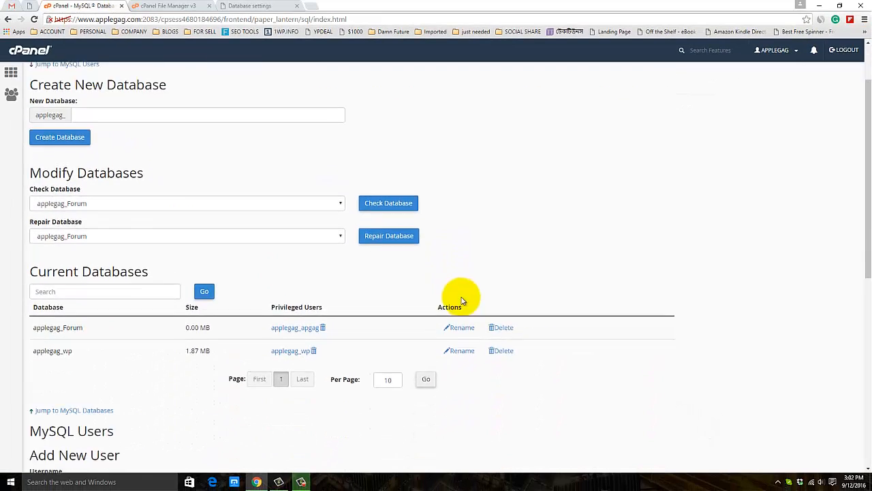
{"action": "scroll", "scroll_direction": "down", "scroll_amount": 3}
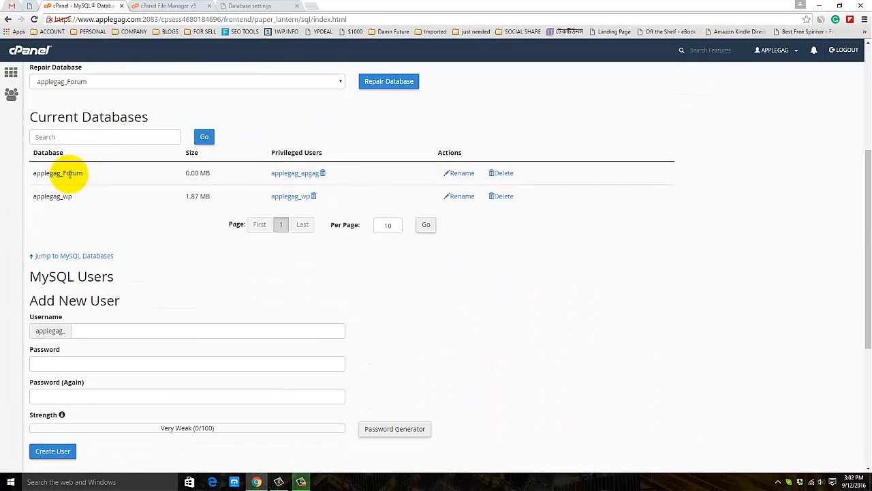
{"action": "double_click", "coordinate": [57, 172]}
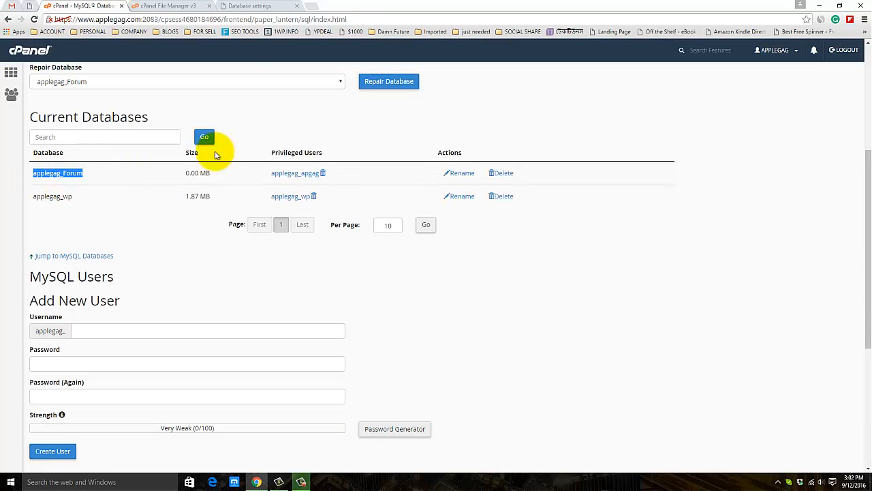
{"action": "left_click", "coordinate": [259, 6]}
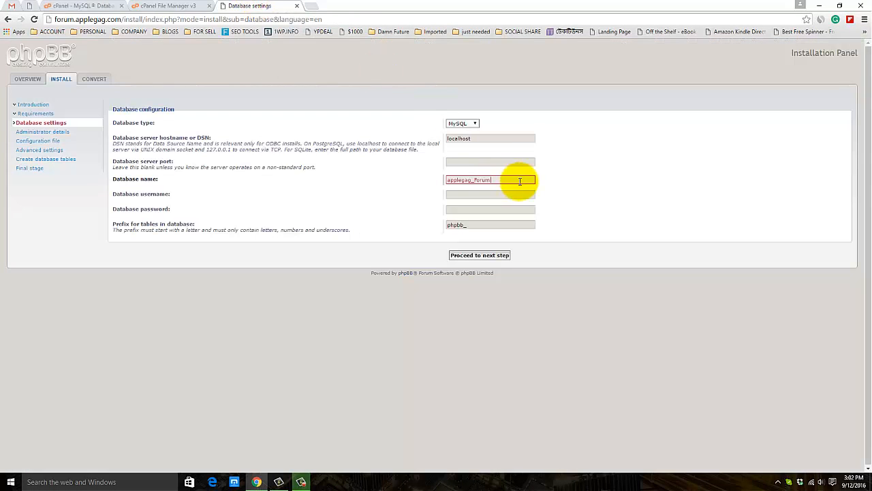
Step: Copy the database username applegag_apgag from cPanel into the installer's username field
{"action": "left_click", "coordinate": [75, 5]}
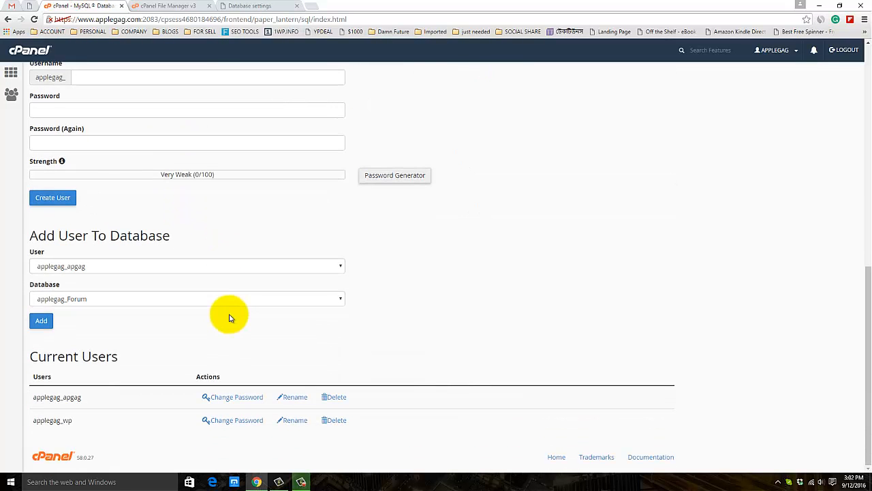
{"action": "double_click", "coordinate": [66, 396]}
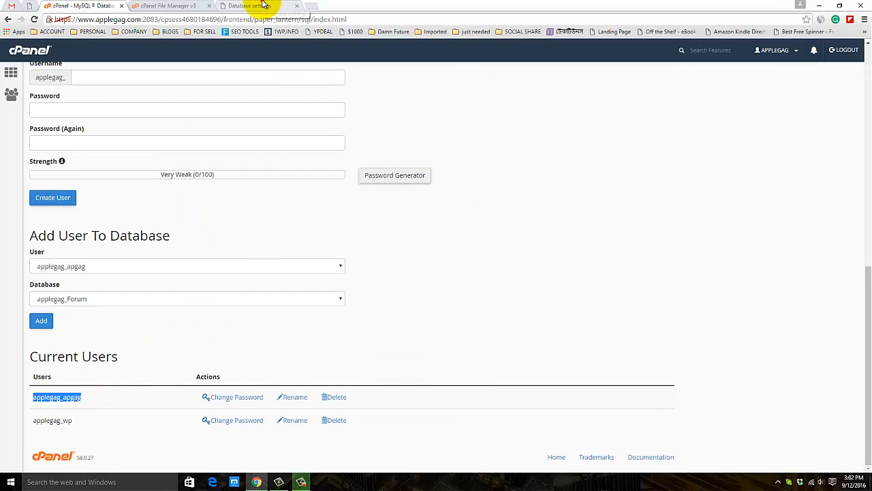
{"action": "left_click", "coordinate": [259, 5]}
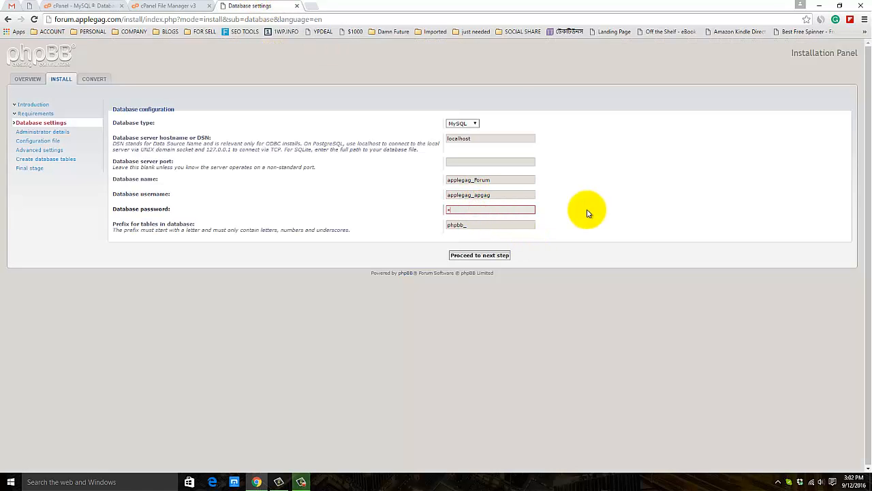
Step: Enter the database password and submit the settings, getting a successful connection test
{"action": "type", "text": "password"}
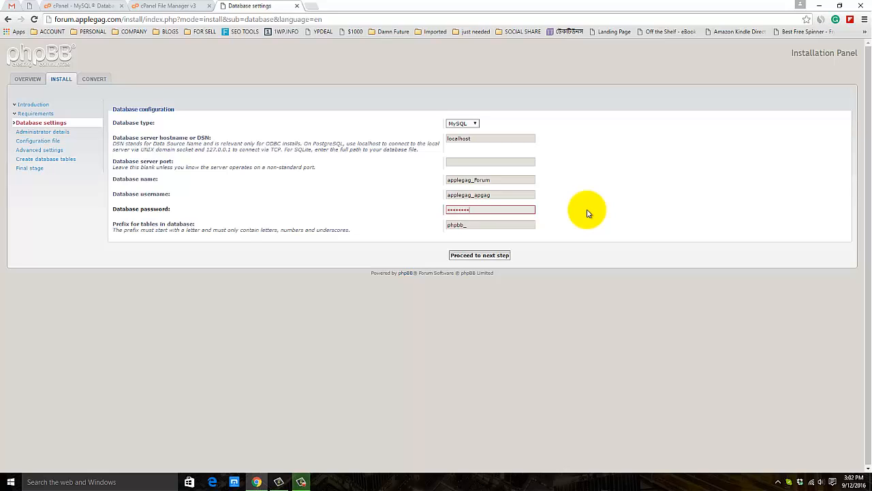
{"action": "mouse_move", "coordinate": [542, 248]}
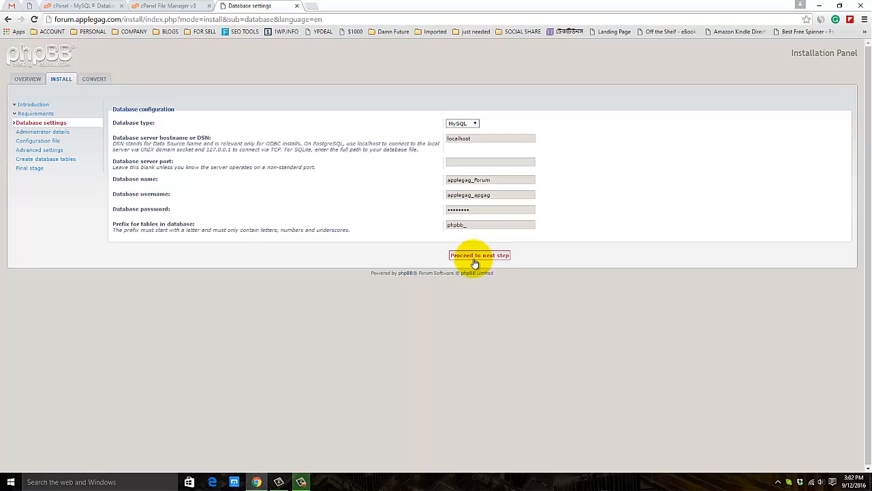
{"action": "left_click", "coordinate": [479, 254]}
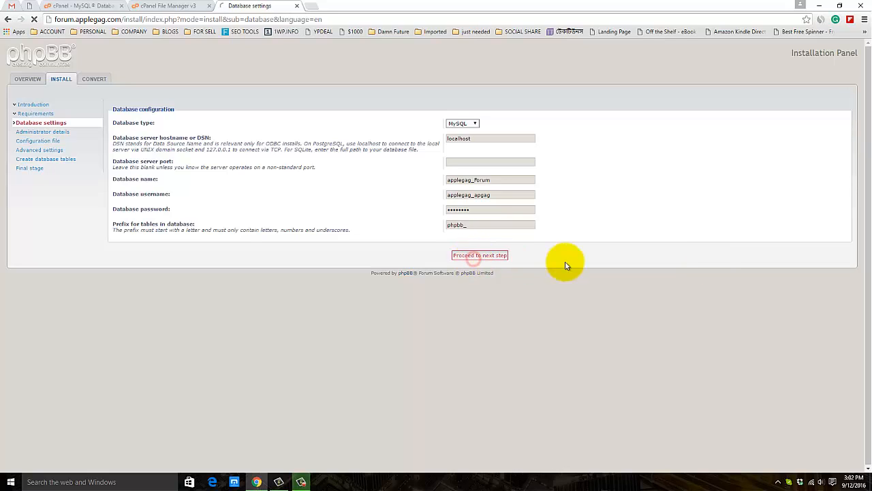
{"action": "left_click", "coordinate": [479, 254]}
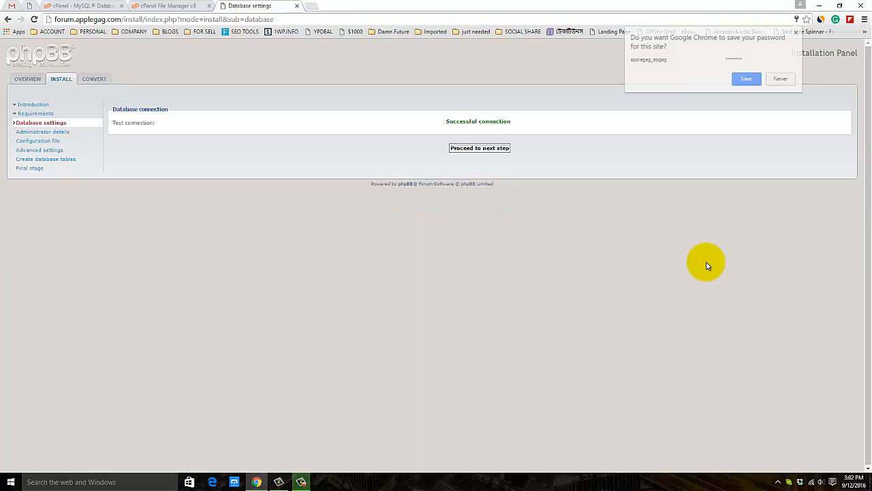
{"action": "mouse_move", "coordinate": [598, 152]}
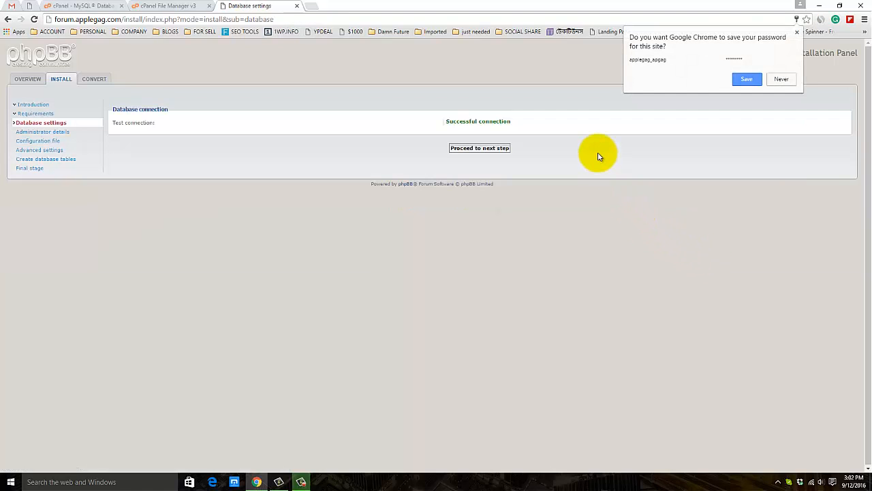
{"action": "mouse_move", "coordinate": [480, 148]}
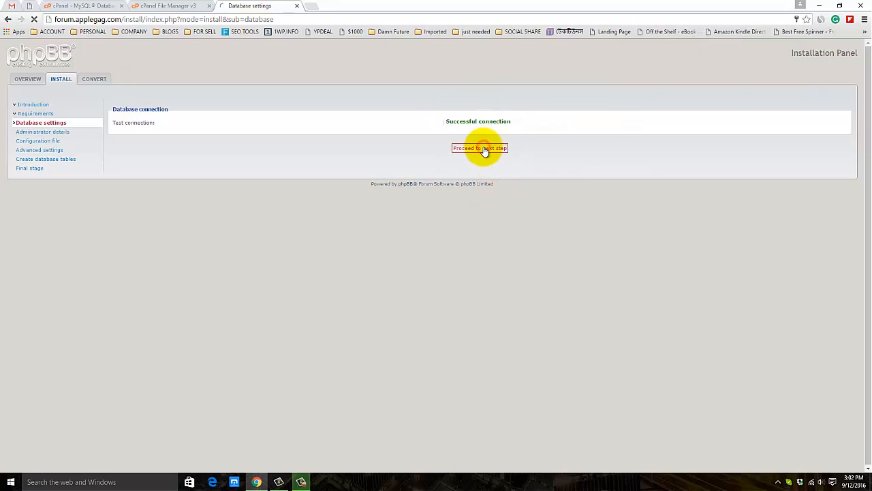
Step: Enter administrator username applegag with a confirmed password
{"action": "left_click", "coordinate": [480, 148]}
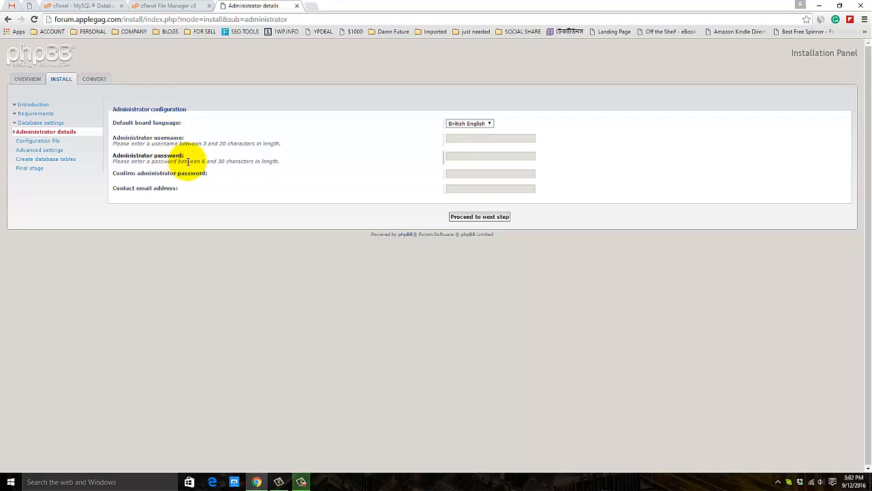
{"action": "mouse_move", "coordinate": [160, 197]}
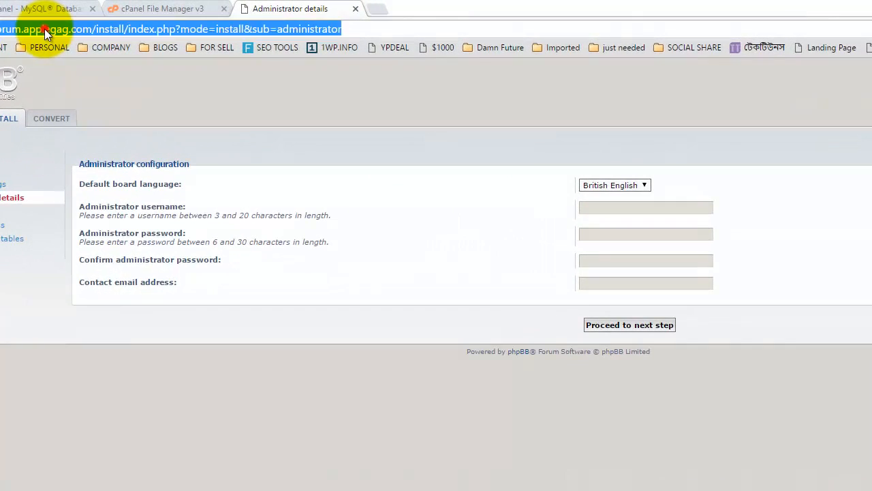
{"action": "left_click", "coordinate": [645, 207]}
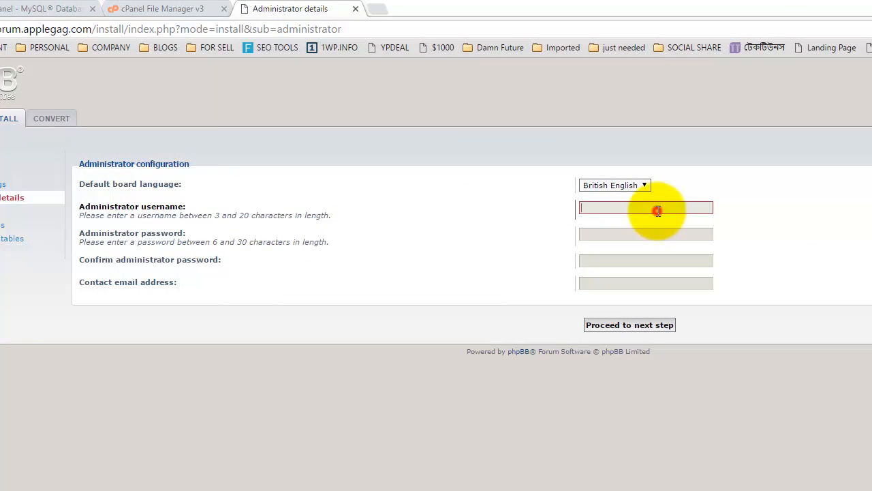
{"action": "type", "text": "applegag"}
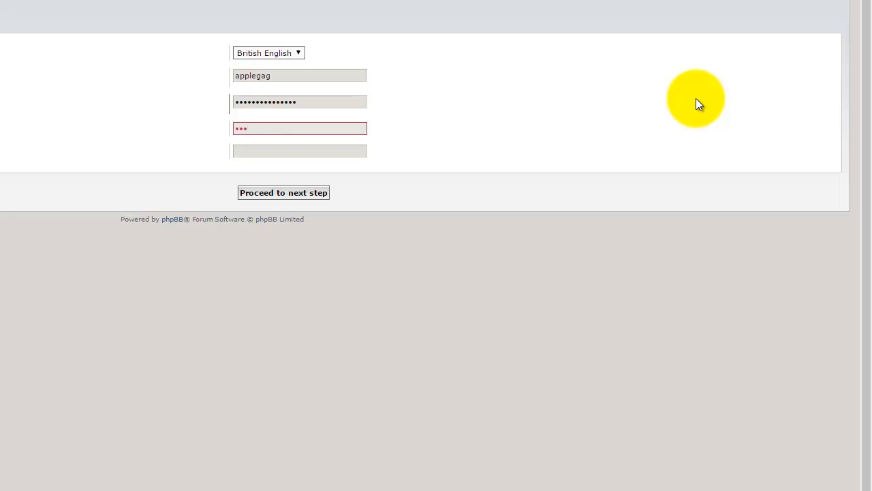
{"action": "type", "text": "•"}
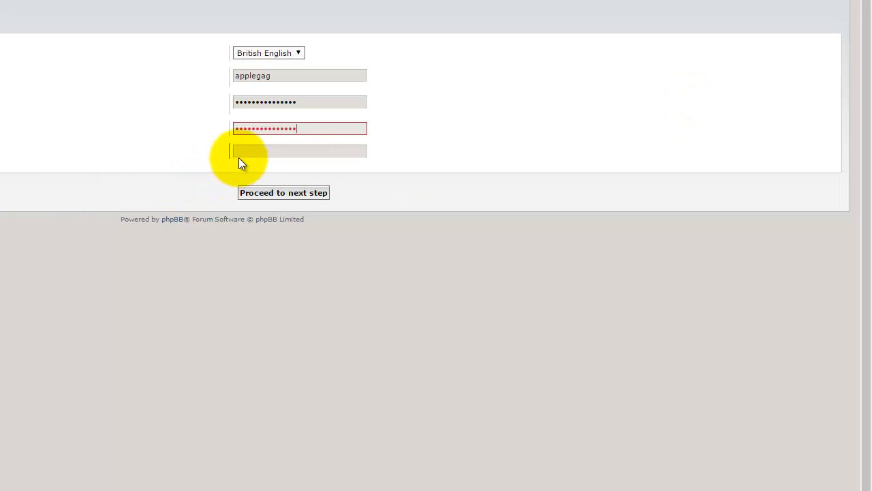
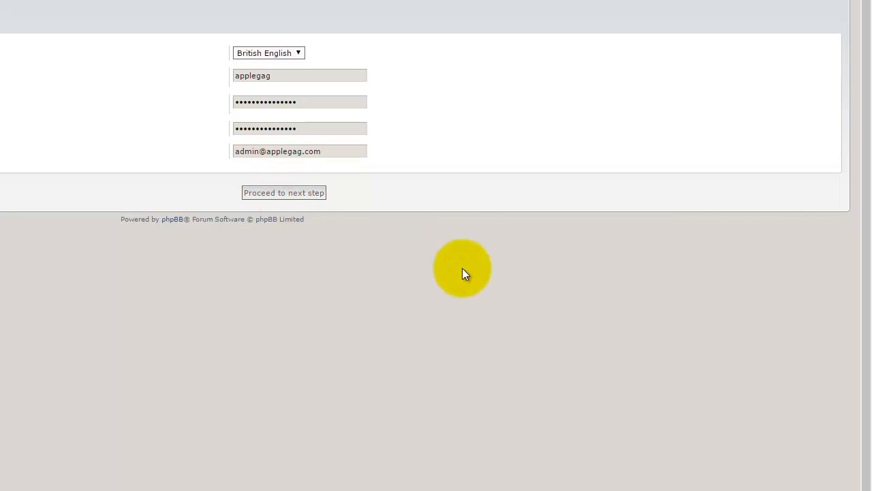
Step: Submit the administrator details for testing and continue once the tests pass
{"action": "left_click", "coordinate": [284, 192]}
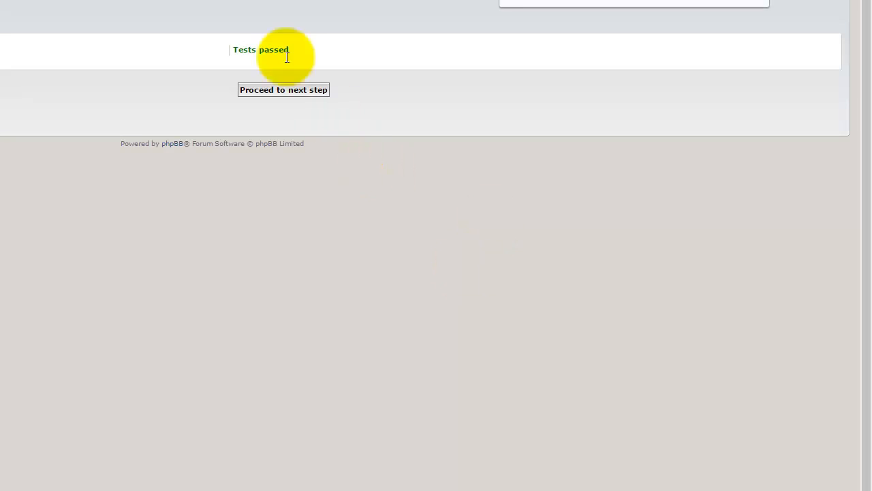
{"action": "mouse_move", "coordinate": [284, 90]}
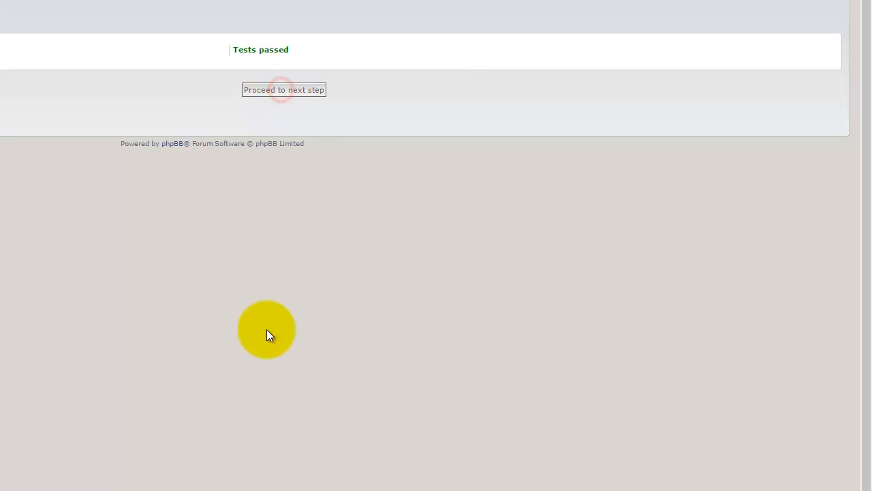
{"action": "left_click", "coordinate": [283, 90]}
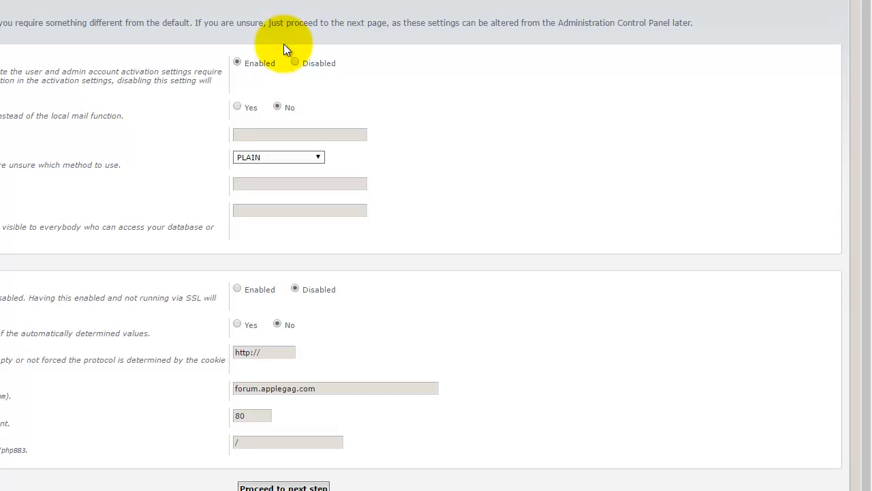
{"action": "mouse_move", "coordinate": [98, 333]}
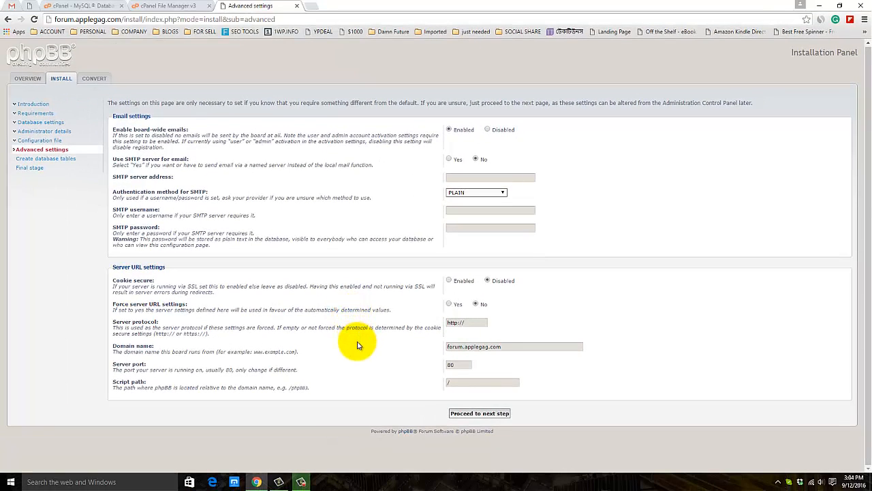
{"action": "mouse_move", "coordinate": [166, 327]}
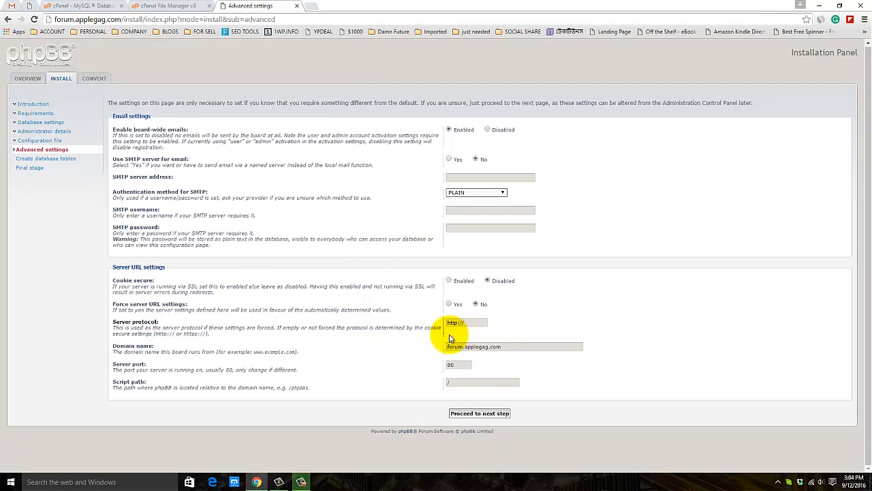
{"action": "mouse_move", "coordinate": [408, 357]}
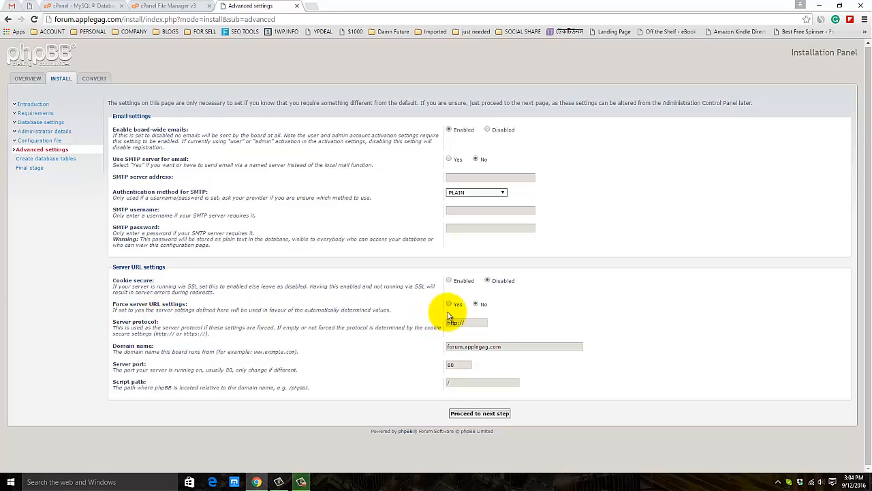
{"action": "mouse_move", "coordinate": [289, 360]}
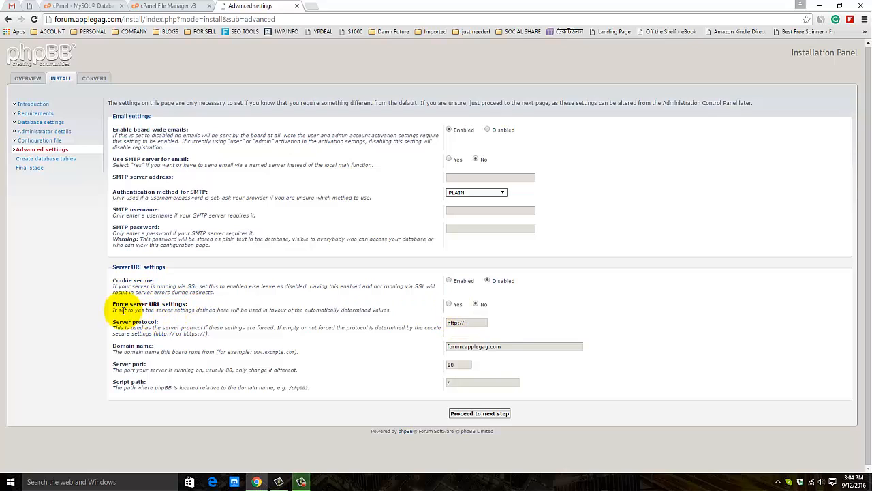
{"action": "mouse_move", "coordinate": [425, 334]}
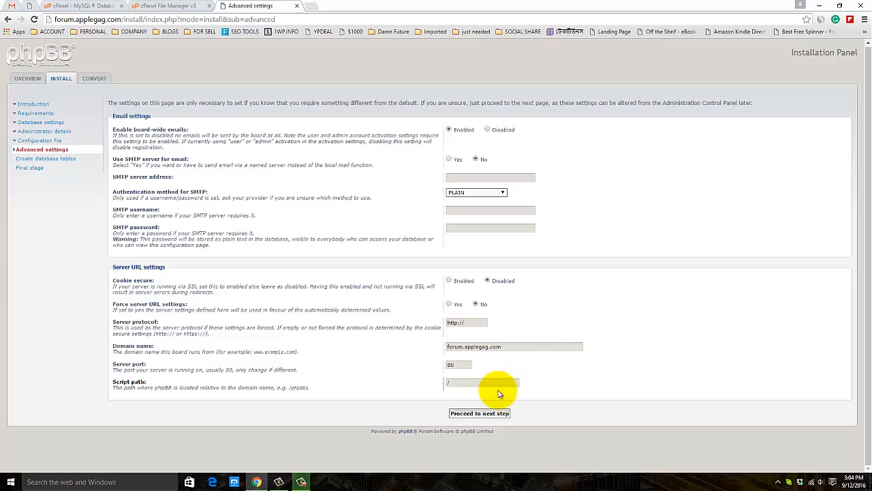
Step: Submit the advanced settings with secure cookies disabled and create the database tables
{"action": "left_click", "coordinate": [480, 412]}
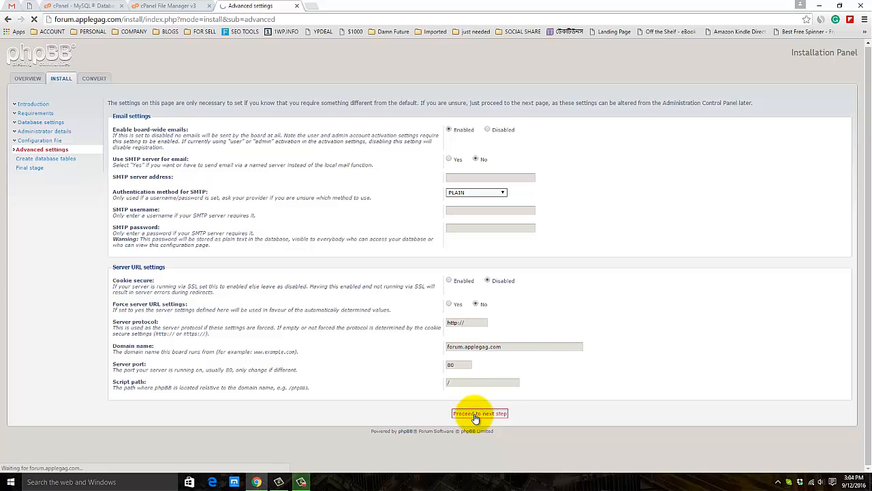
{"action": "left_click", "coordinate": [480, 413]}
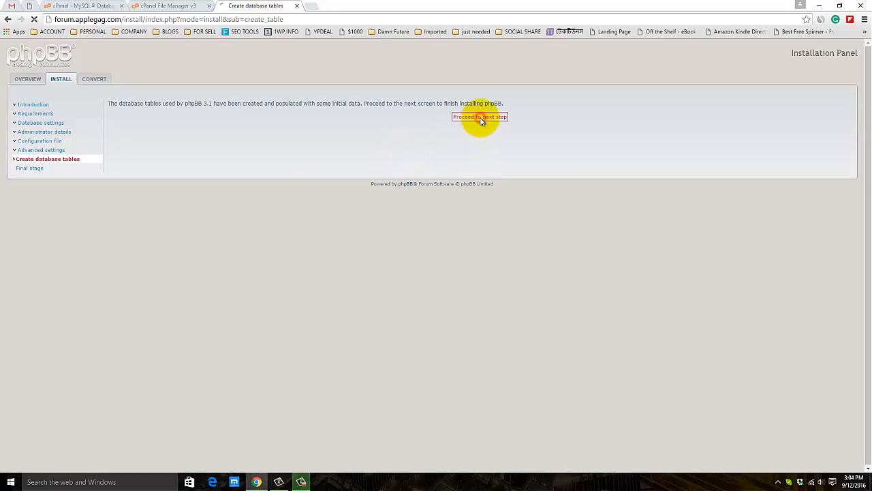
Step: Reach the Congratulations final stage and log in to the Administration Control Panel
{"action": "left_click", "coordinate": [479, 118]}
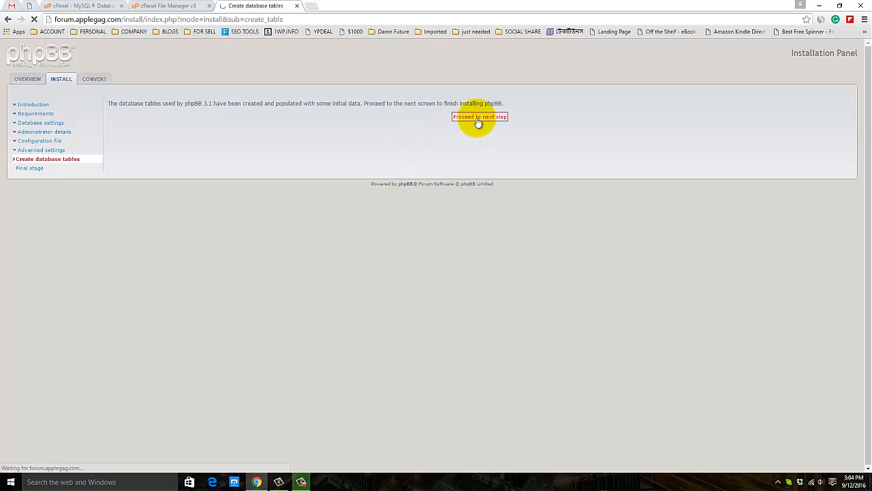
{"action": "left_click", "coordinate": [480, 117]}
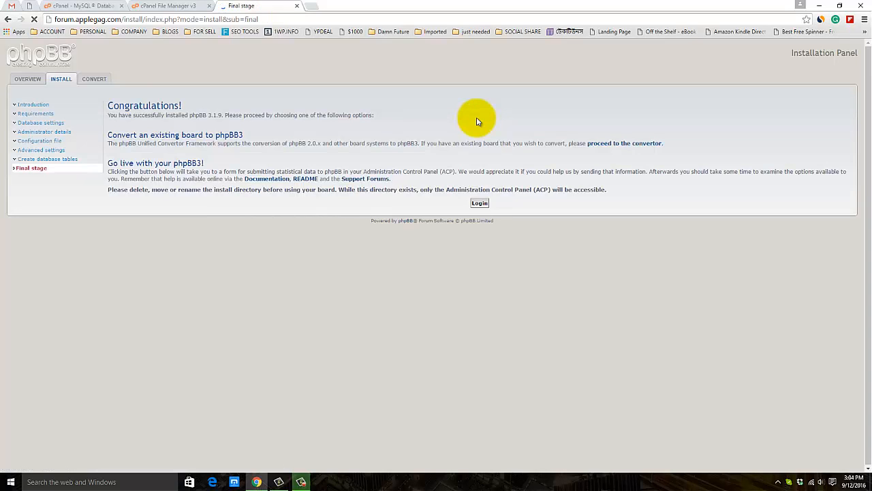
{"action": "mouse_move", "coordinate": [293, 143]}
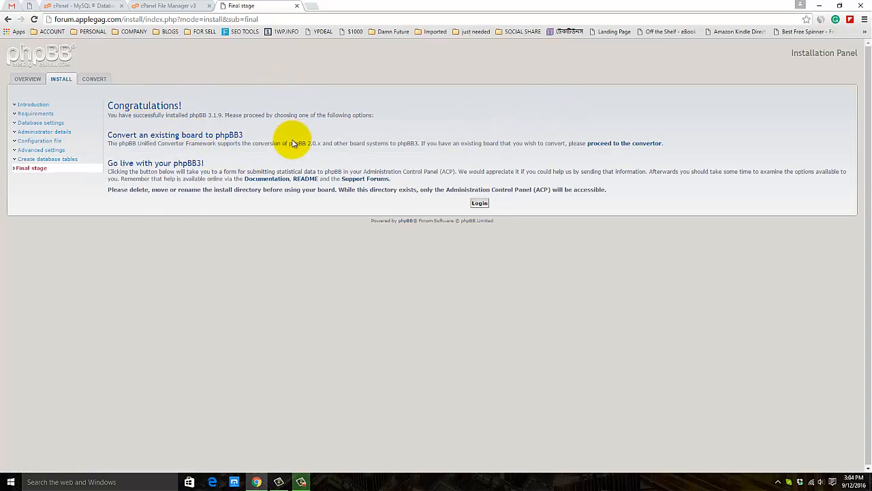
{"action": "mouse_move", "coordinate": [275, 267]}
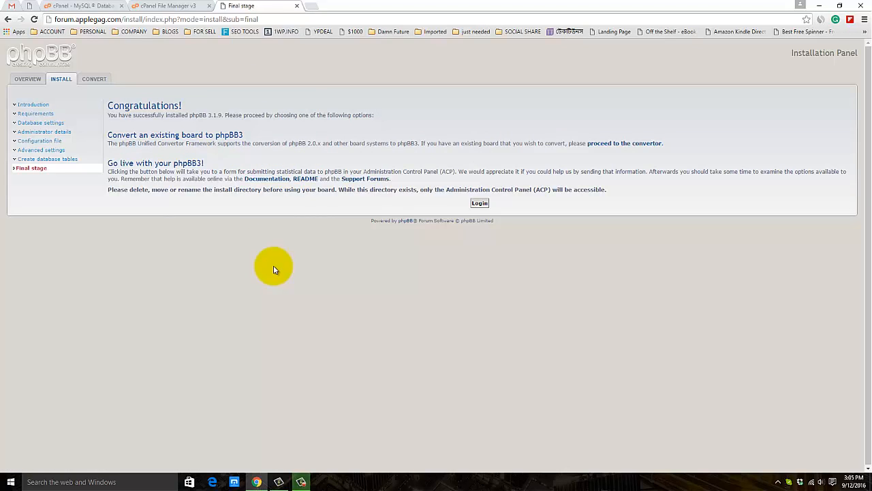
{"action": "mouse_move", "coordinate": [313, 226]}
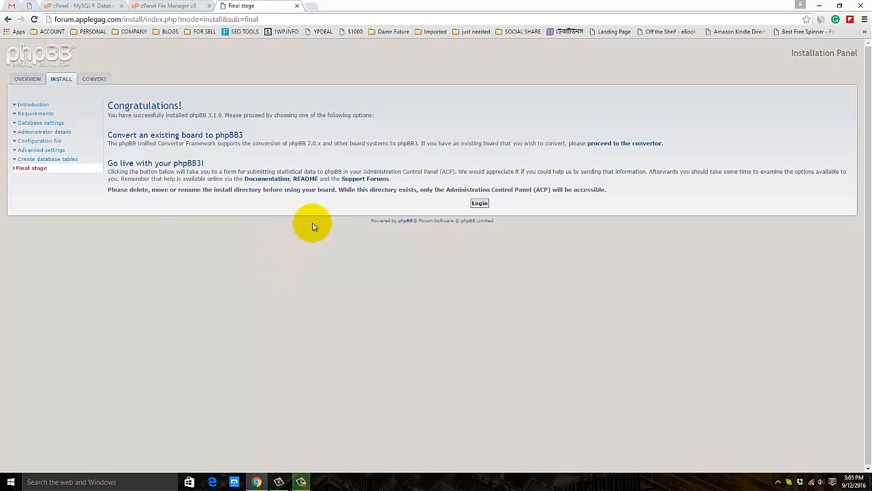
{"action": "mouse_move", "coordinate": [479, 203]}
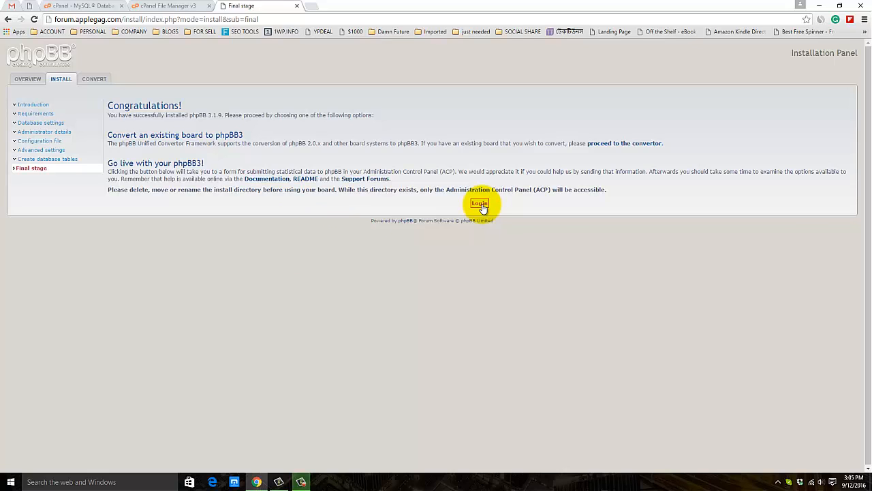
{"action": "left_click", "coordinate": [480, 203]}
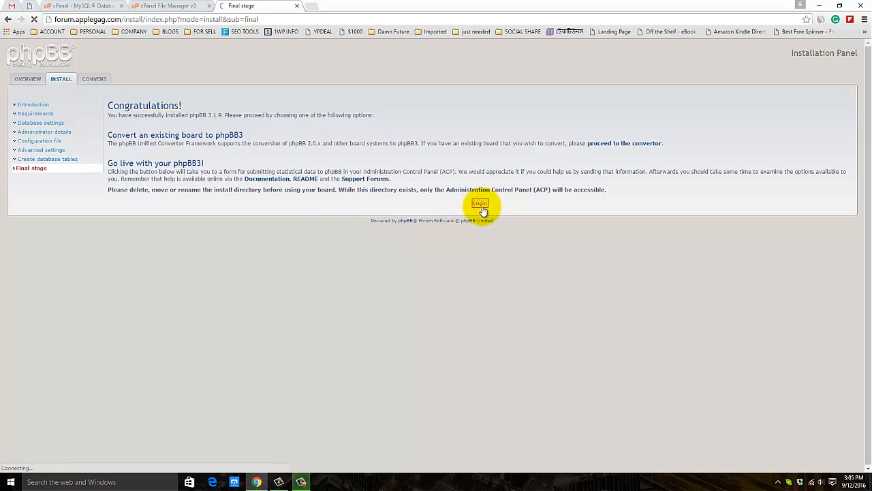
Step: Enter the ACP and collapse then expand the statistics variables list
{"action": "left_click", "coordinate": [479, 204]}
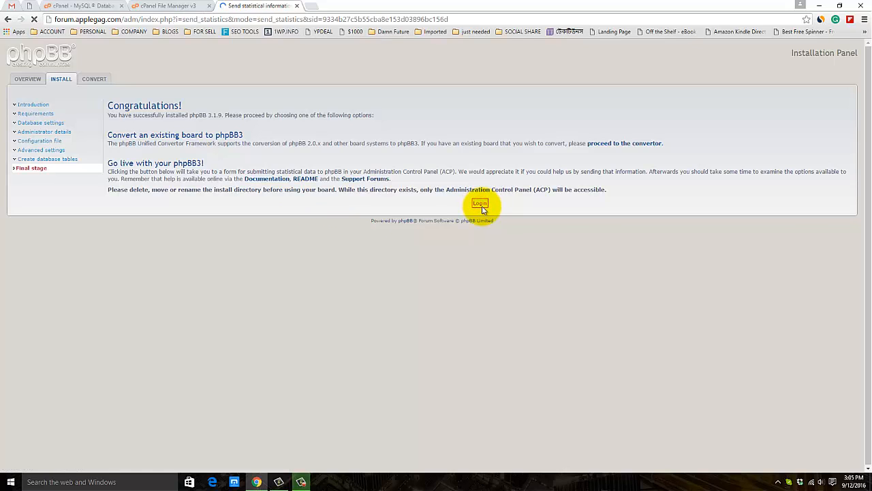
{"action": "left_click", "coordinate": [479, 203]}
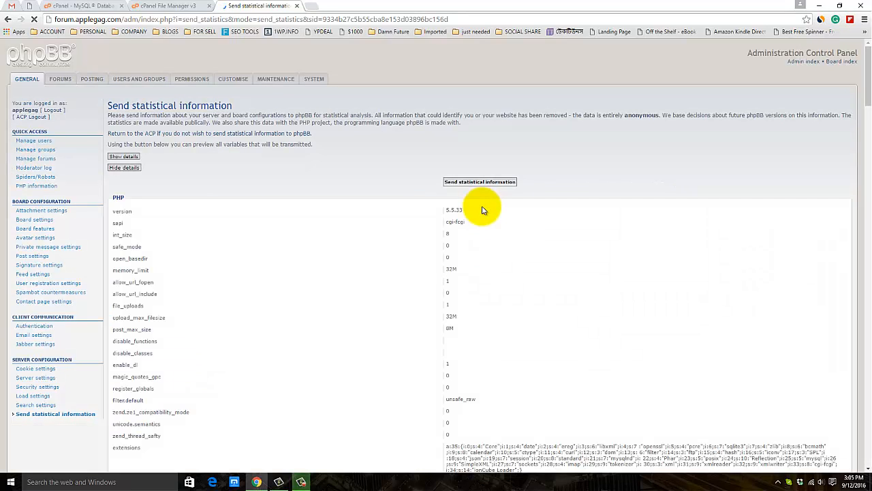
{"action": "left_click", "coordinate": [124, 166]}
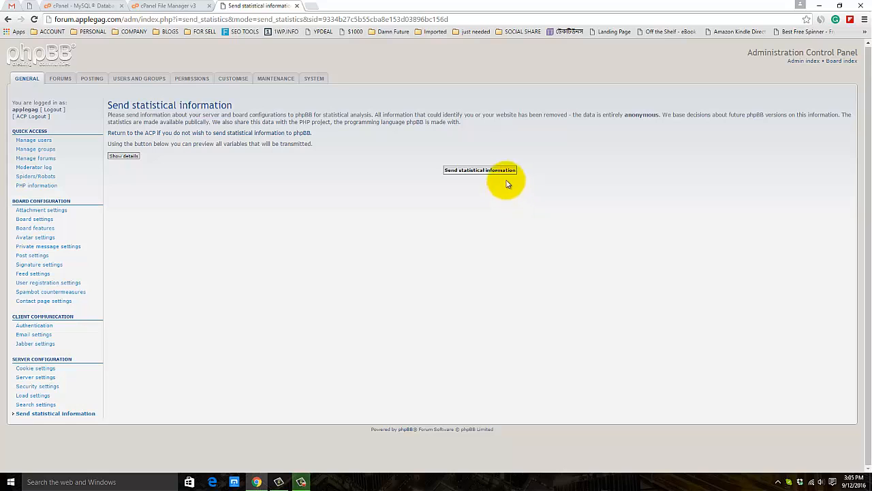
{"action": "mouse_move", "coordinate": [467, 201]}
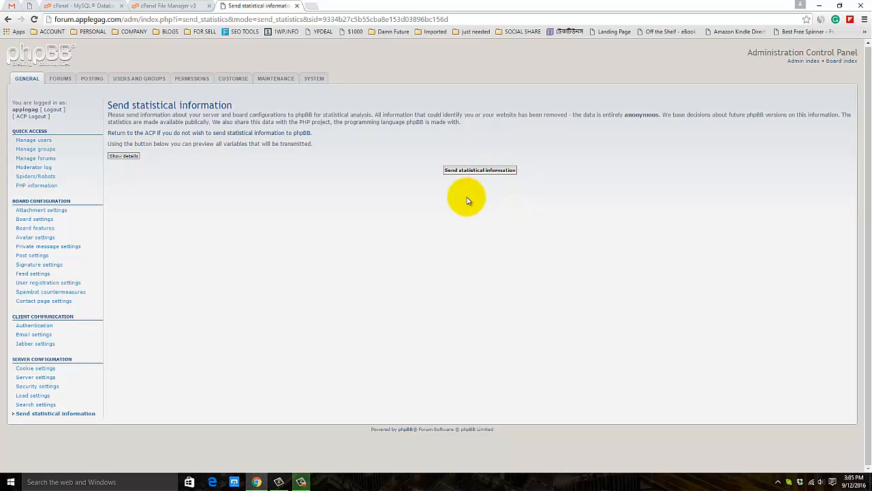
{"action": "mouse_move", "coordinate": [488, 182]}
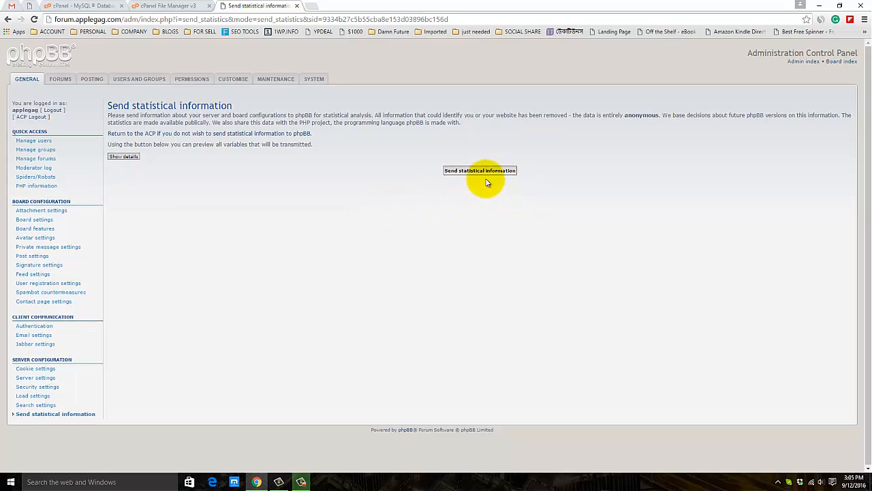
{"action": "mouse_move", "coordinate": [257, 180]}
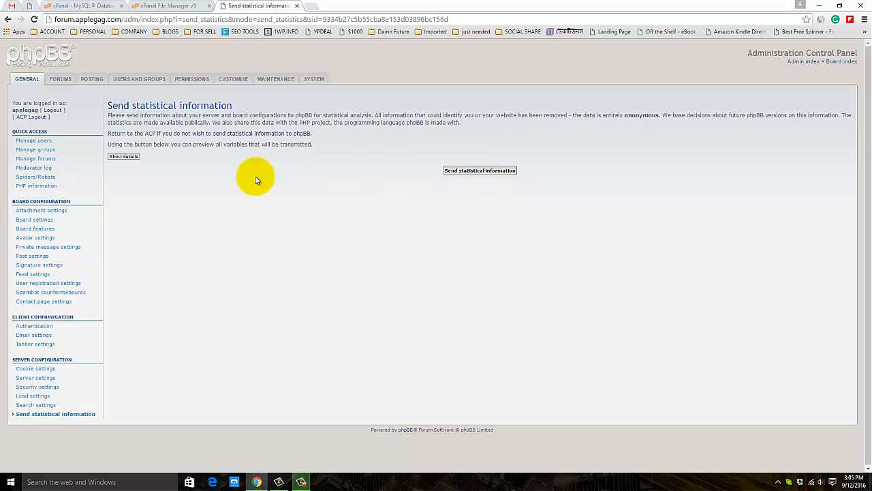
{"action": "left_click", "coordinate": [123, 156]}
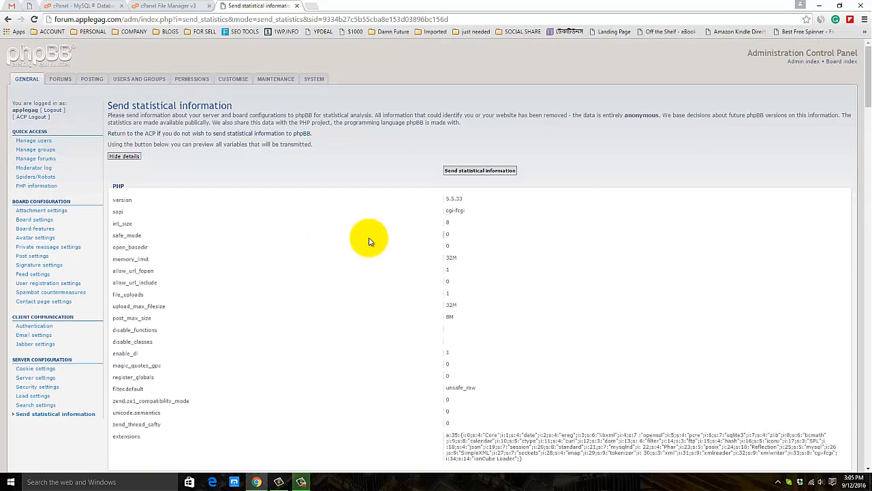
Step: Review the server and board variables, then start a new tab for the board index
{"action": "scroll", "scroll_direction": "down", "scroll_amount": 3}
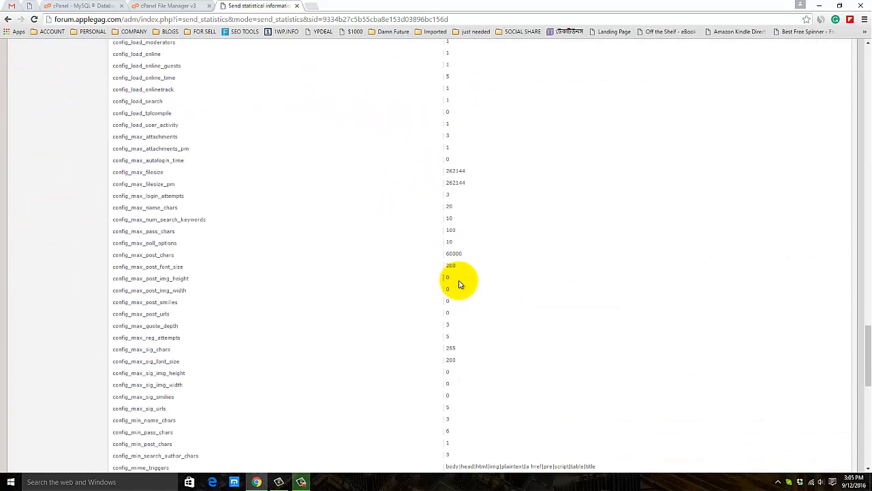
{"action": "scroll", "scroll_direction": "down", "scroll_amount": 3}
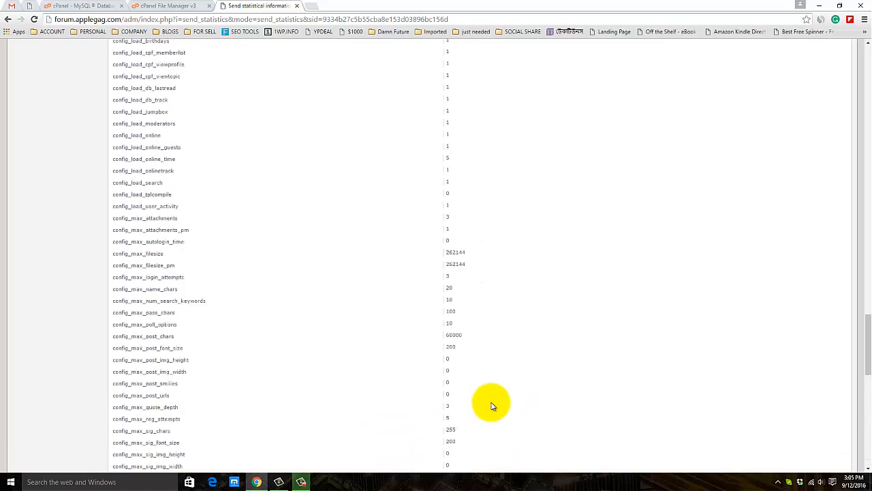
{"action": "scroll", "scroll_direction": "up", "scroll_amount": 3}
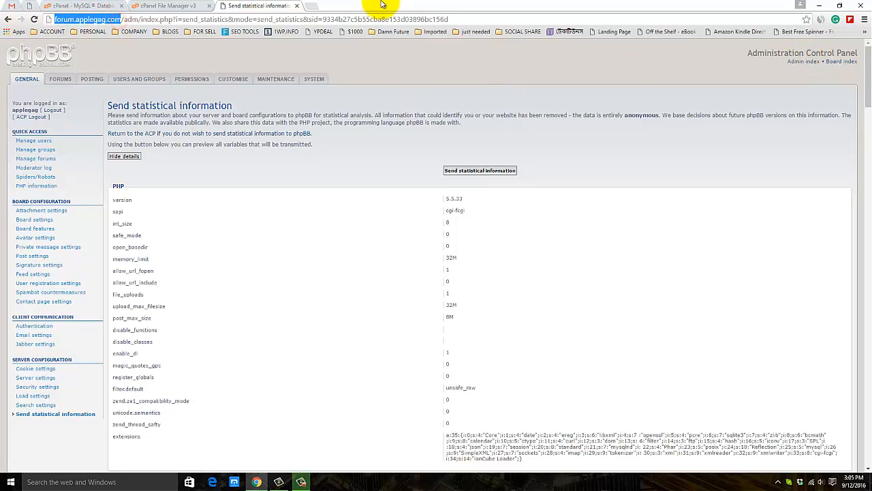
{"action": "left_click", "coordinate": [343, 6]}
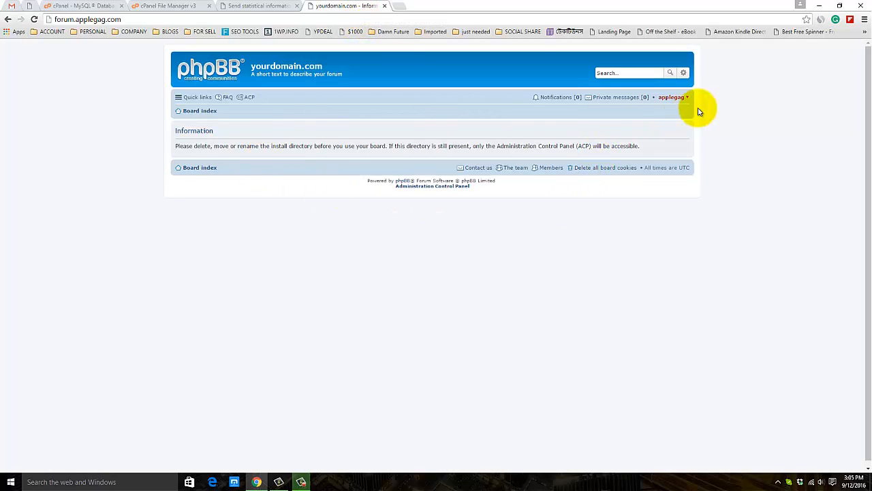
{"action": "mouse_move", "coordinate": [204, 144]}
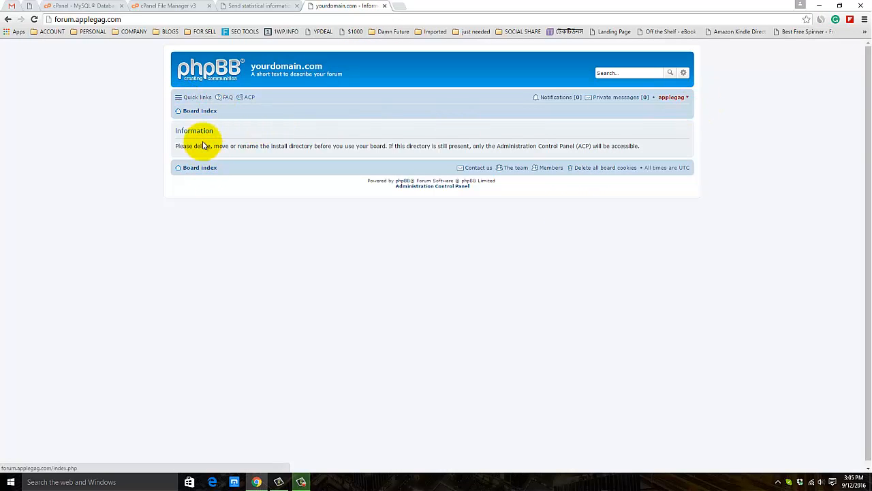
{"action": "mouse_move", "coordinate": [204, 70]}
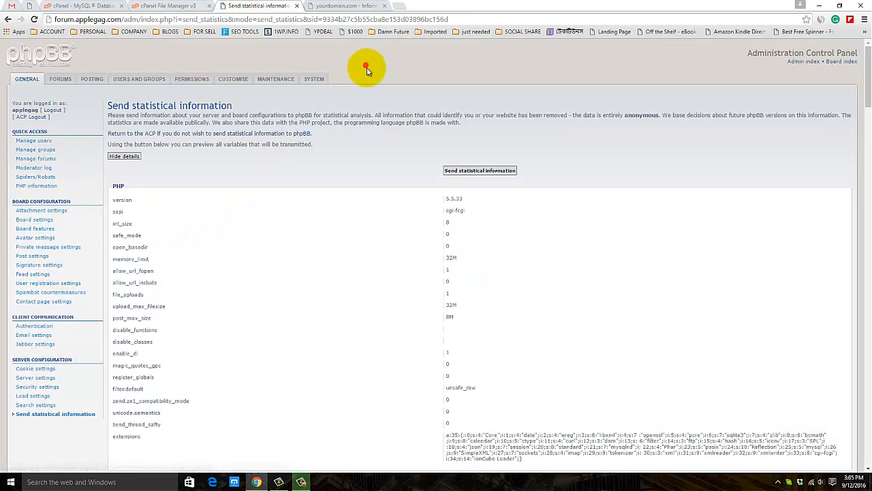
Step: Switch between the ACP tab and the forum.applegag.com board index
{"action": "left_click", "coordinate": [347, 6]}
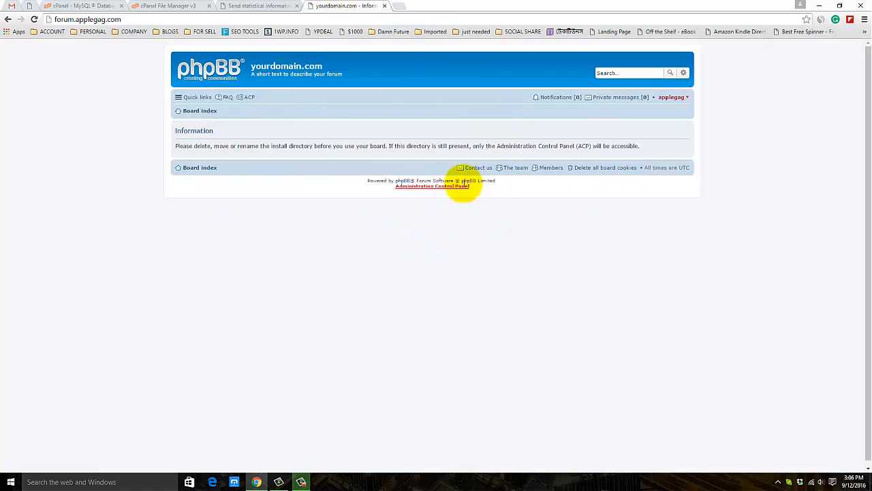
{"action": "mouse_move", "coordinate": [447, 172]}
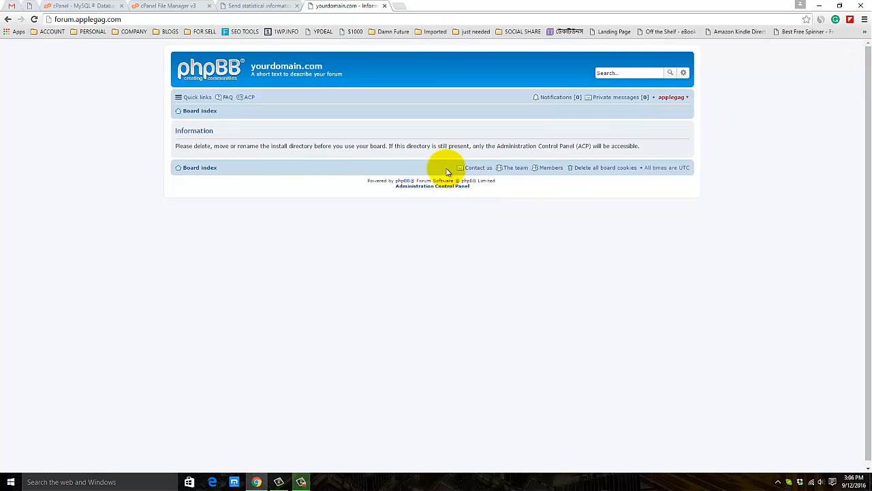
{"action": "mouse_move", "coordinate": [550, 285]}
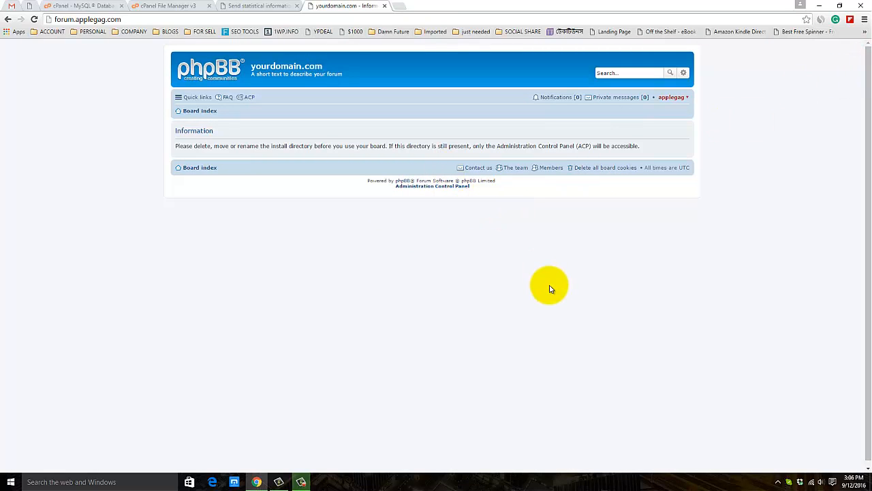